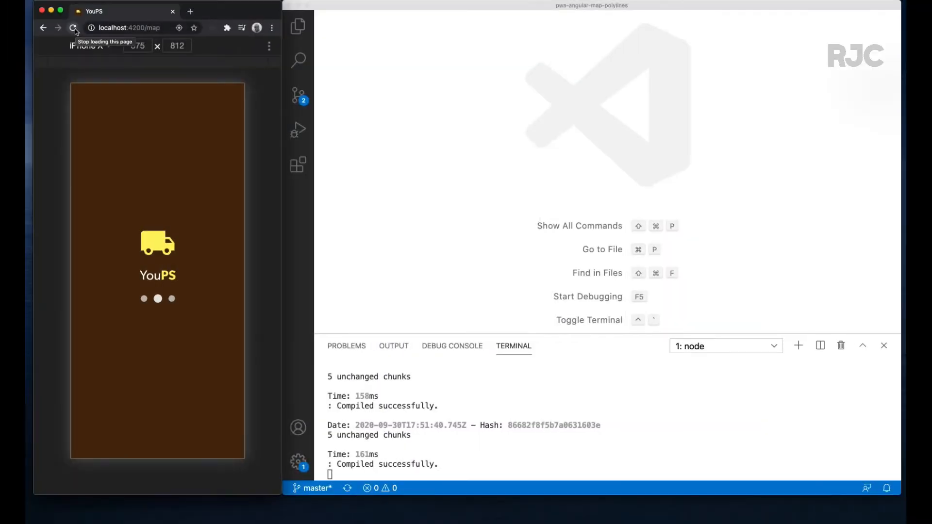
# Reload the localhost:4200/map page in Chrome so the map and truck pin load.
pyautogui.click(74, 28)
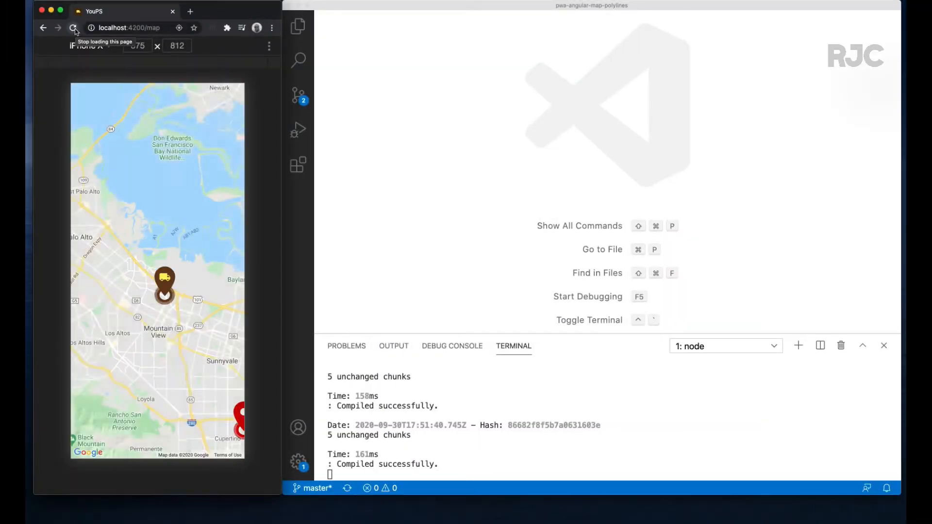
pyautogui.click(75, 27)
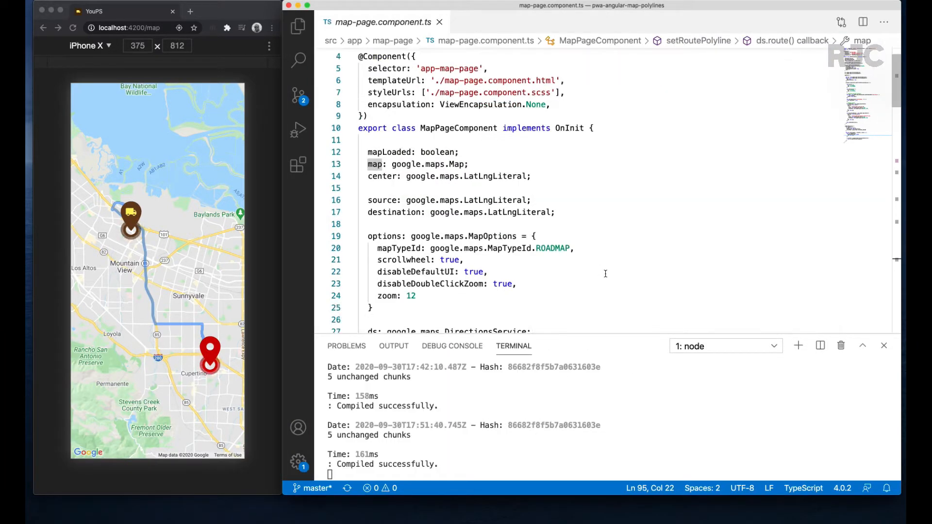
# Add a markerStart 'click' listener creating a google.maps.InfoWindow with content "hello World".
pyautogui.scroll(-3)
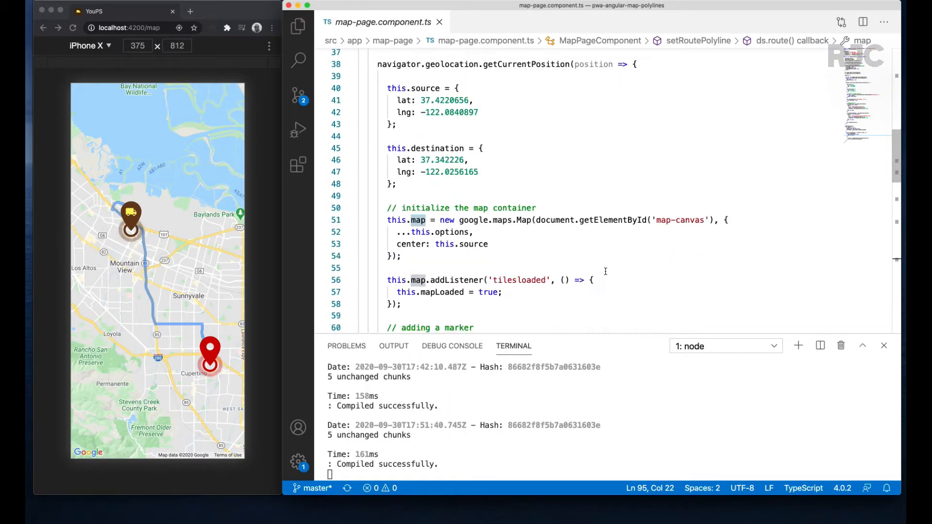
pyautogui.scroll(-3)
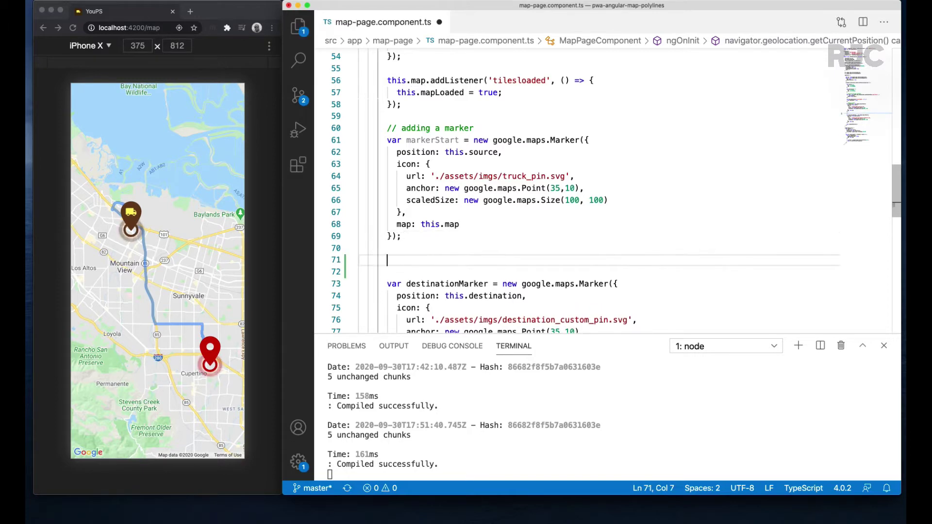
pyautogui.write('markerStart.addListener(')
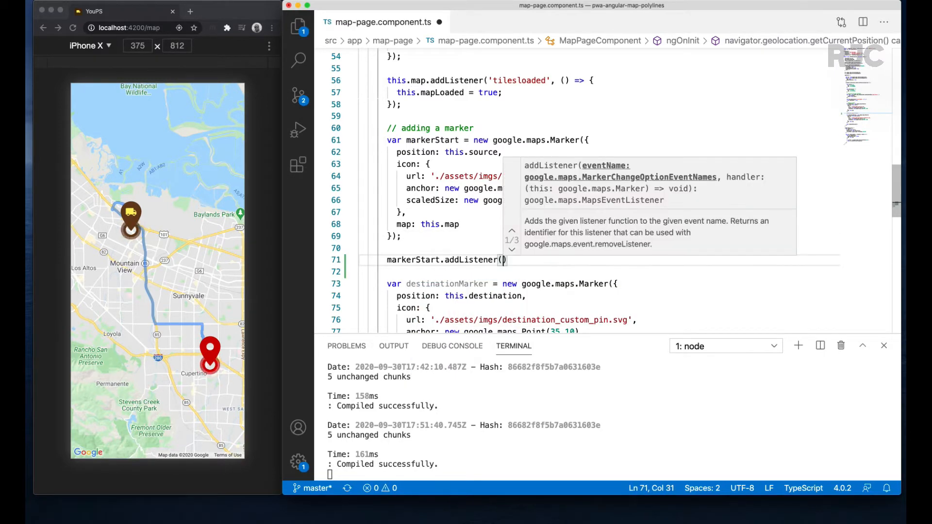
pyautogui.write('"click",')
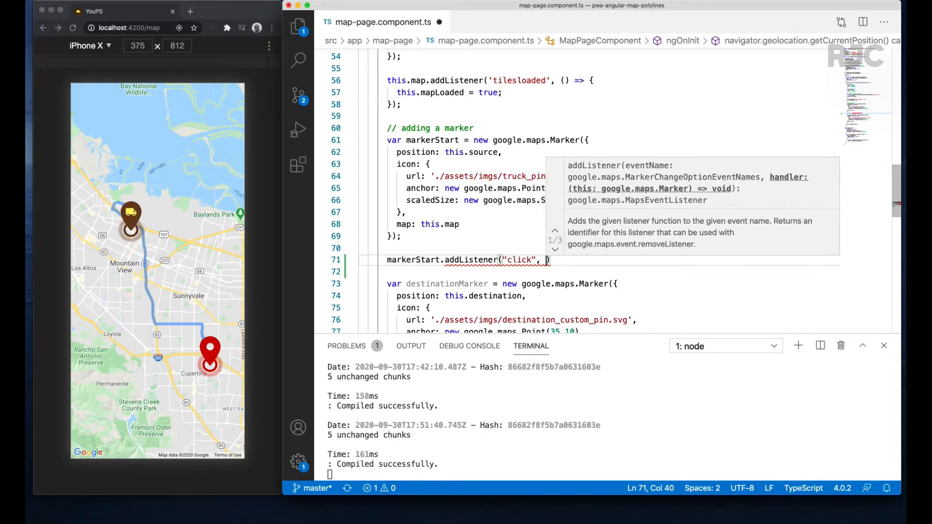
pyautogui.write('(event: any')
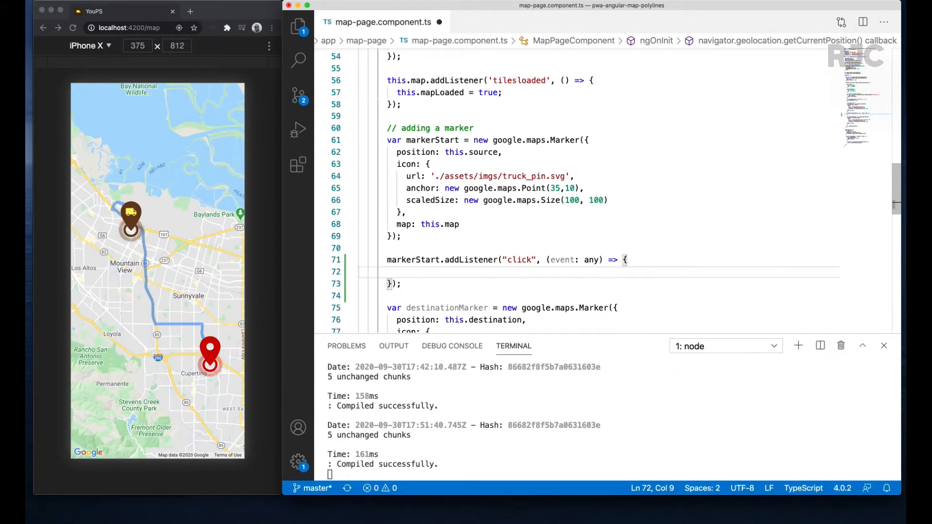
pyautogui.write('let infoW')
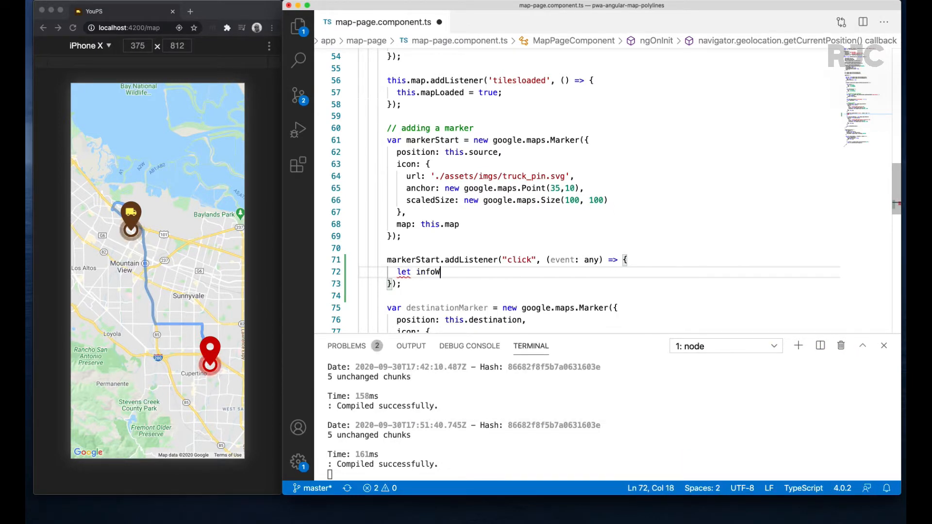
pyautogui.write('indow = new')
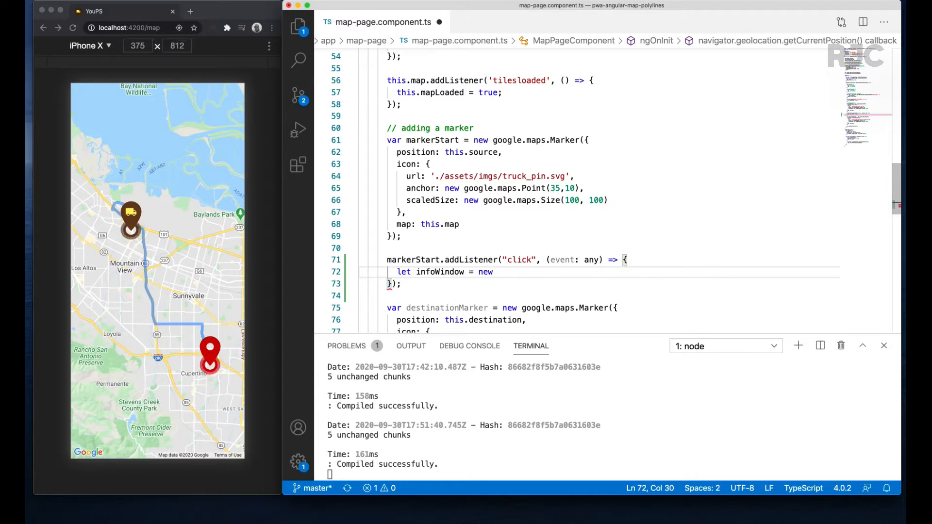
pyautogui.write('google.maps.I')
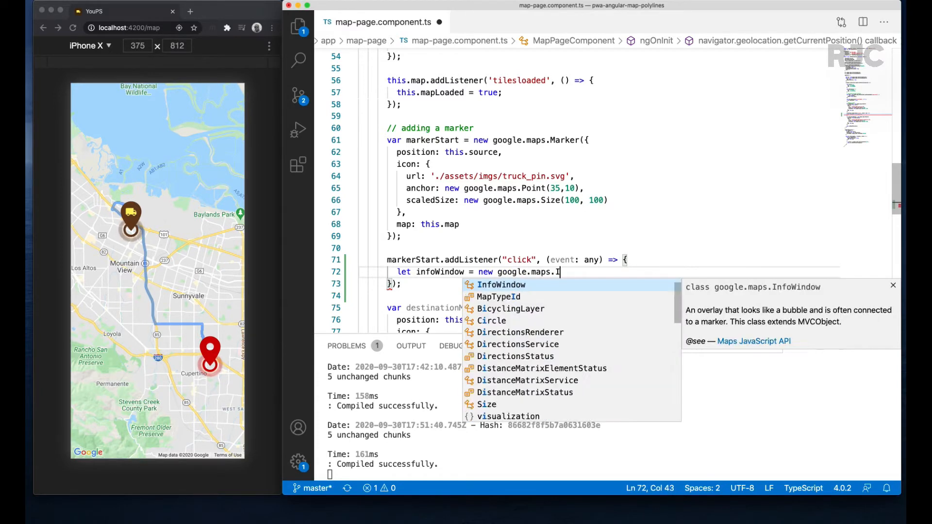
pyautogui.write('InfoWindow(')
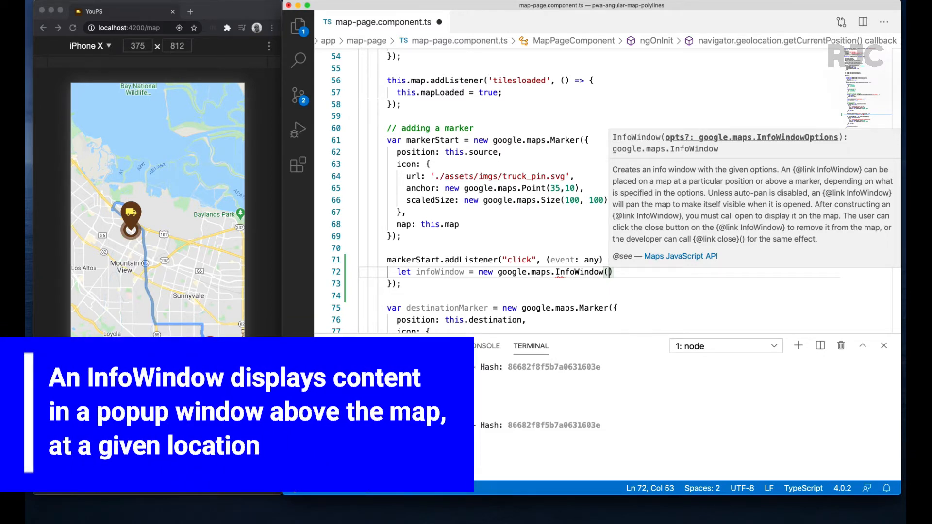
pyautogui.write('content')
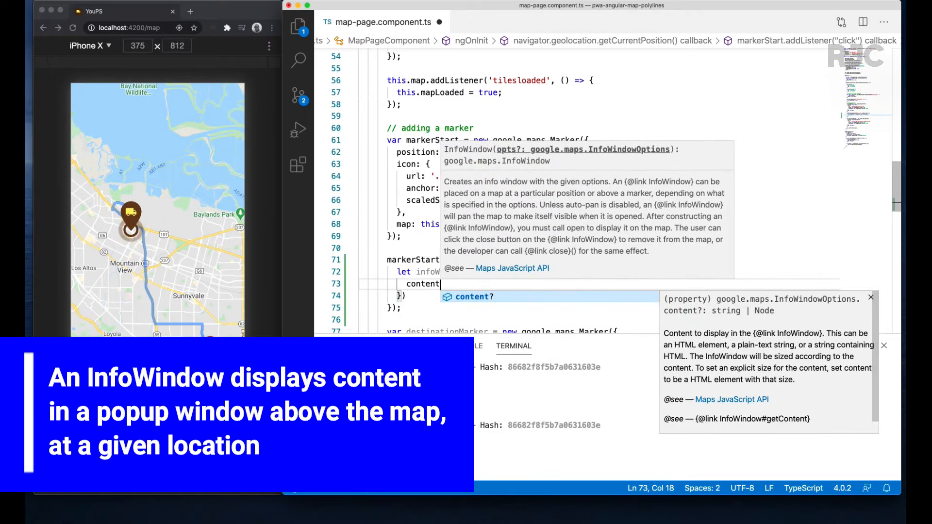
pyautogui.write('"hello <b"')
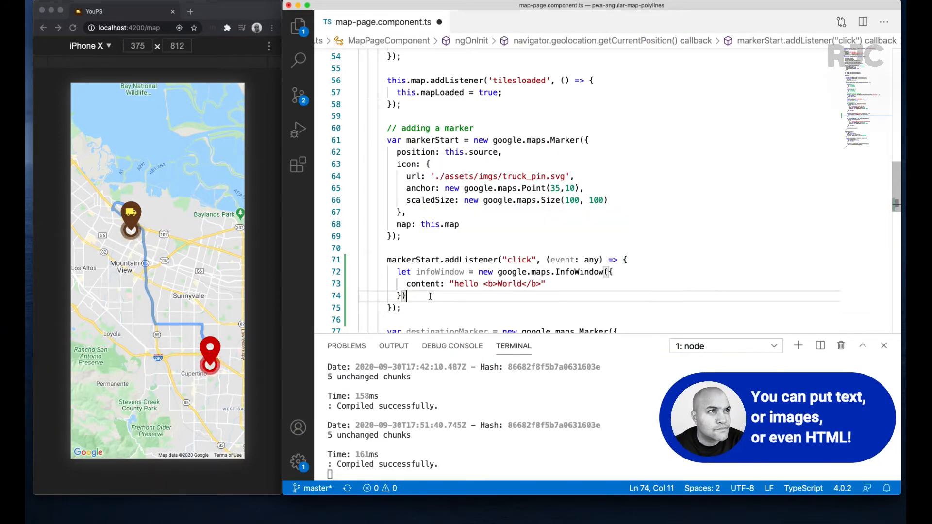
# Open the info window on this.map anchored to markerStart.
pyautogui.write('infoWindow.open')
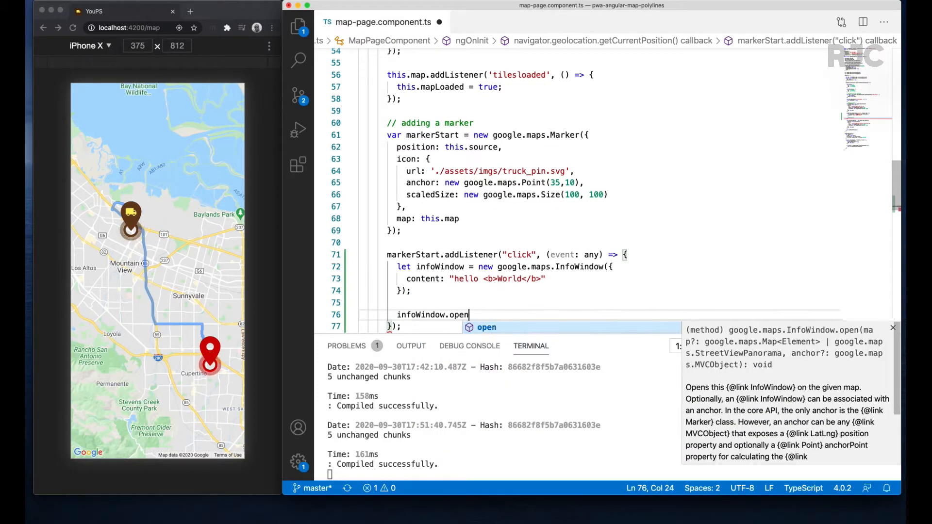
pyautogui.write('(this.map,')
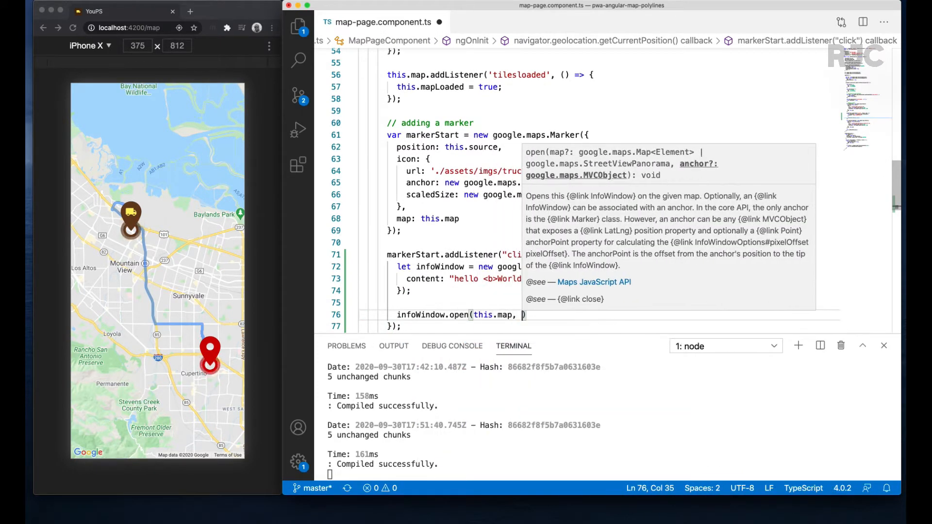
pyautogui.write('markerStart);')
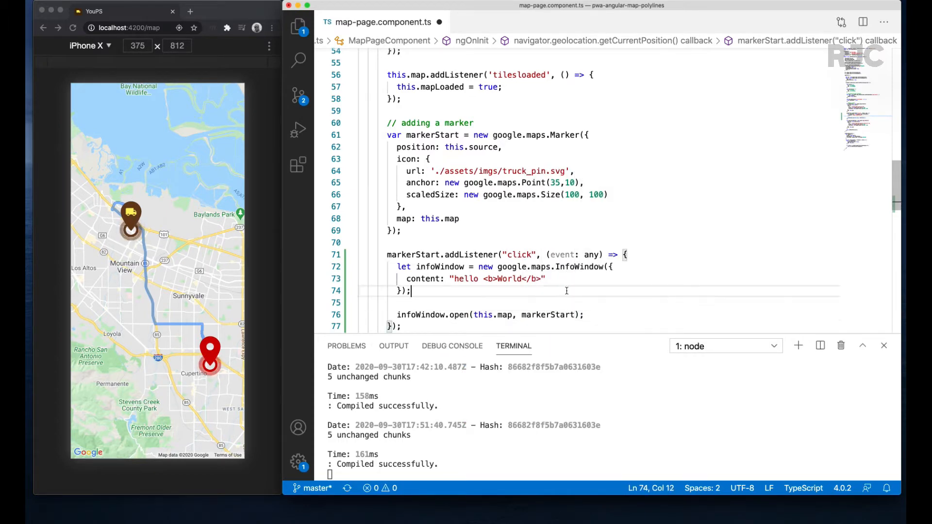
pyautogui.scroll(-3)
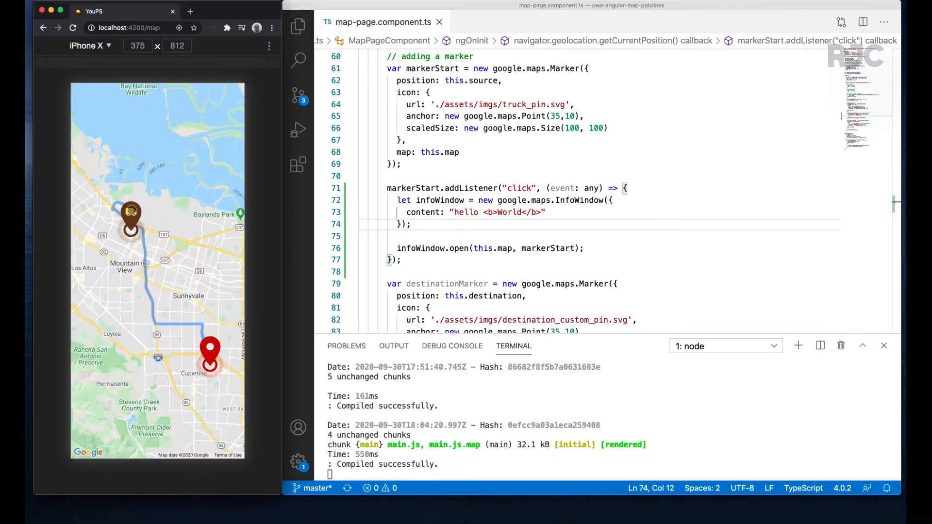
pyautogui.click(131, 211)
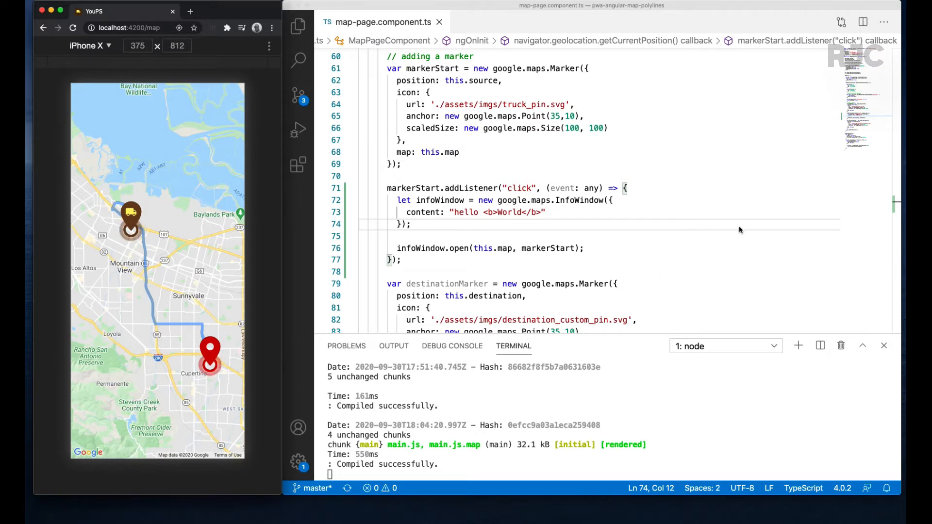
pyautogui.moveTo(738, 231)
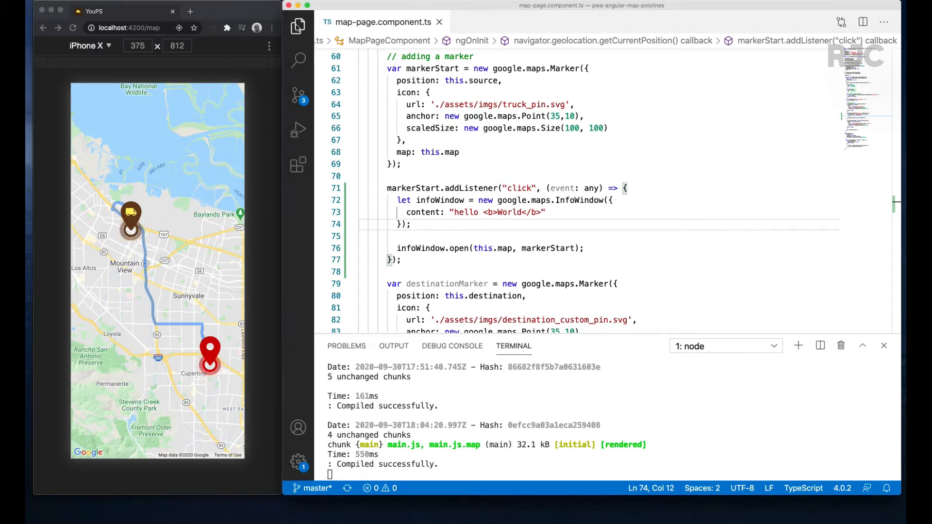
pyautogui.click(297, 27)
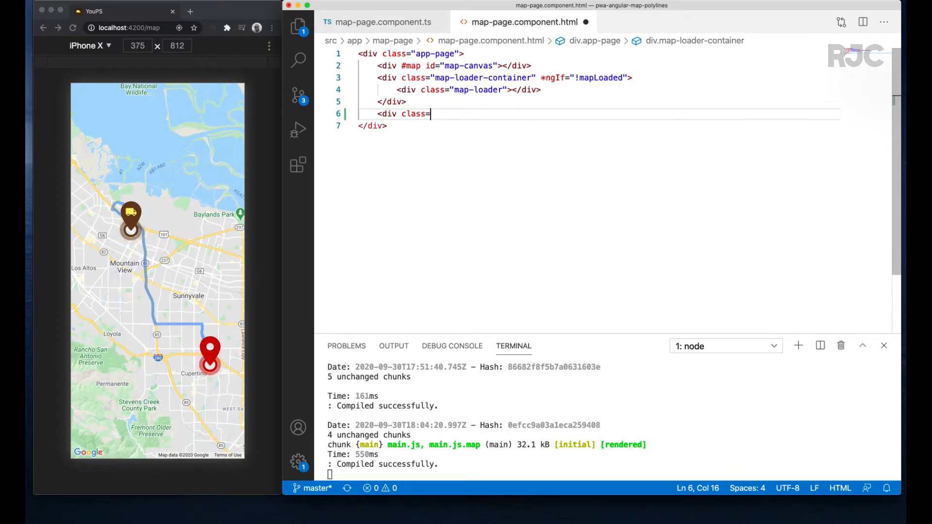
# Inside the map-pill container add youps-pill-logo and youps-pill-content divs.
pyautogui.write('"map-pill"')
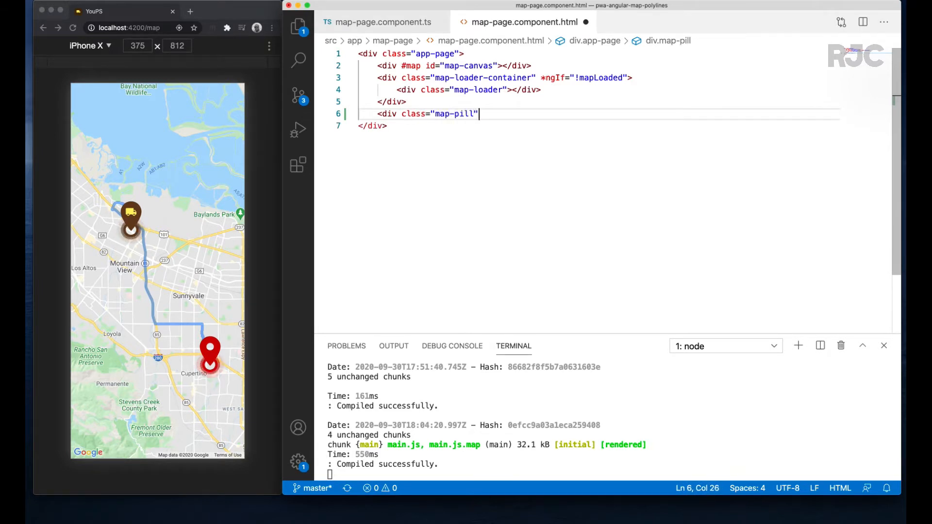
pyautogui.press('Enter')
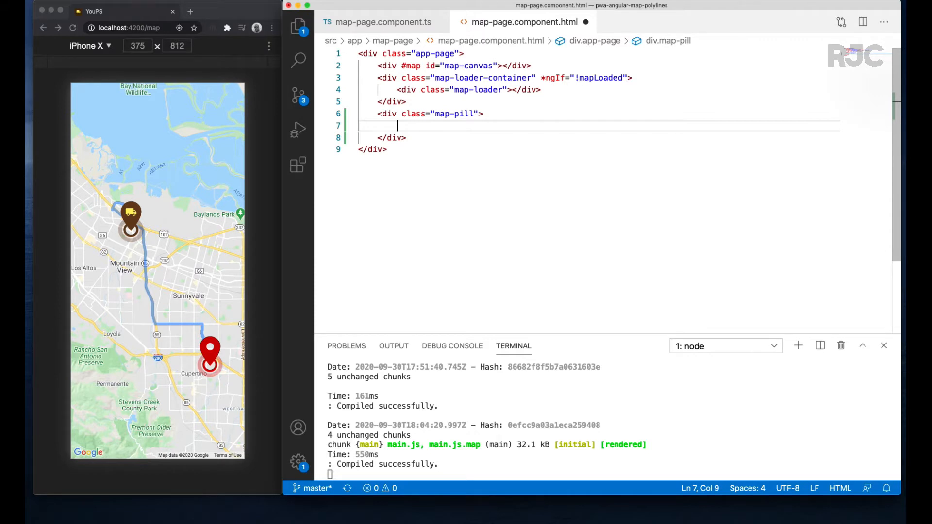
pyautogui.write('<div class="youps-pill-')
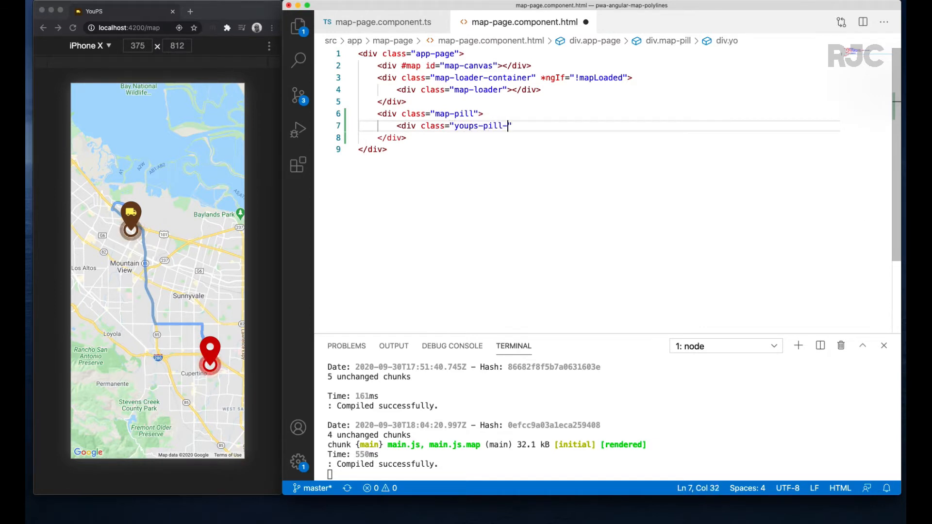
pyautogui.write('logo"></div>')
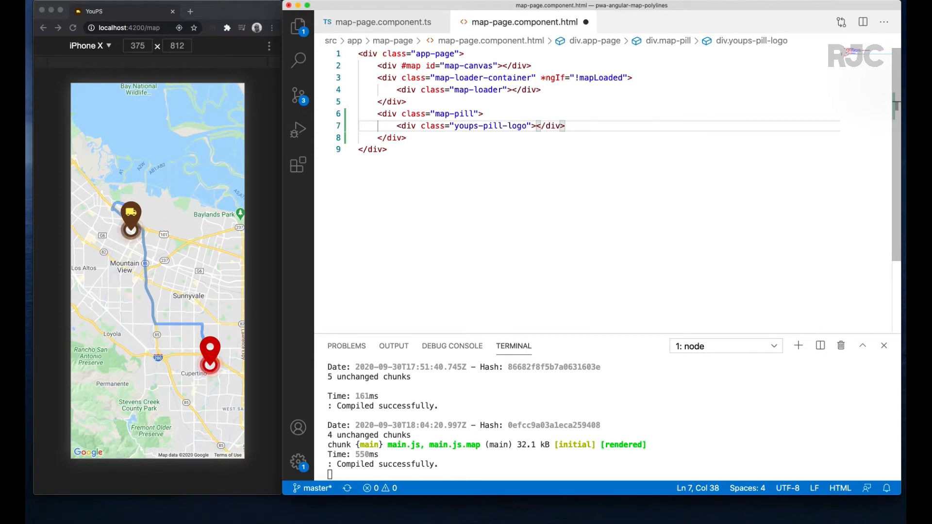
pyautogui.write('<div class="youps-pill-con"')
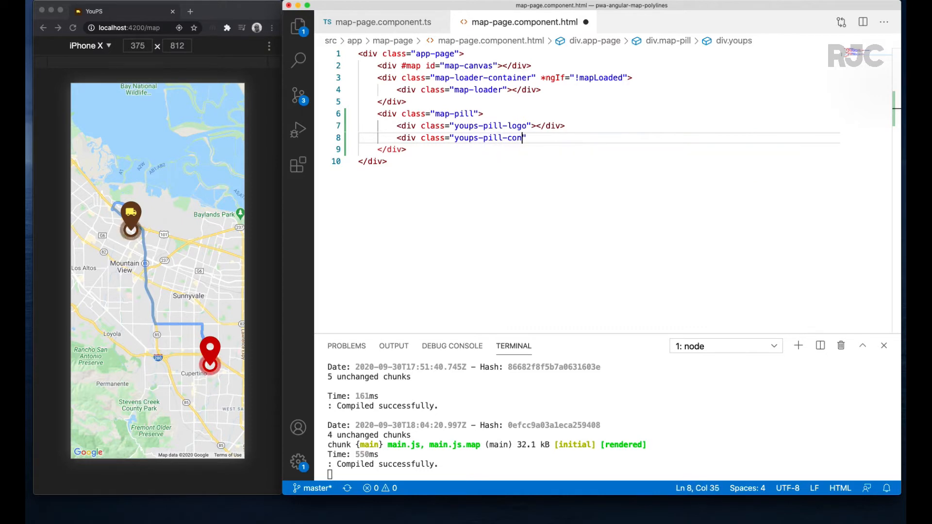
pyautogui.write('tent">')
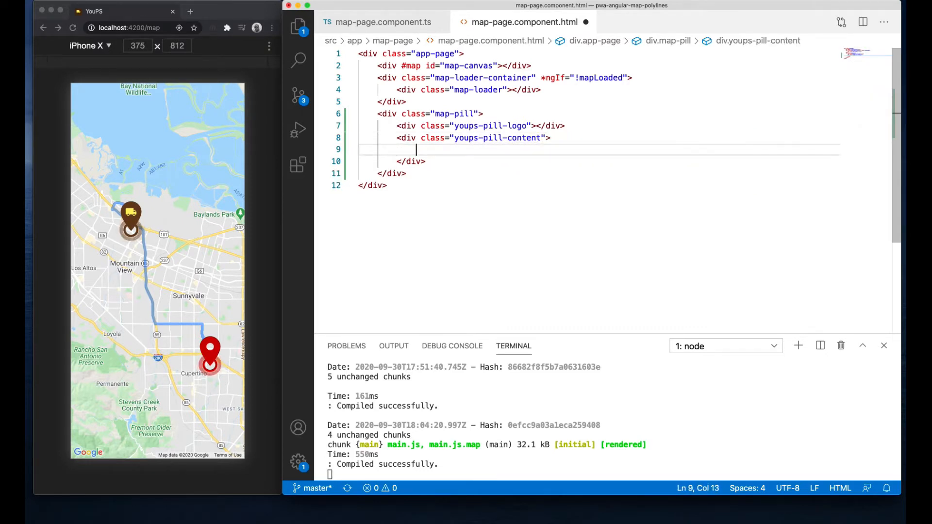
# Add a youps-pill-label div reading 'Your package is on its way!'.
pyautogui.write('<div clas')
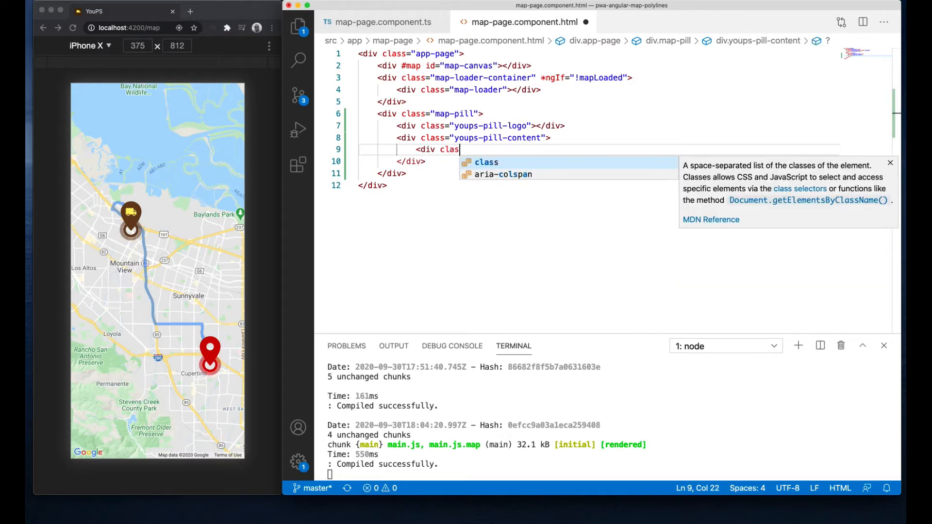
pyautogui.write('="youps-pill-label')
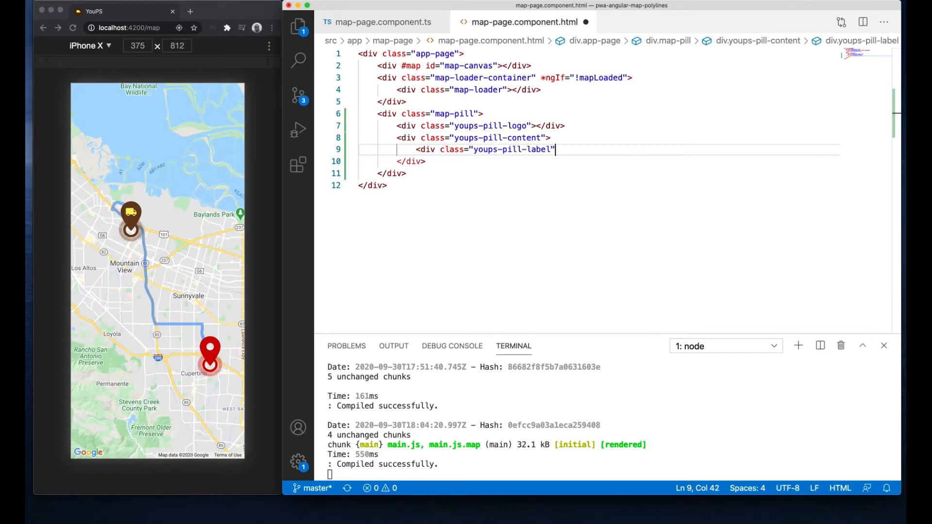
pyautogui.write('>Your pa</div>')
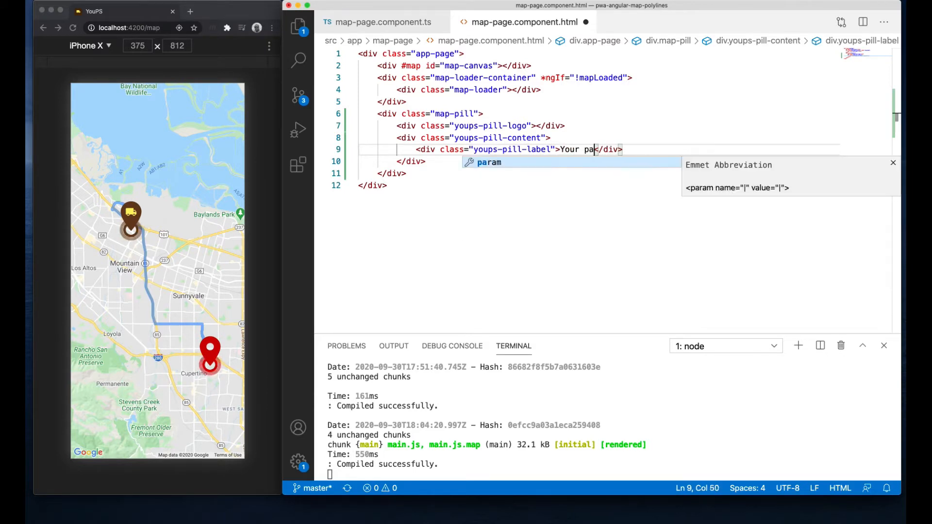
pyautogui.write('ckage is on its way')
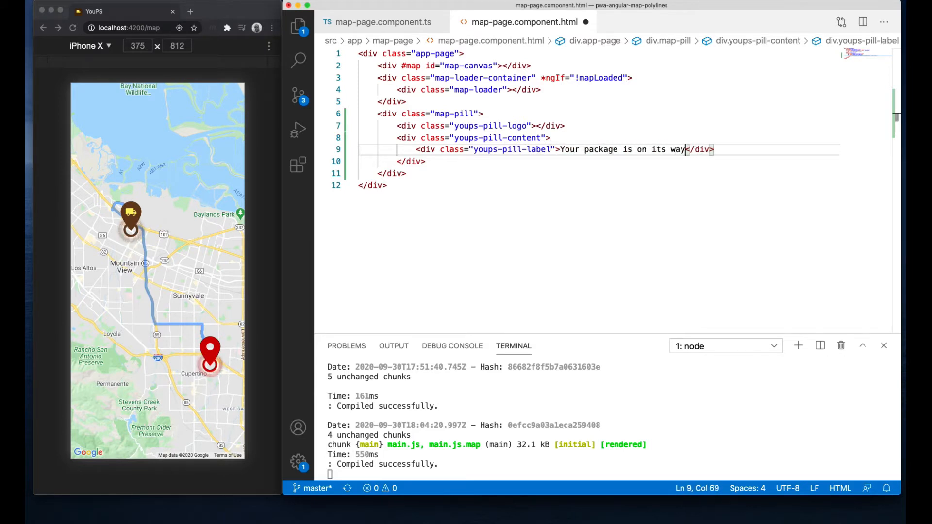
pyautogui.write('!')
pyautogui.write('<div class="')
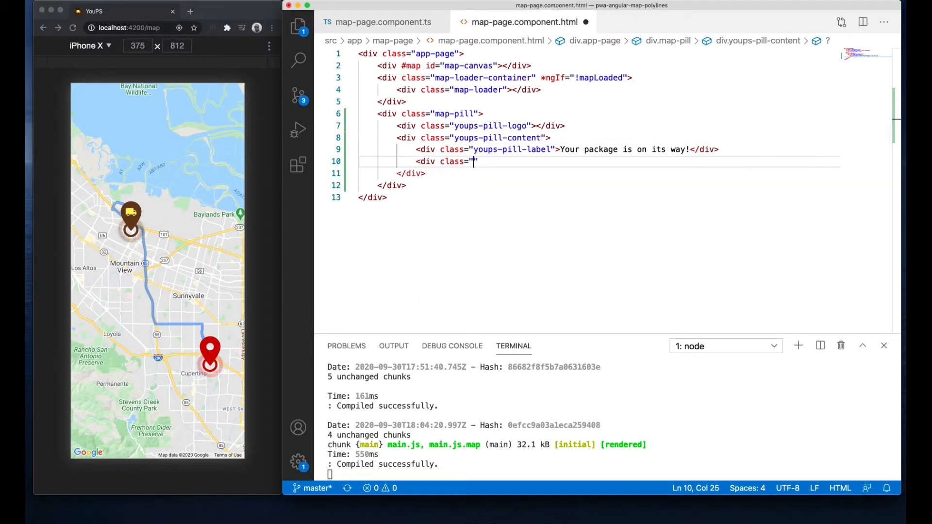
# Add a youps-pill-distance-time div showing {{ distance }} / {{ time }}.
pyautogui.write('youps-pill')
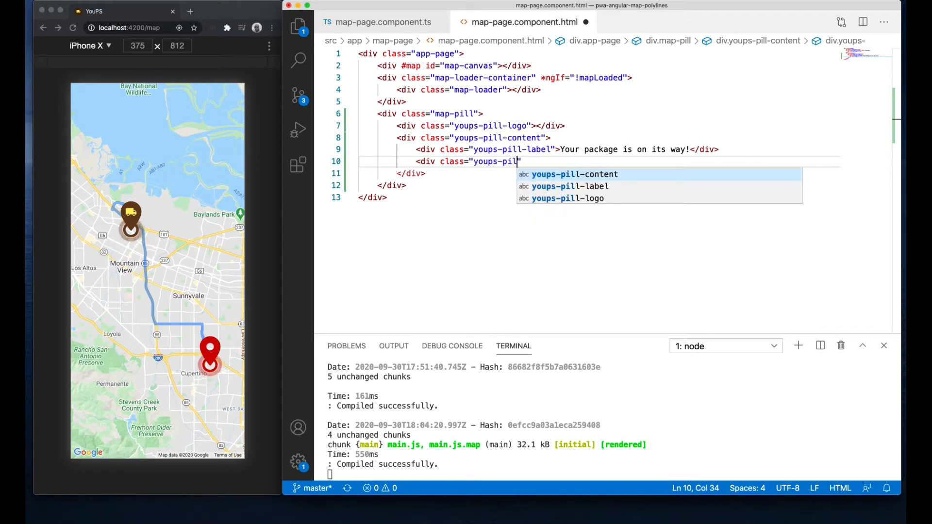
pyautogui.write('-distance-time')
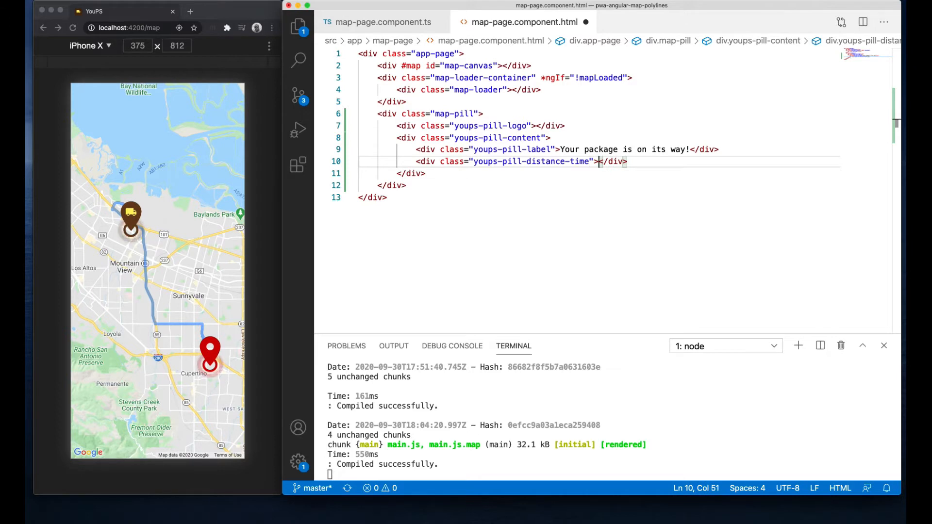
pyautogui.write('{{ distance')
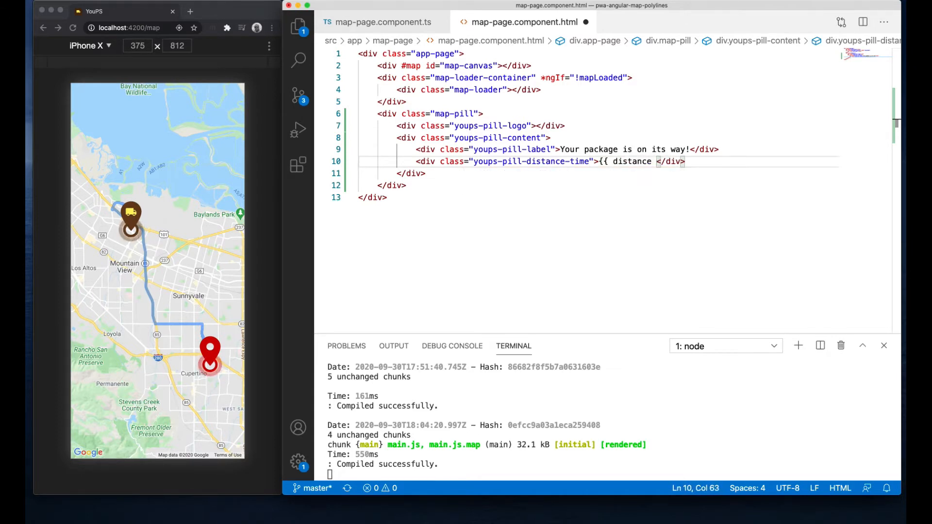
pyautogui.write('}} /')
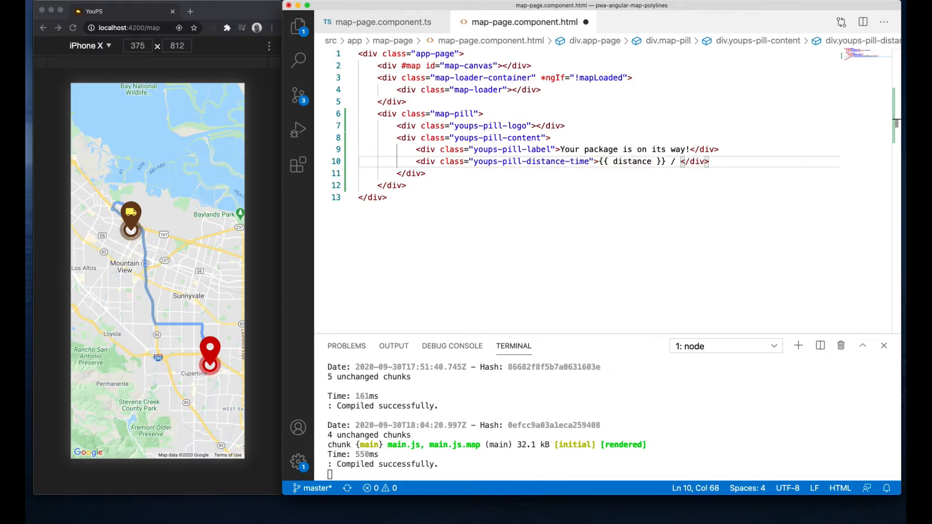
pyautogui.write('{{ dt')
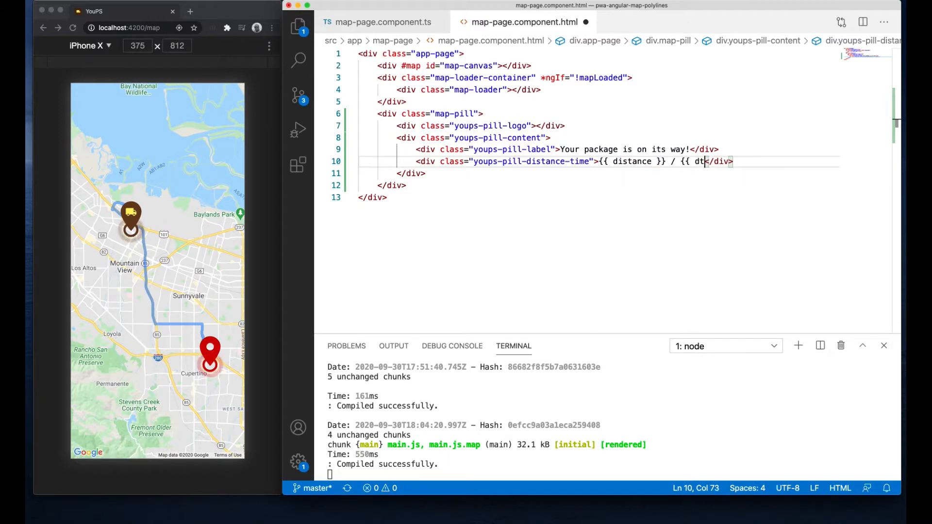
pyautogui.write('ime')
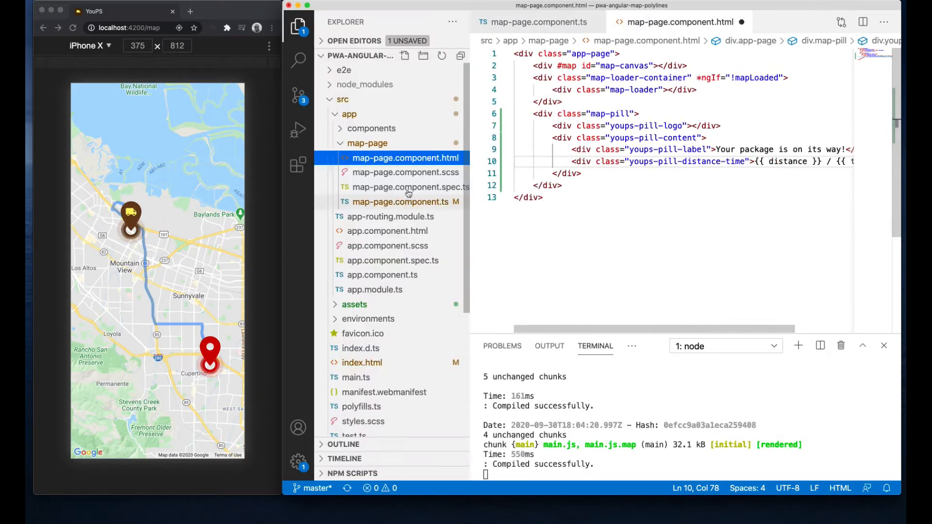
# In map-page.component.scss add .map-pill with #FFF background, fixed bottom 25px, left/right 0, margin 12px.
pyautogui.click(406, 172)
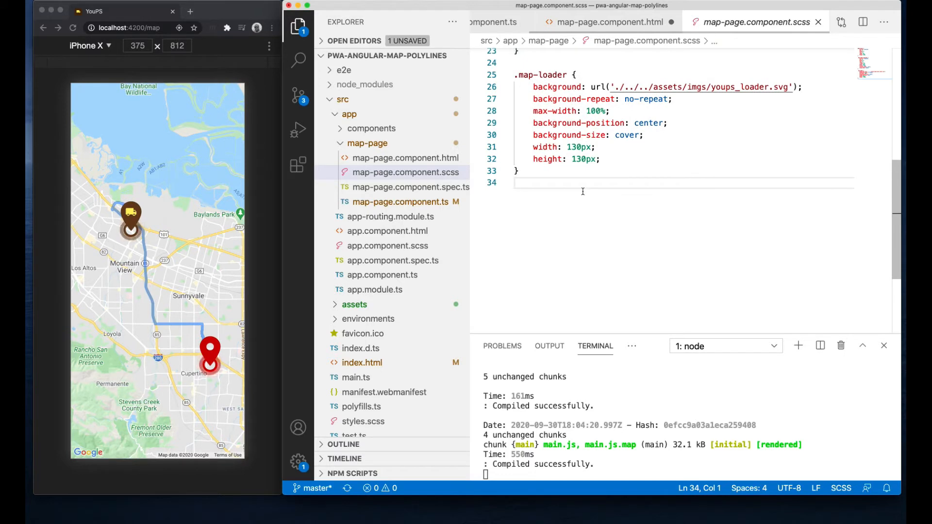
pyautogui.write('.m')
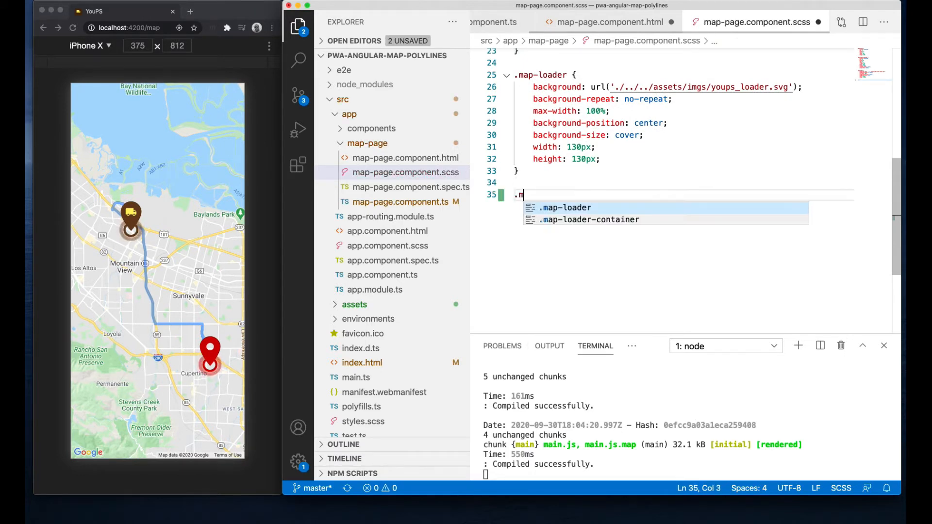
pyautogui.write('ap-pill {')
pyautogui.write('background:')
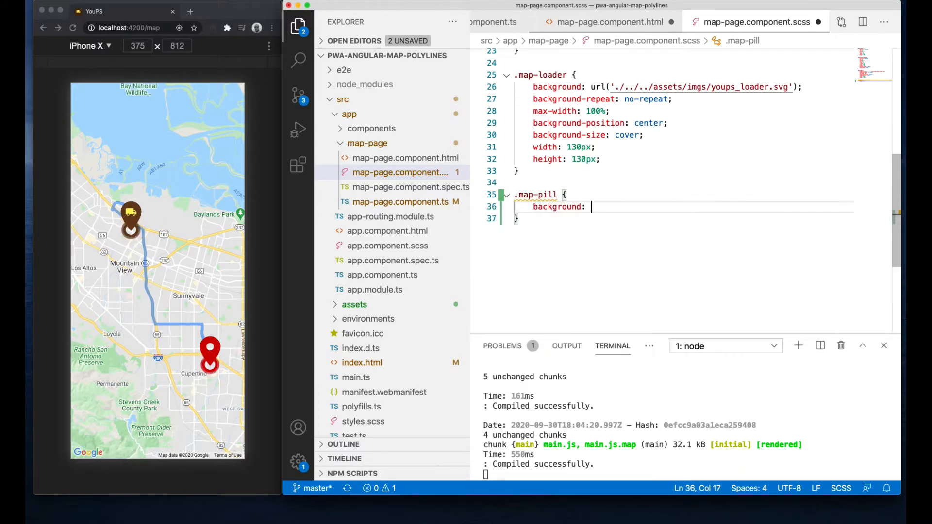
pyautogui.write('#FFF;')
pyautogui.write('position: fixed;')
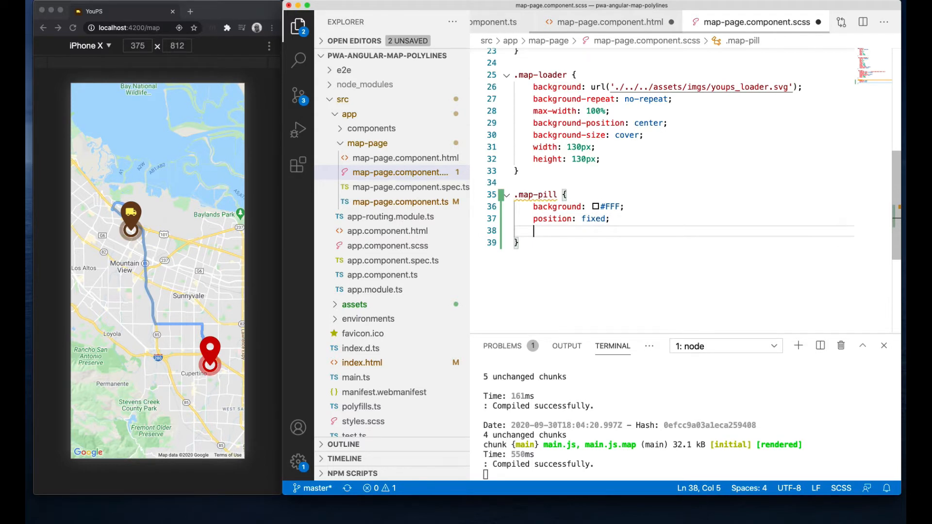
pyautogui.write('bottom: 25')
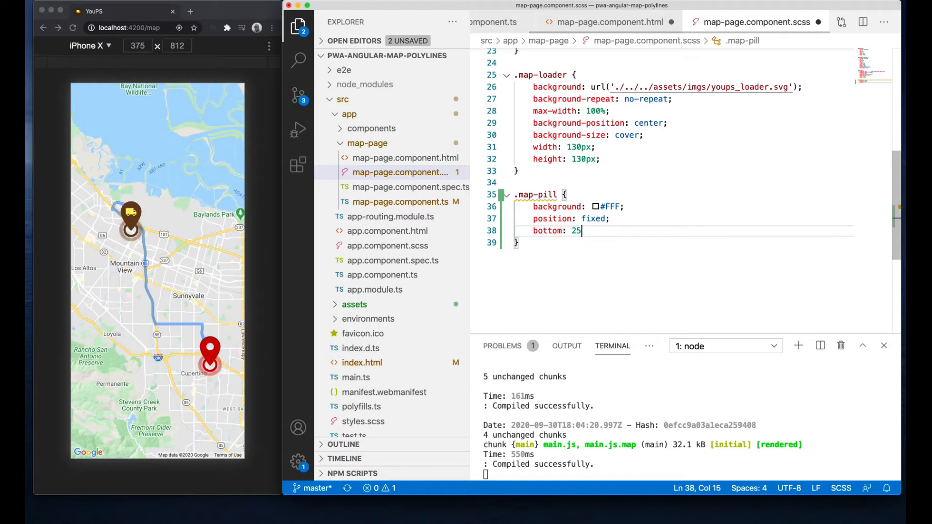
pyautogui.write('px;')
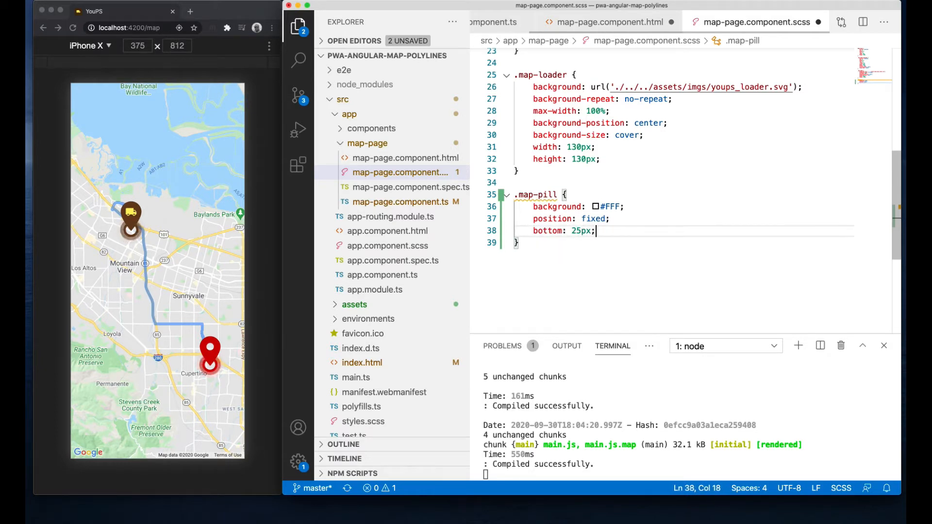
pyautogui.press('Enter')
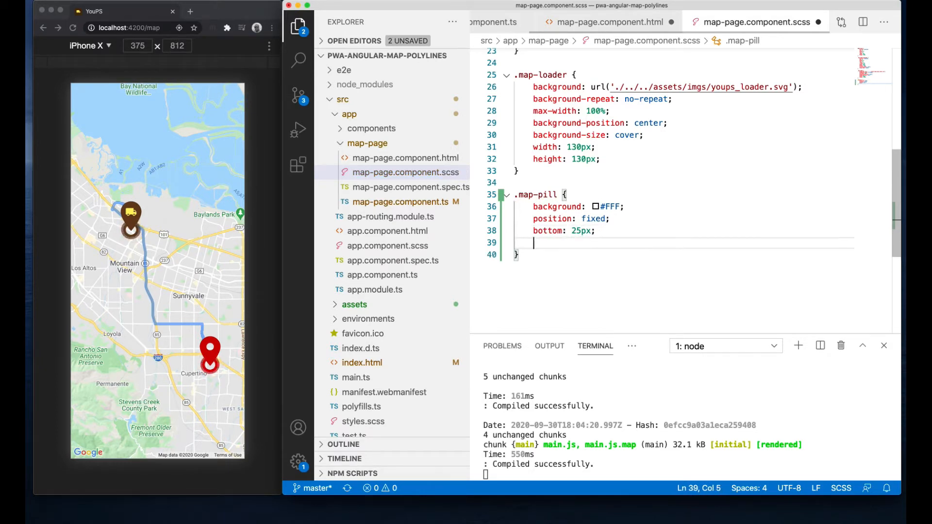
pyautogui.write('left: 0;')
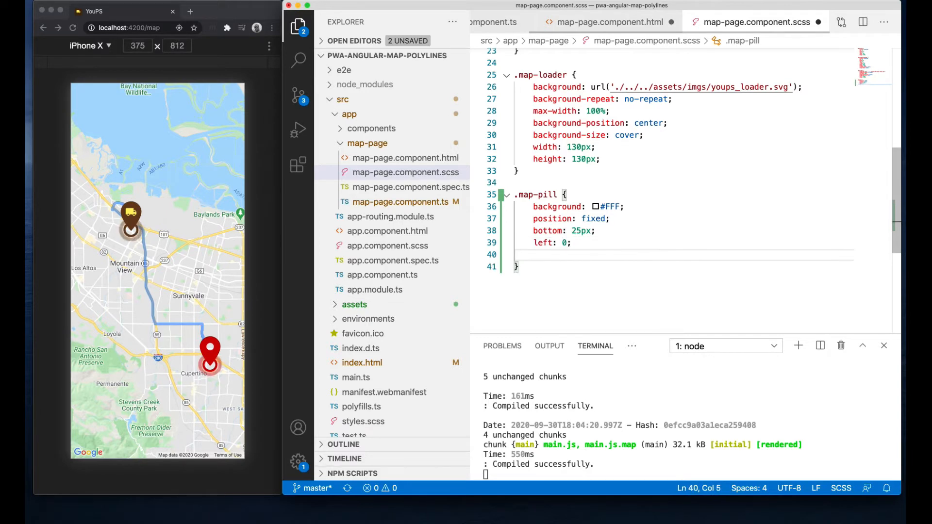
pyautogui.write('right: 0;')
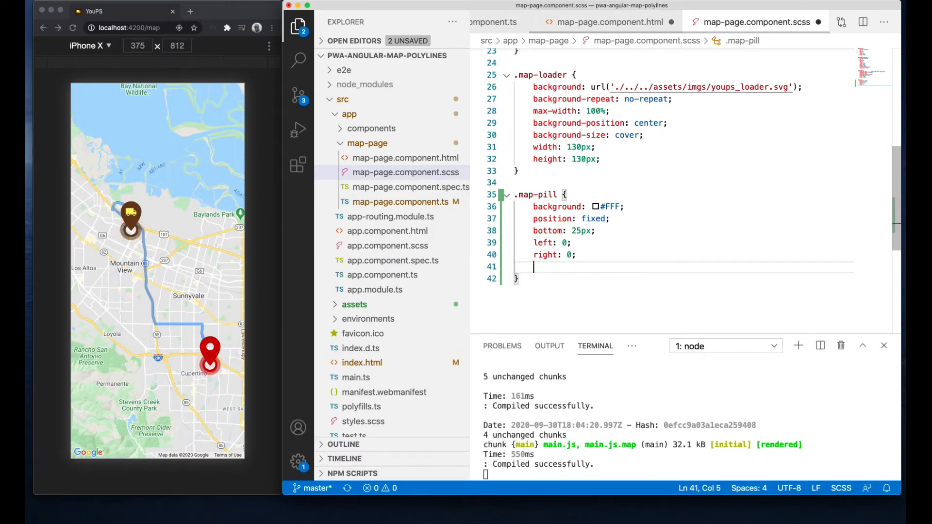
pyautogui.write('margin: 1')
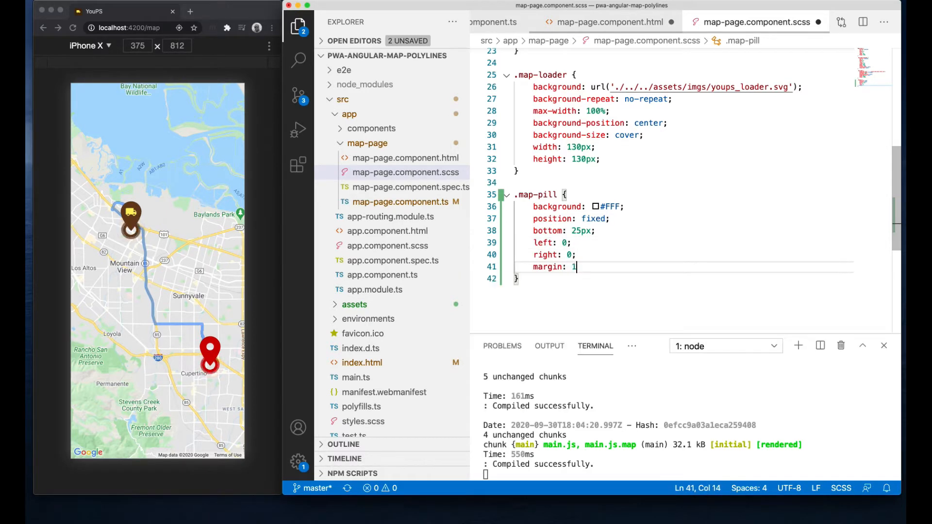
pyautogui.write('2px;')
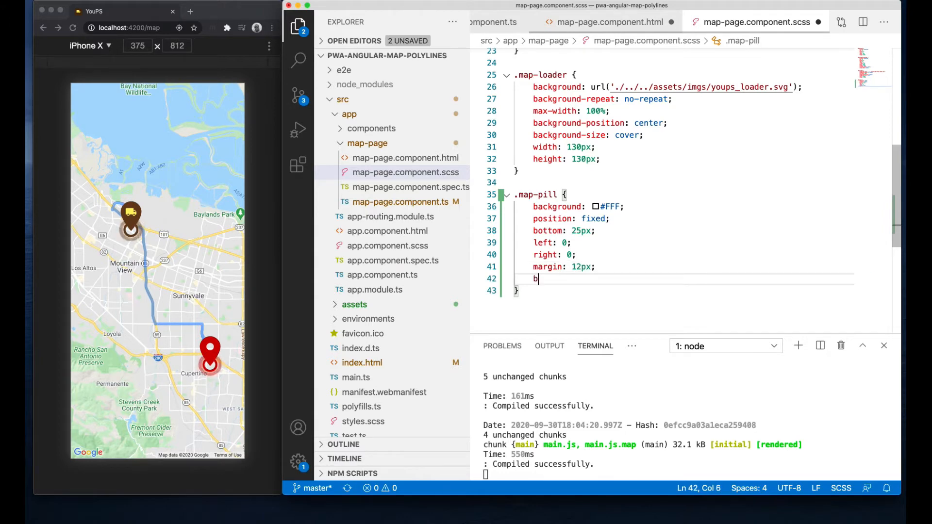
# Give .map-pill a border-radius, box-shadow 0px 0px 20px rgba(0,0,0,0.1), display flex and align-items center.
pyautogui.write('order-radius: 50px;')
pyautogui.write('padding: 12px;')
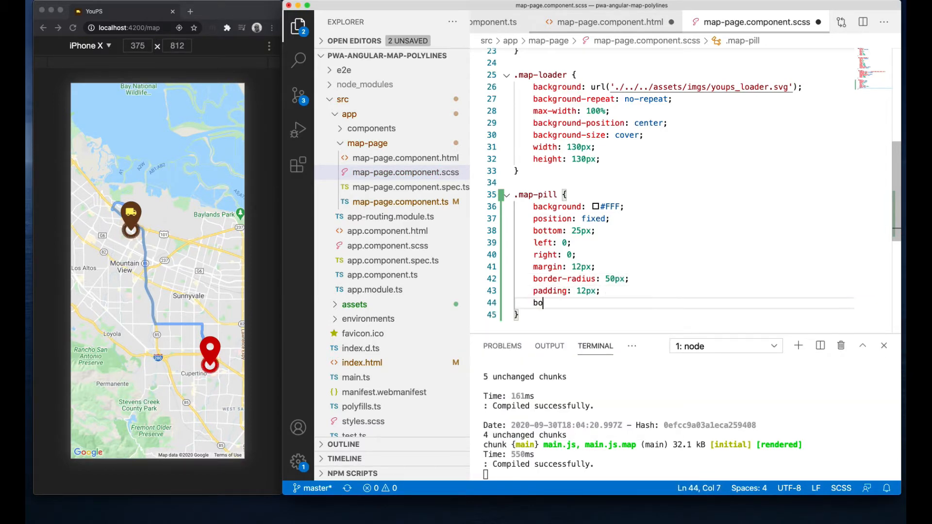
pyautogui.write('x-shadow: 0px')
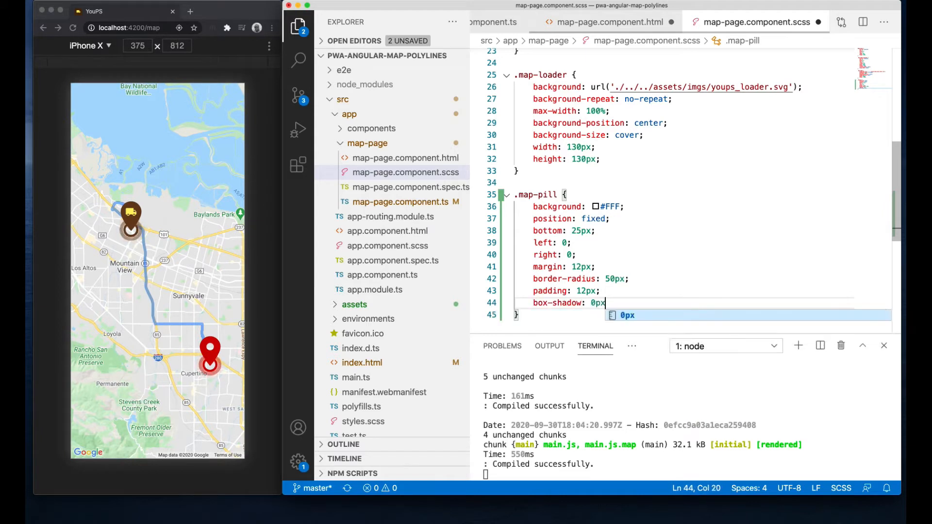
pyautogui.write('0px 20px r')
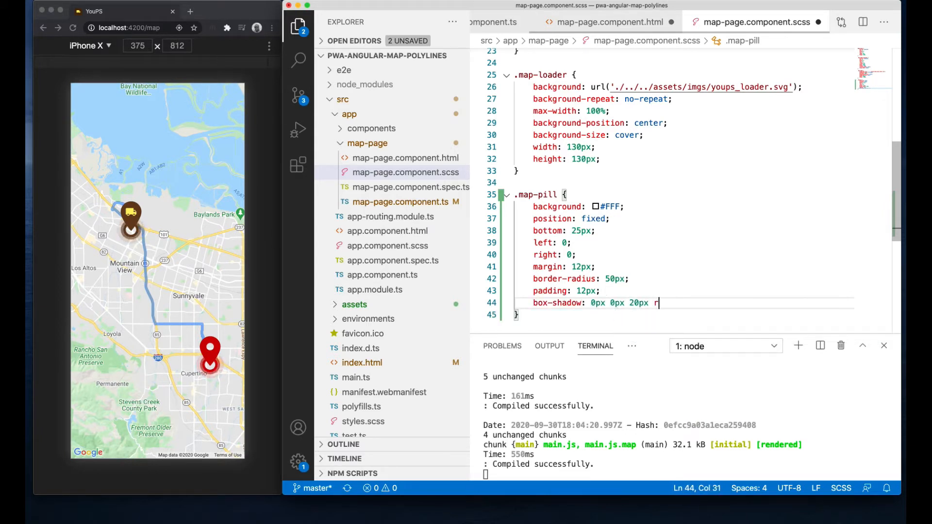
pyautogui.write('gba(0,')
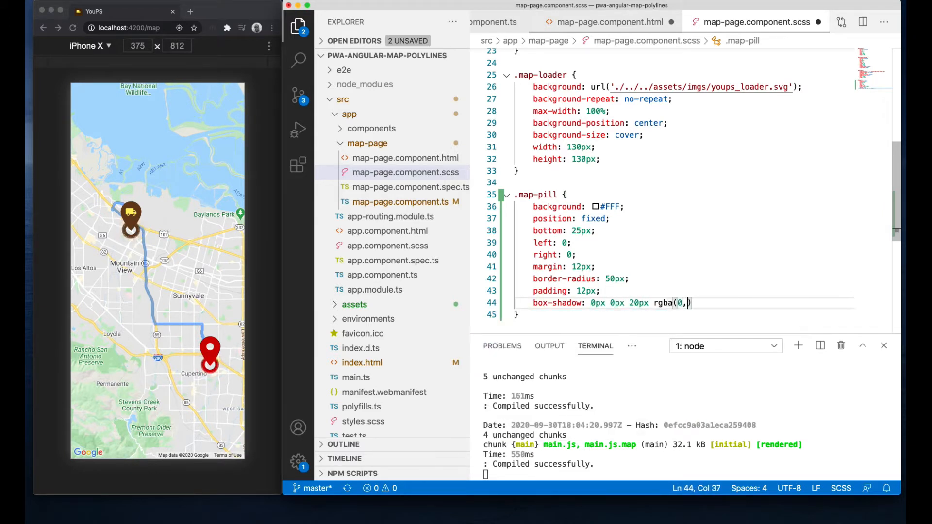
pyautogui.write('0,0,0.1')
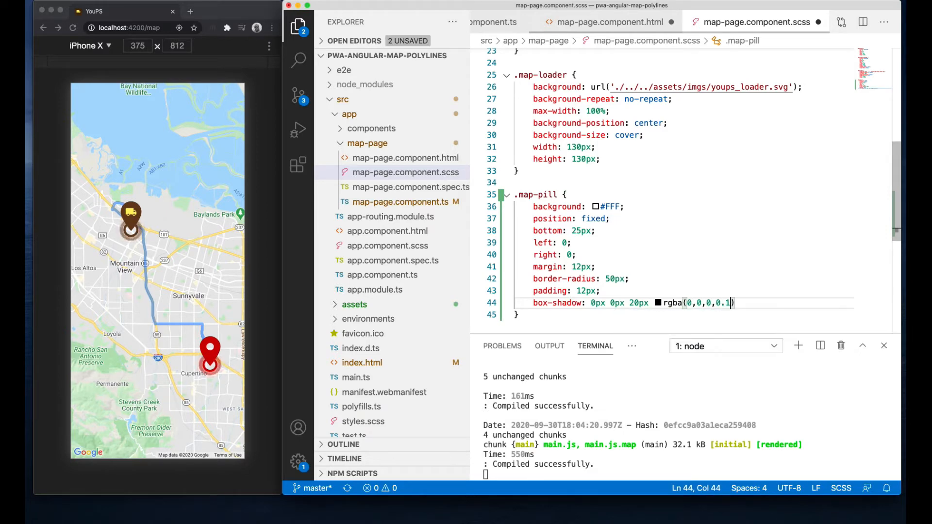
pyautogui.press('Enter')
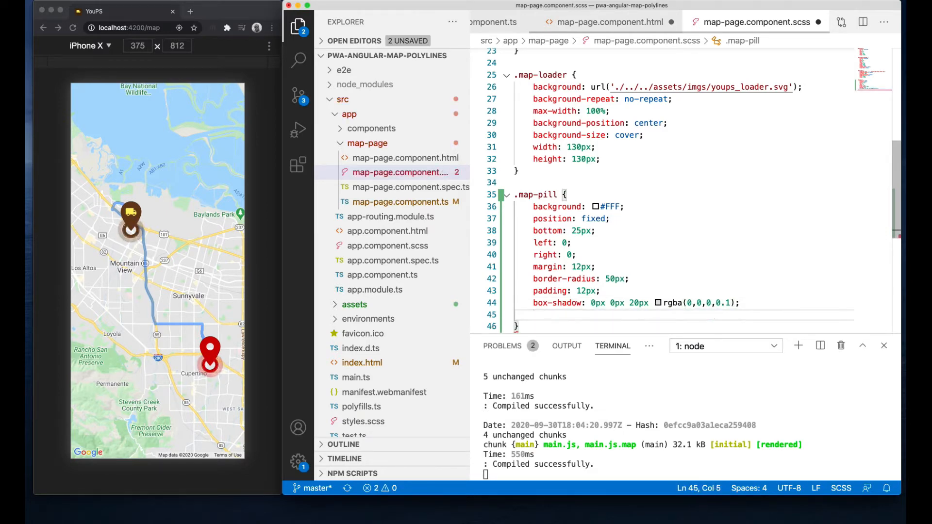
pyautogui.write('display: flex;')
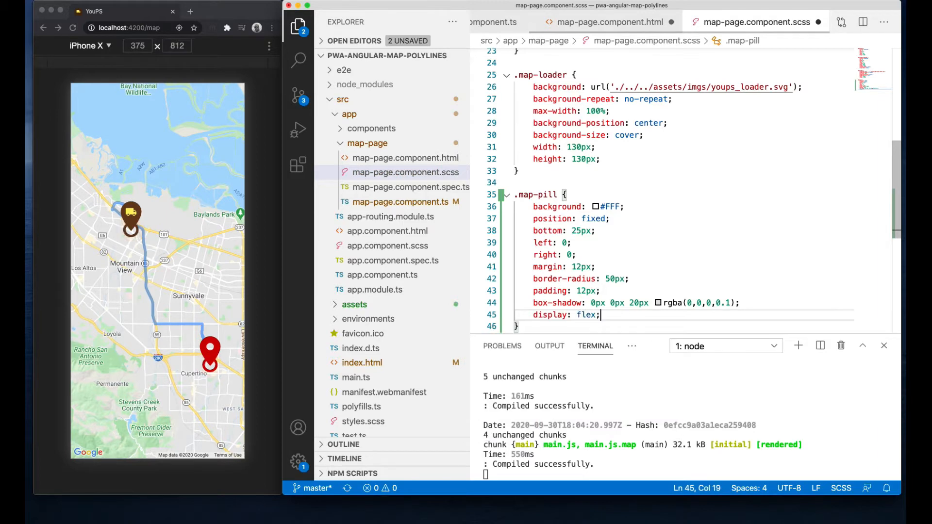
pyautogui.write('align-items: c')
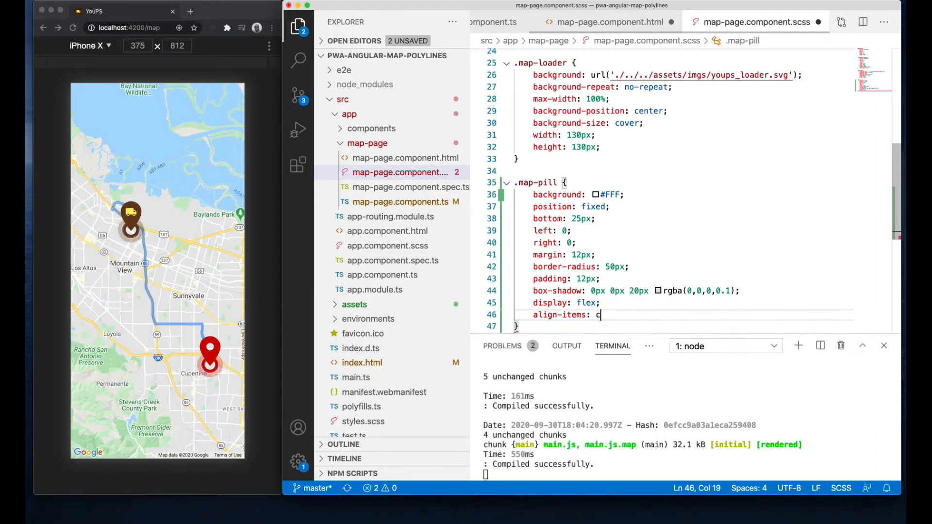
pyautogui.write('enter;')
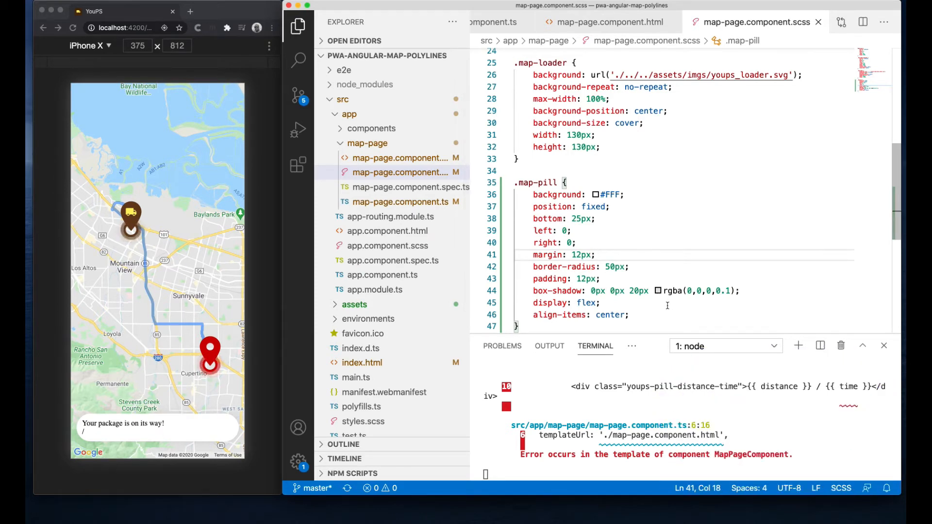
# Add .youps-pill-logo with background url assets/imgs/youps_small_logo.svg.
pyautogui.scroll(-3)
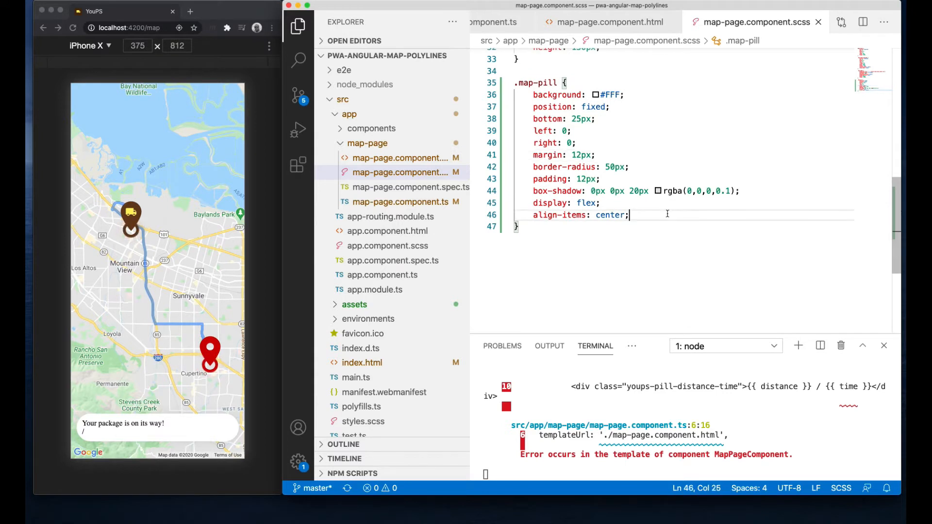
pyautogui.write('.')
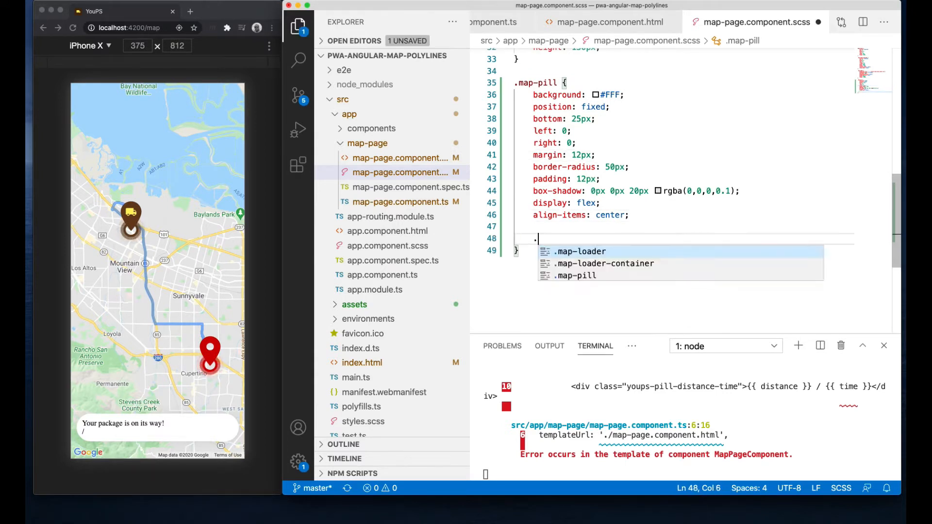
pyautogui.write('youps-pill-')
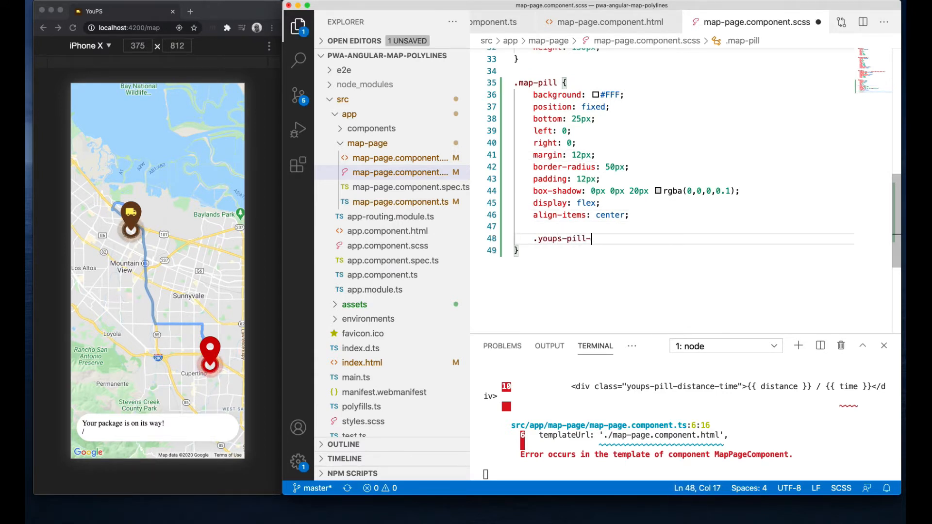
pyautogui.write('logo {')
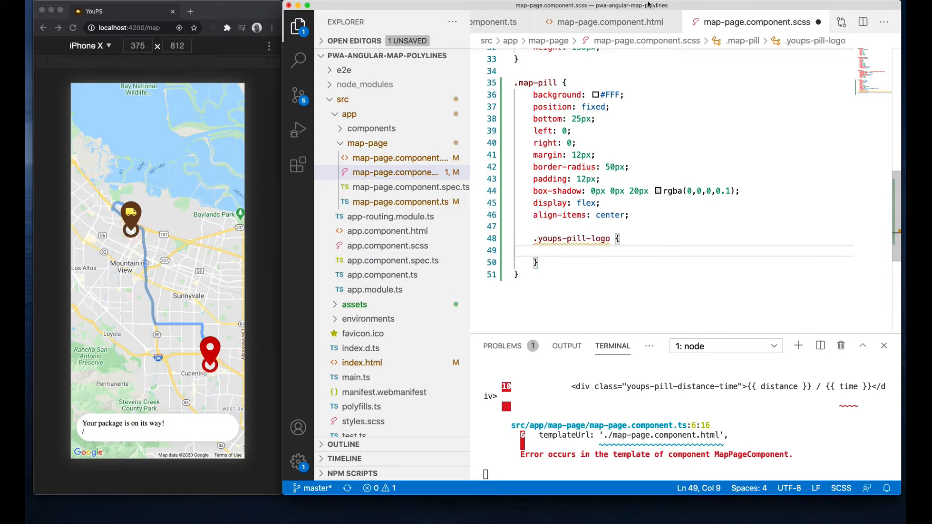
pyautogui.click(604, 22)
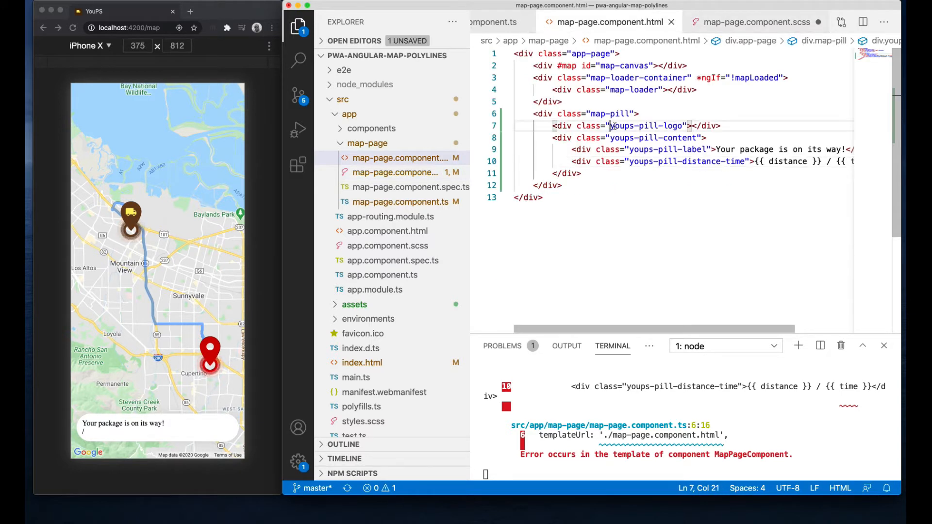
pyautogui.click(753, 21)
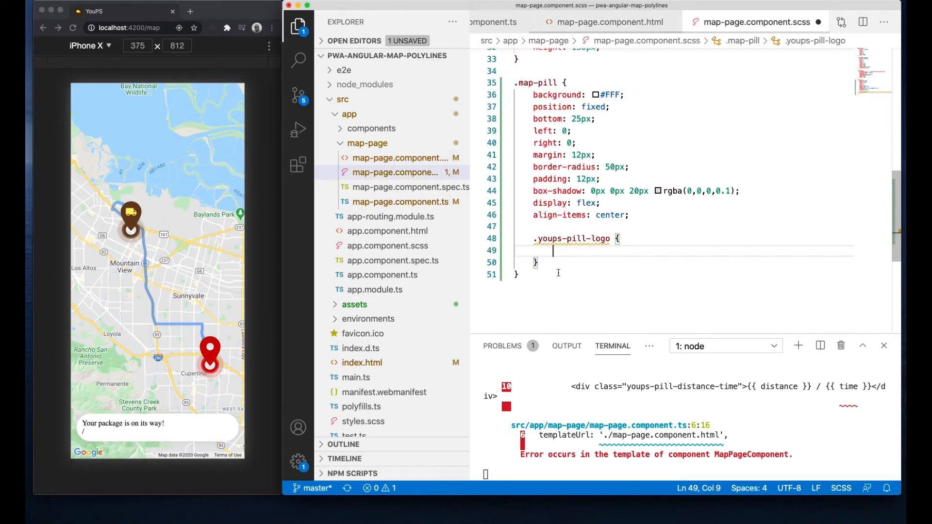
pyautogui.write('backgrou')
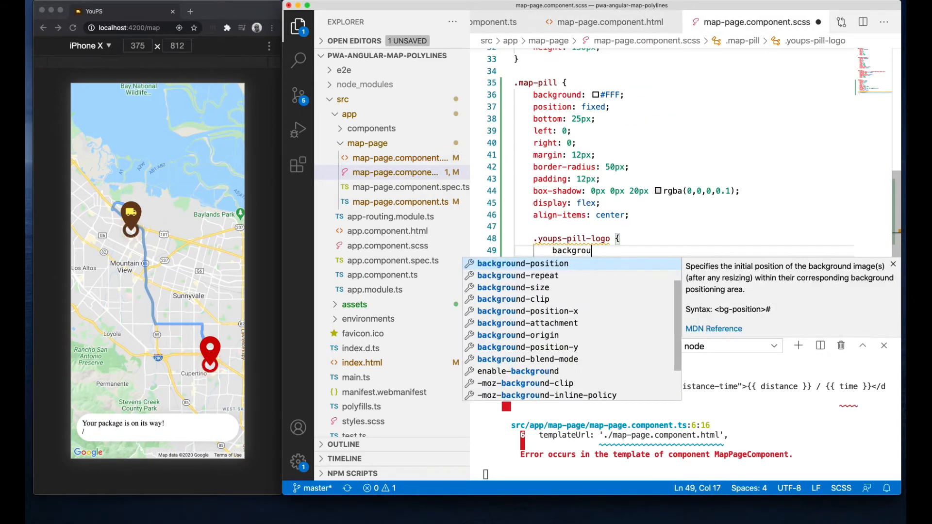
pyautogui.write('background: url(')
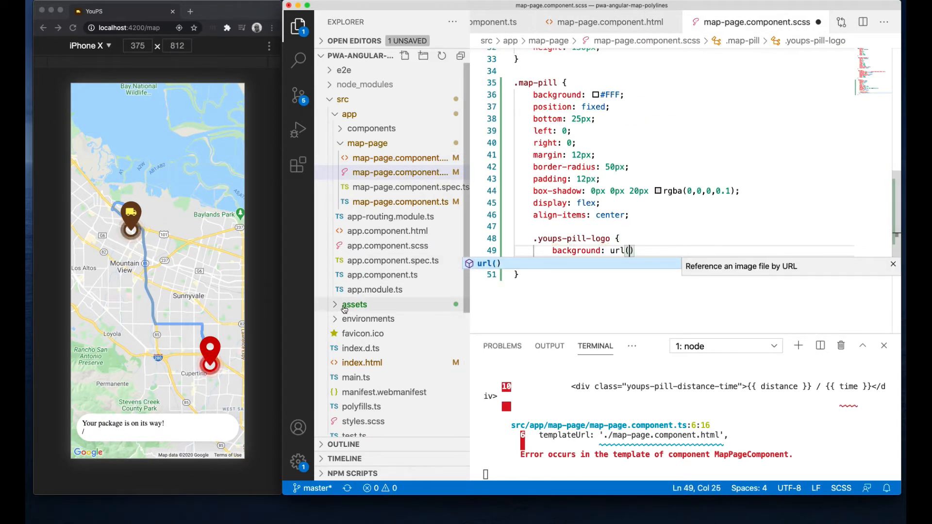
pyautogui.click(354, 304)
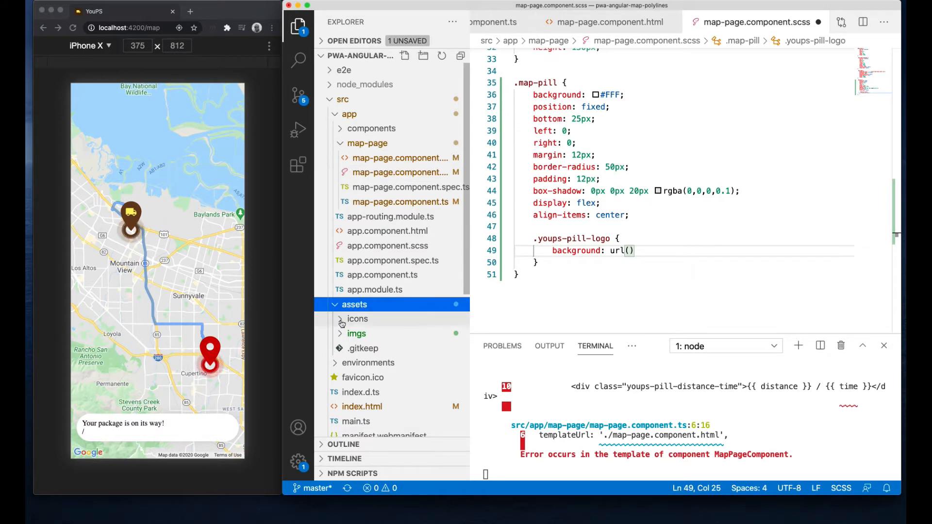
pyautogui.click(357, 334)
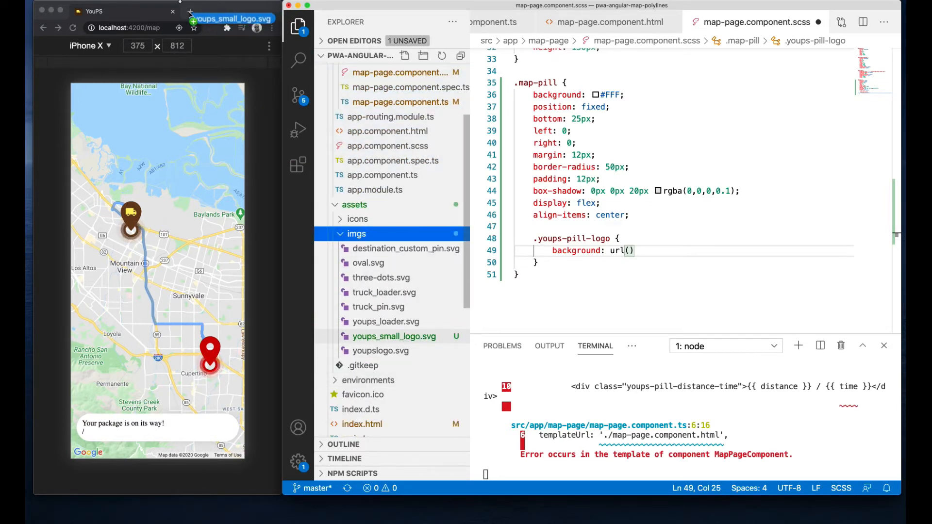
pyautogui.click(227, 15)
pyautogui.write("'./../../")
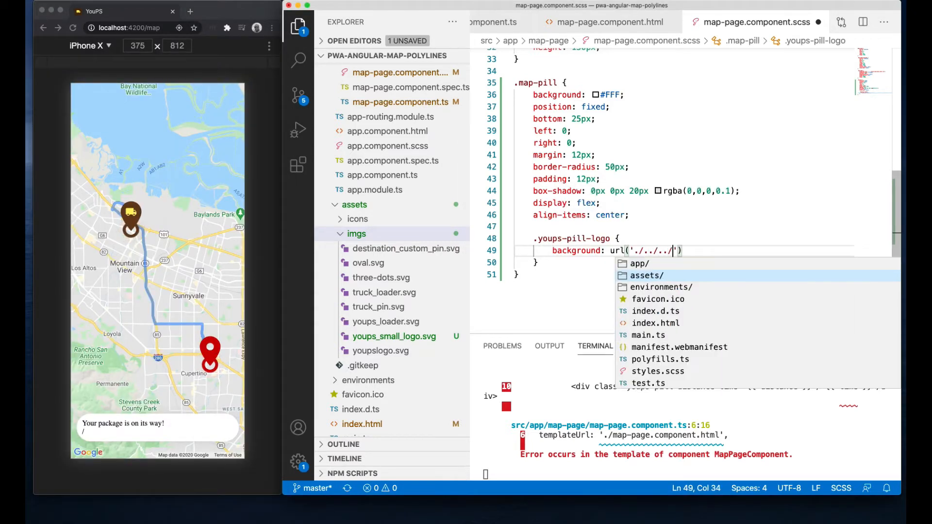
pyautogui.write('assets/imgs/')
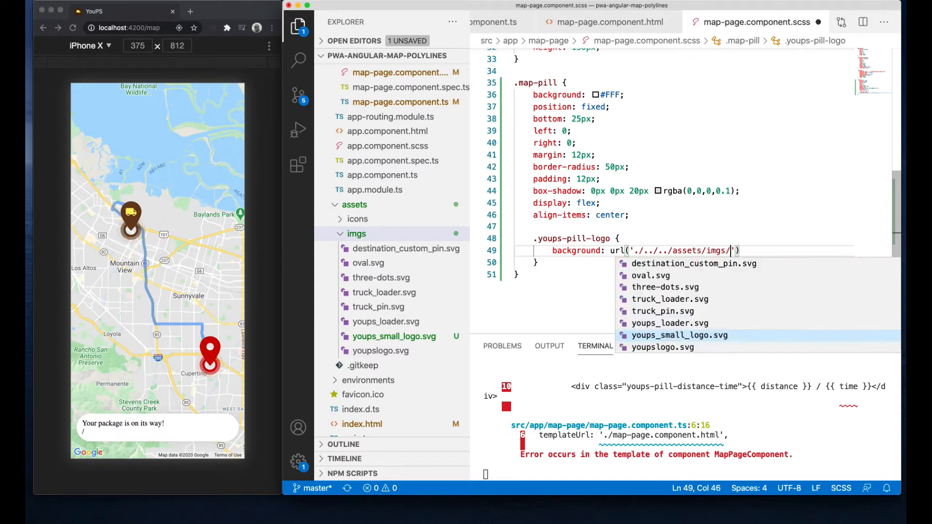
pyautogui.click(679, 335)
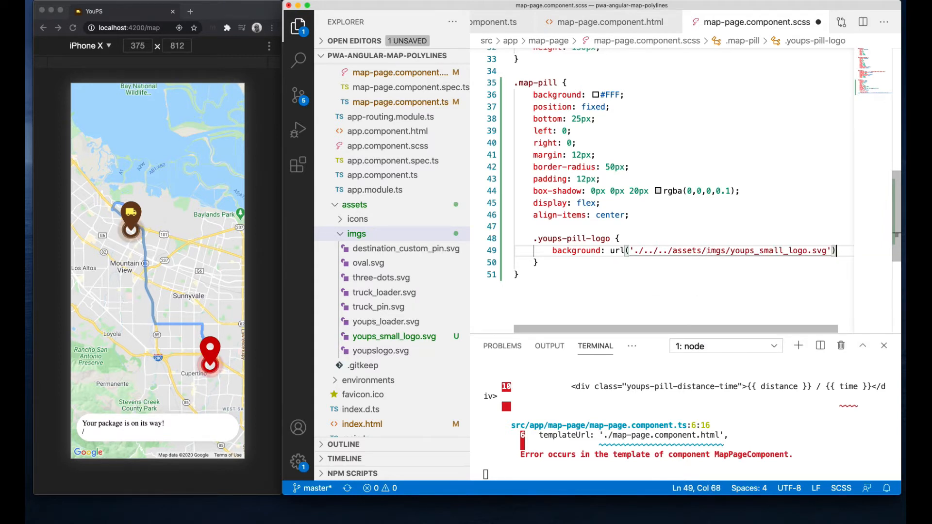
# Make the logo background no-repeat, size cover, position center, in a 50px square.
pyautogui.write('no-repeat')
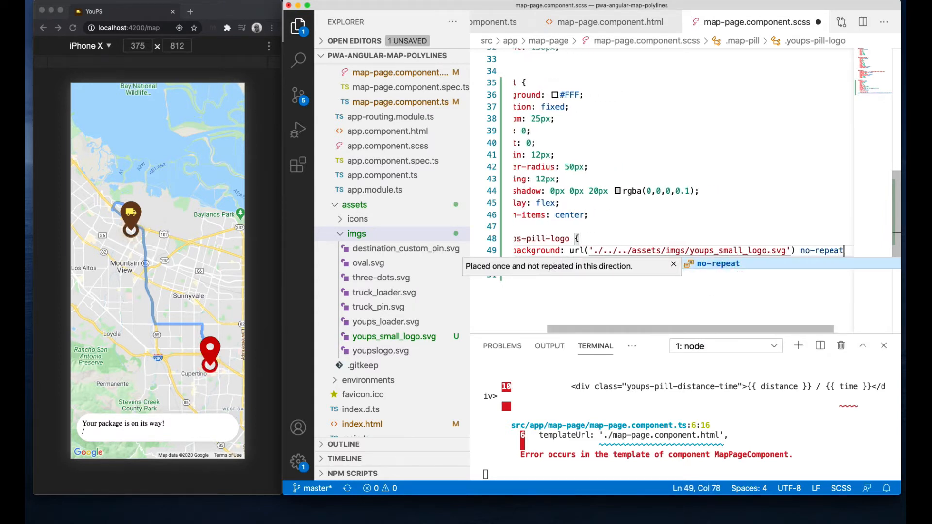
pyautogui.write('background-size: cover;')
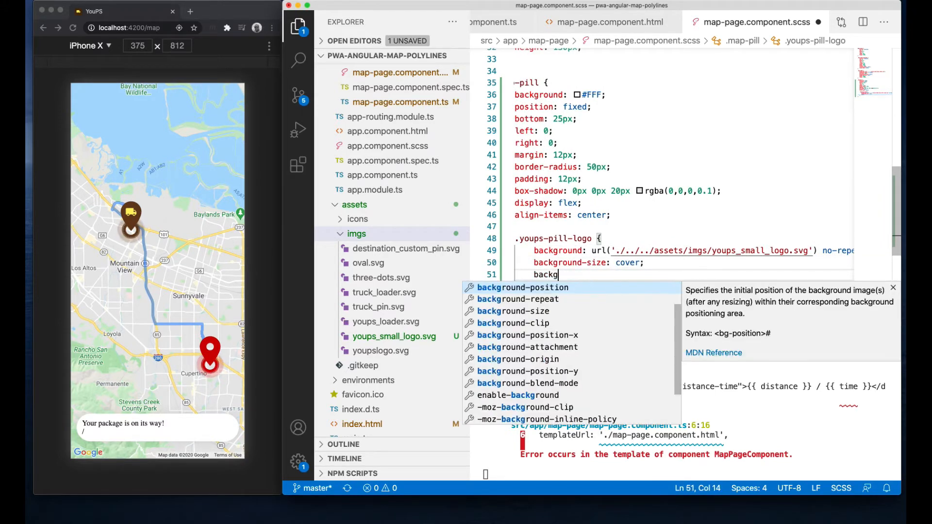
pyautogui.write('background-positon: center;')
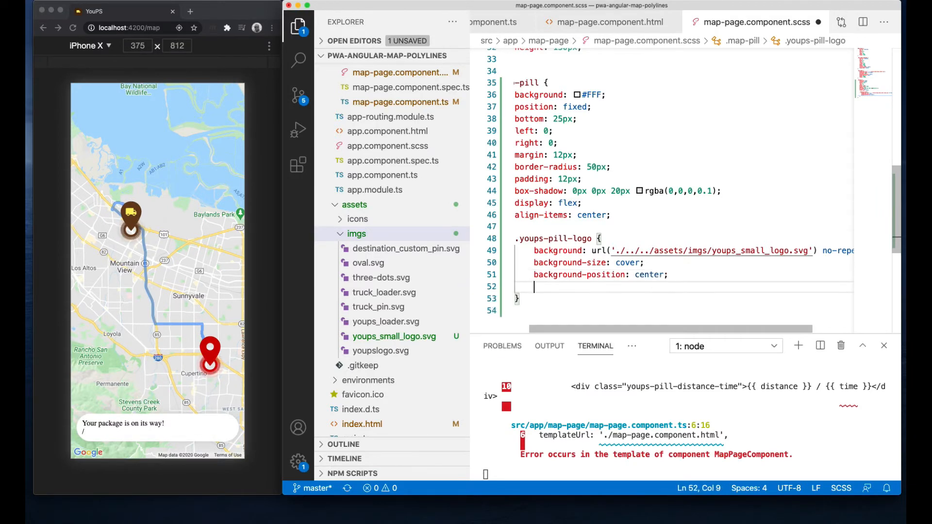
pyautogui.write('width: 50px;')
pyautogui.write('height: 50px;')
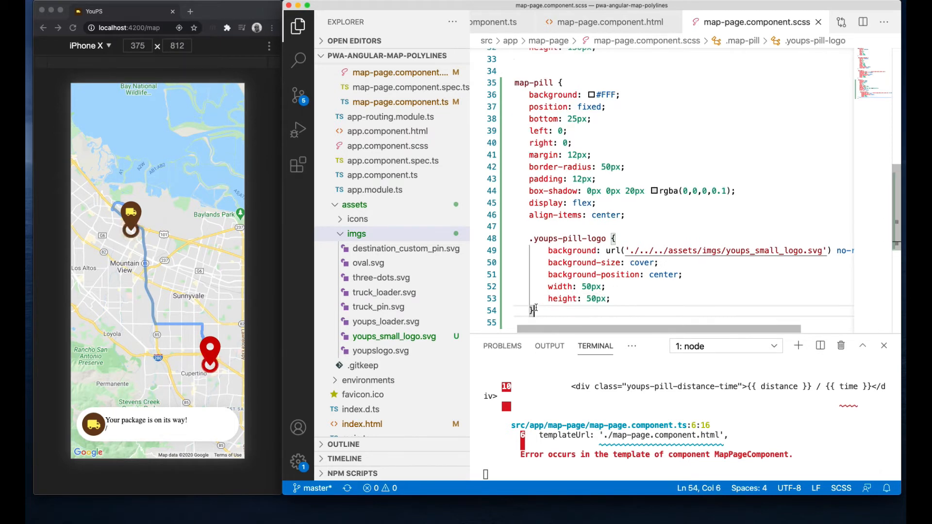
# Add .youps-pill-content with margin-left 12px.
pyautogui.write('.youps')
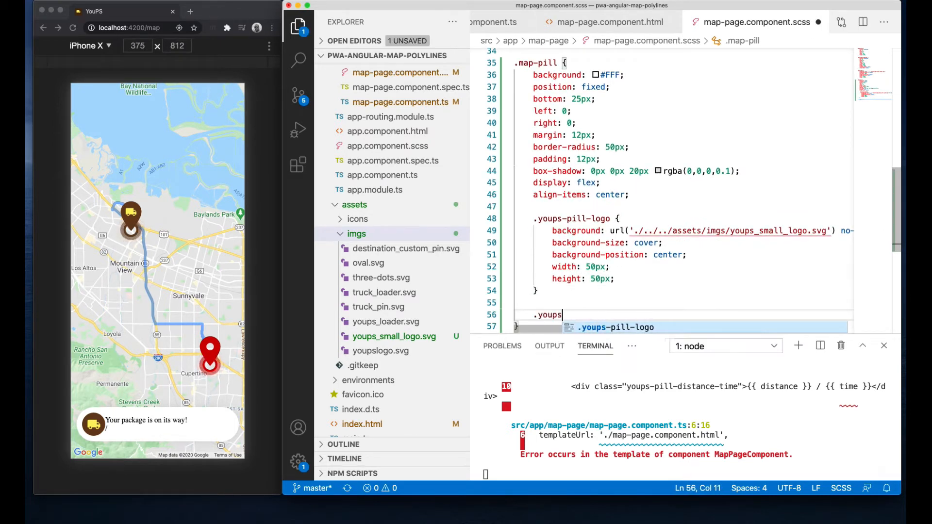
pyautogui.write('-pill-content {')
pyautogui.write('ma')
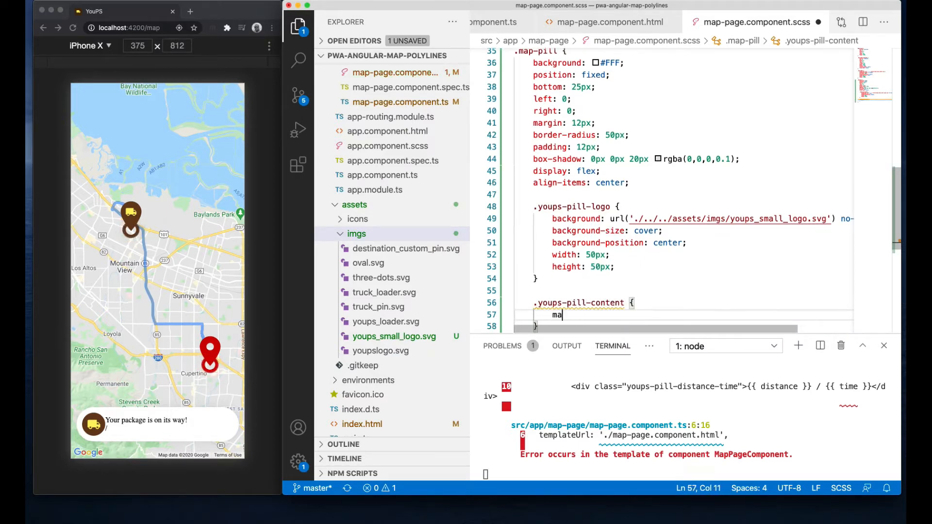
pyautogui.write('rgin-left: 12')
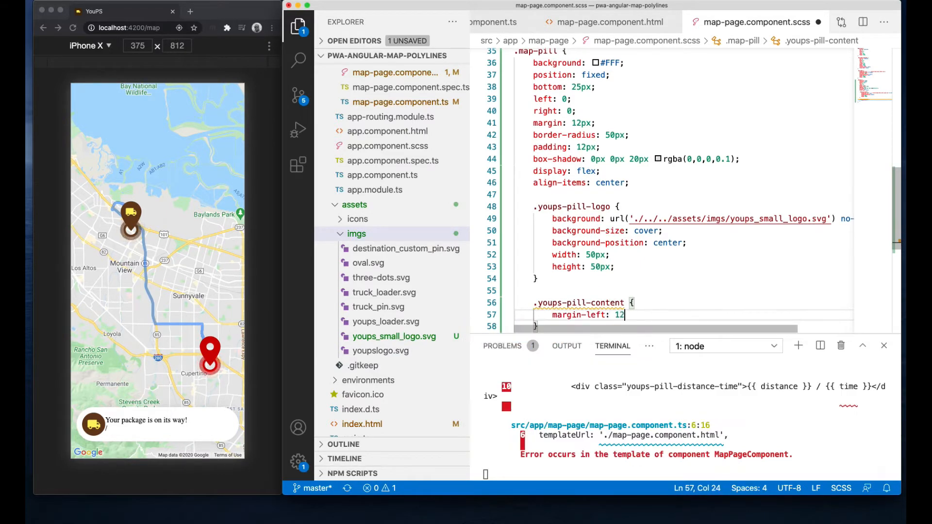
pyautogui.write('px;')
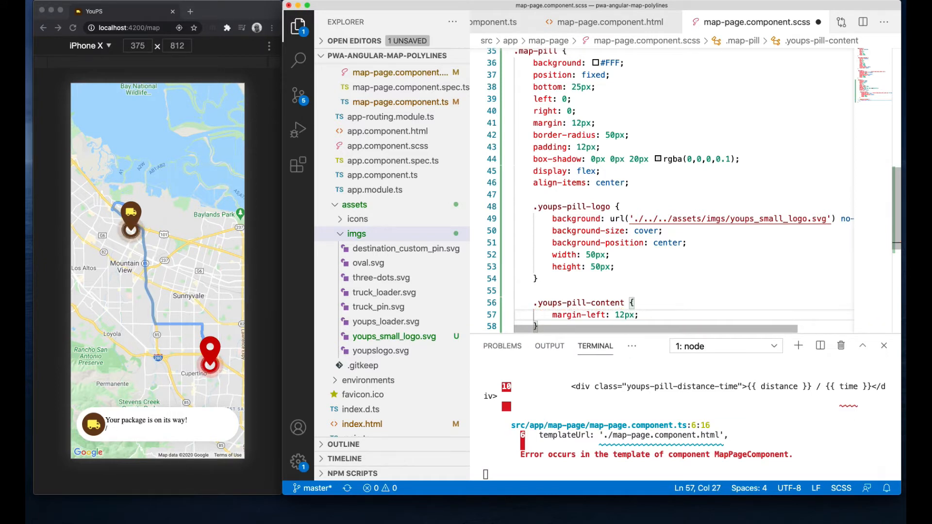
# Add .youps-pill-label with color #4B290C and a font-size.
pyautogui.write('.youps-')
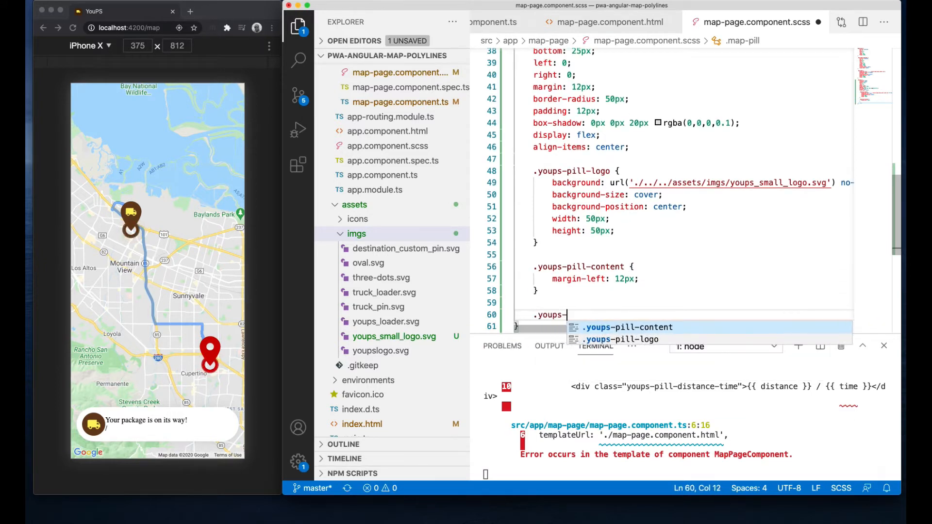
pyautogui.write('-l;a')
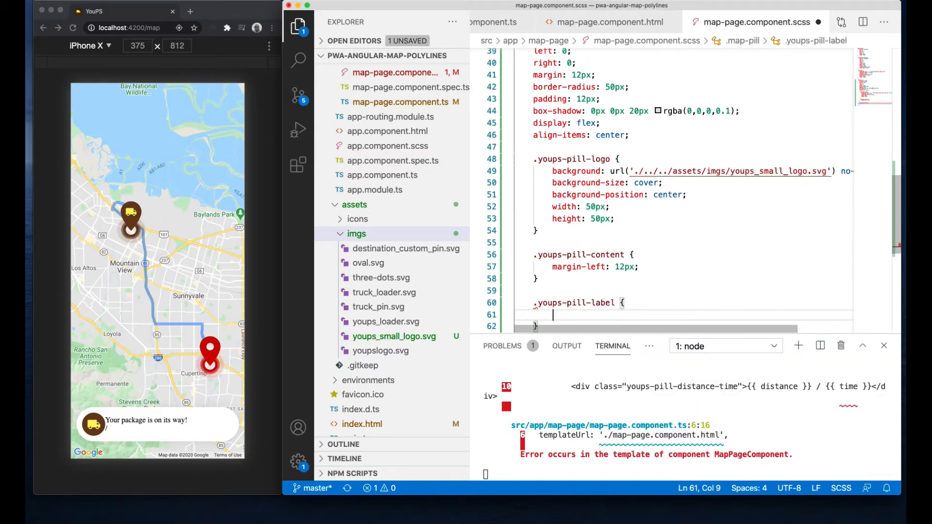
pyautogui.write('color: #4B290C')
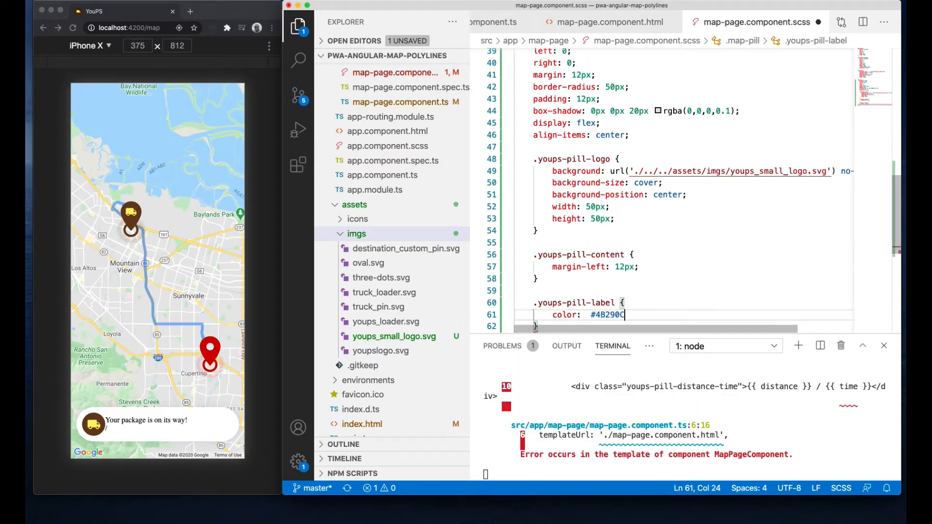
pyautogui.write('font-size: 1em;')
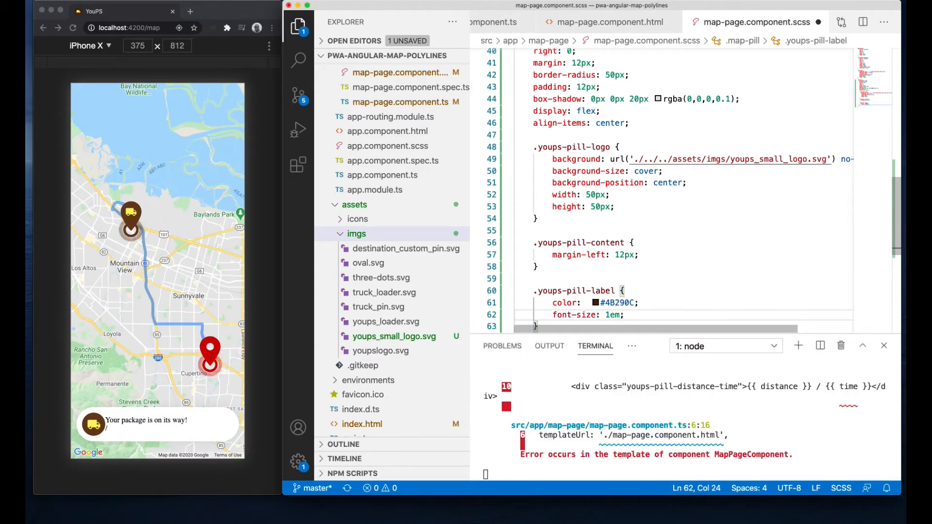
# Add .youps-pill-distance-time with color grey and font-size 0.7.
pyautogui.write('.yourps-pill')
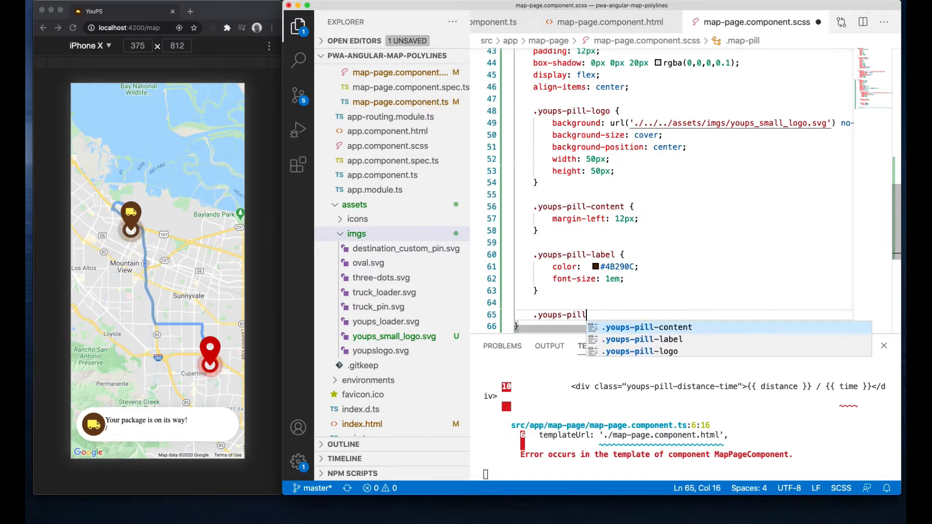
pyautogui.write('-distance-time')
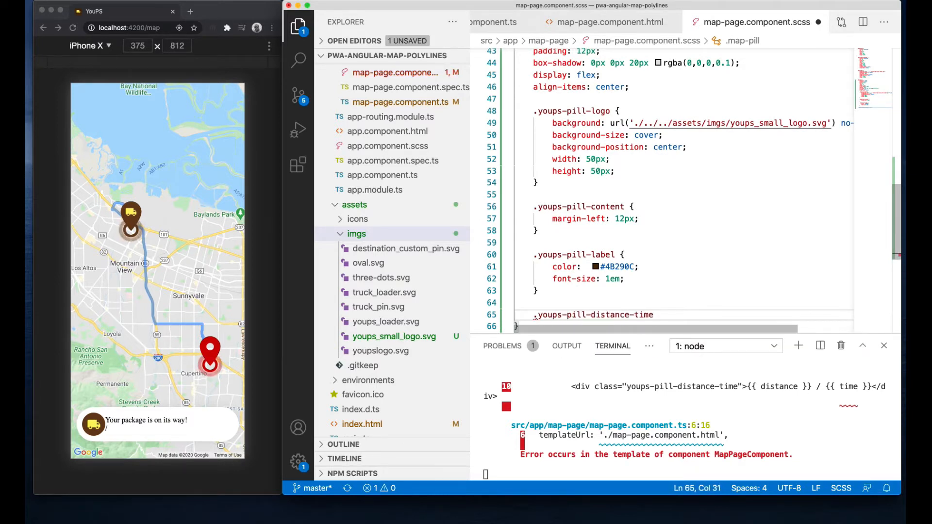
pyautogui.write('{ color: g')
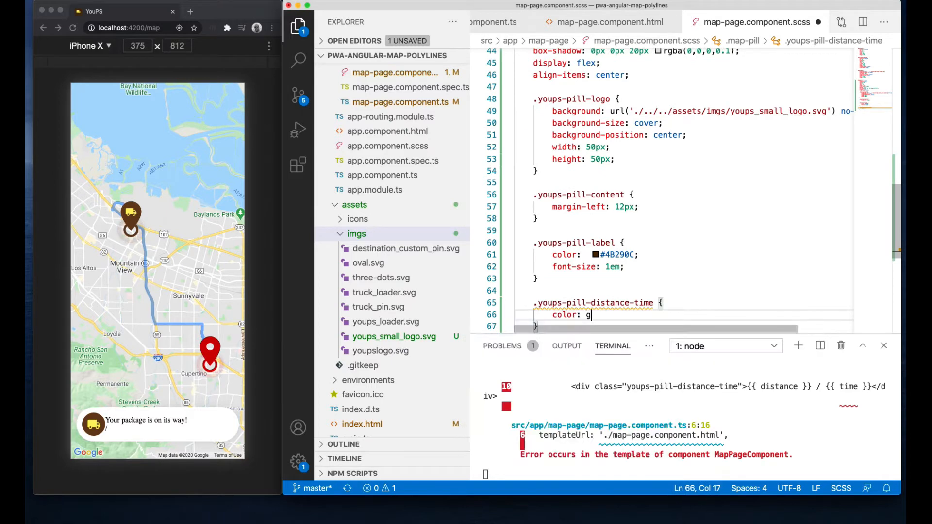
pyautogui.write('rey;')
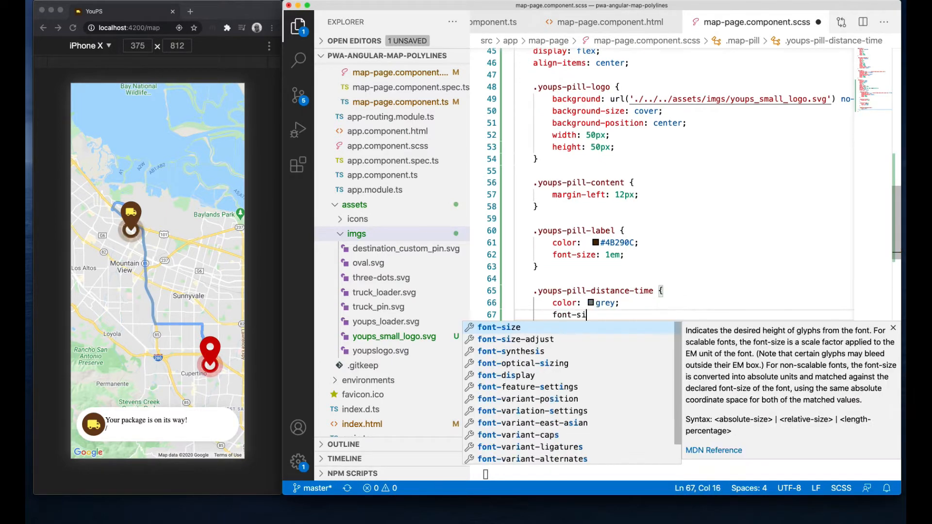
pyautogui.write('ze: 0.7')
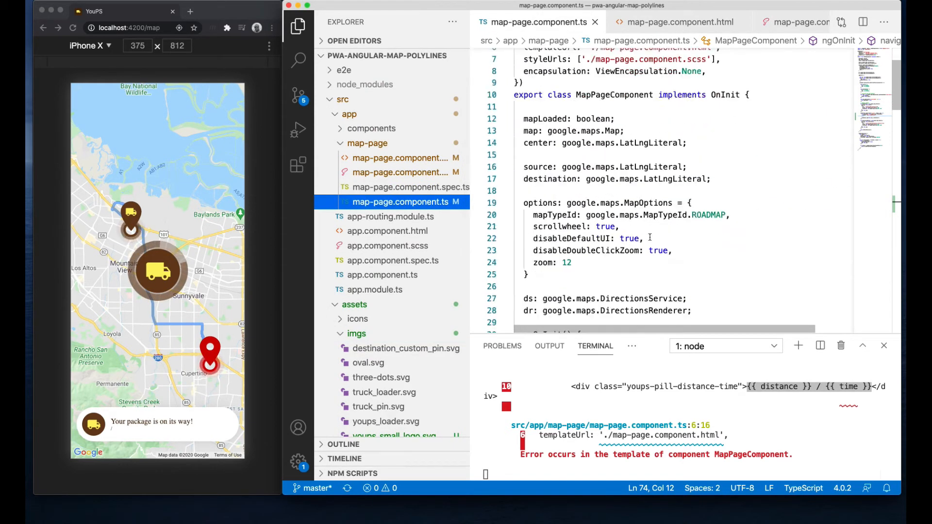
# Declare time: string = '6 mins' and a distance string in miles on the component.
pyautogui.scroll(-3)
pyautogui.write(';')
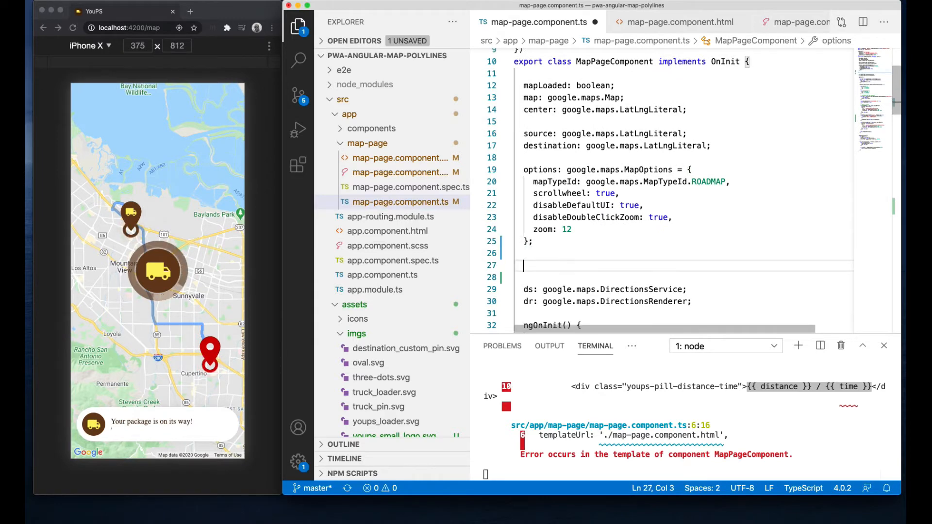
pyautogui.write("time: string = '")
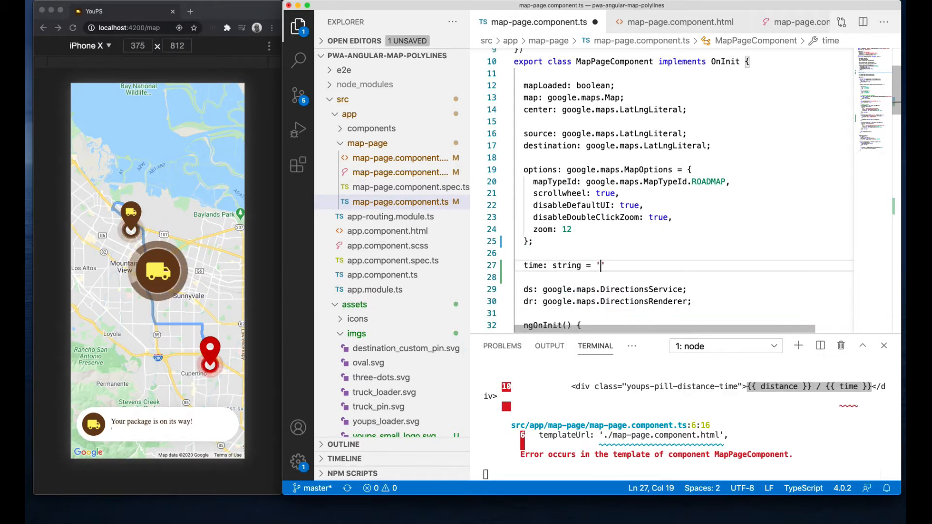
pyautogui.write('6 mins')
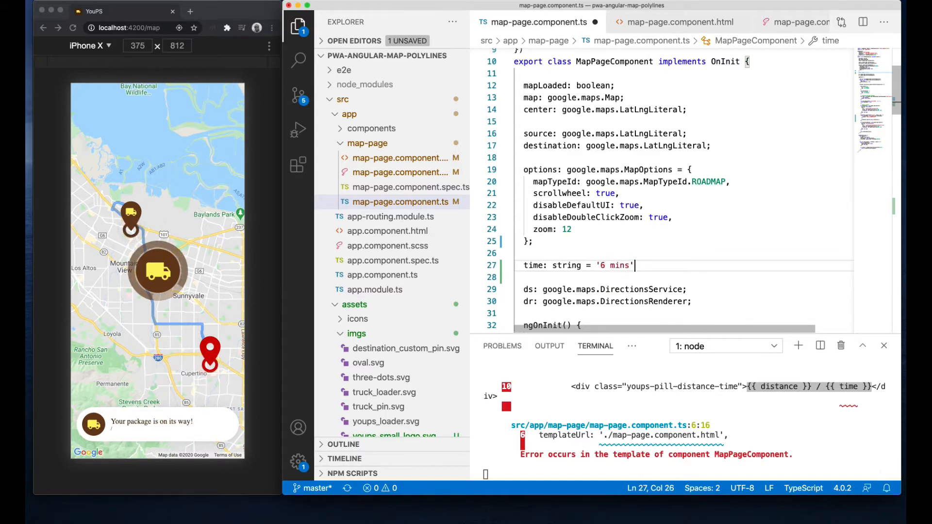
pyautogui.write("distance: string = '8.")
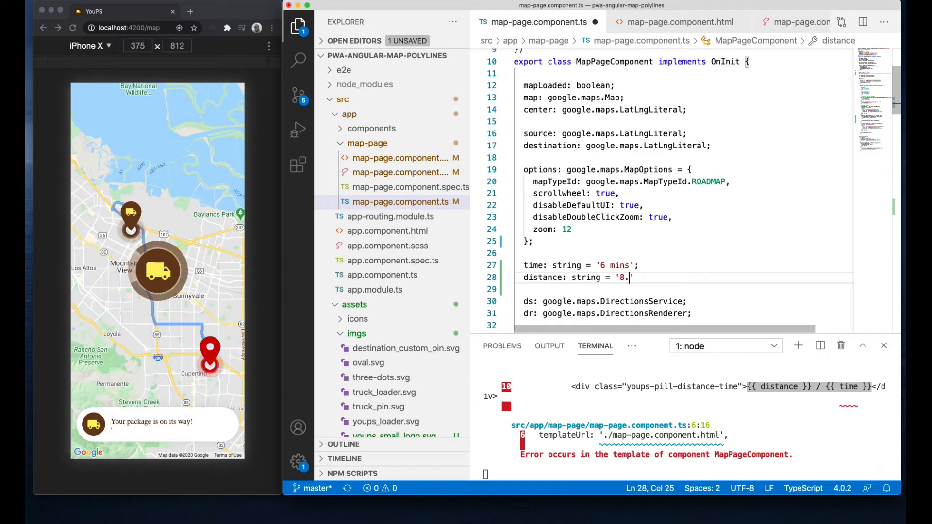
pyautogui.write('6 miles')
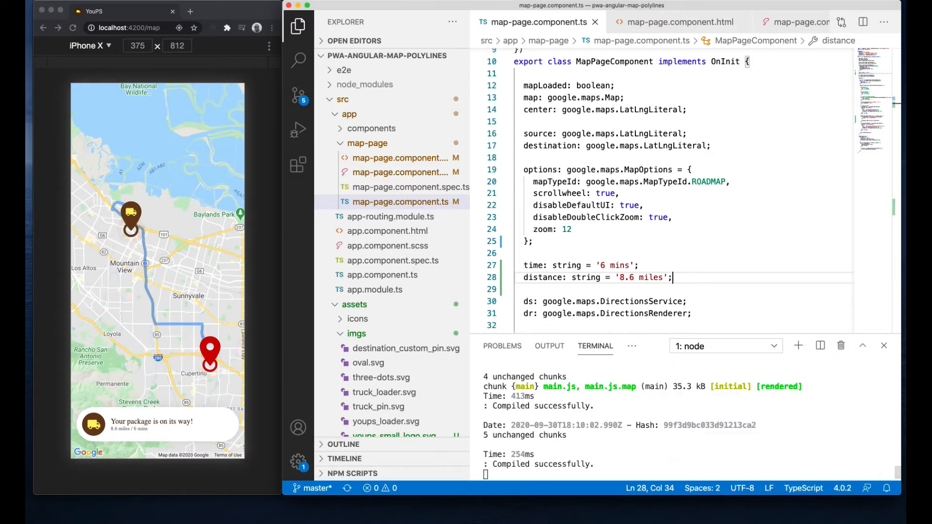
# In styles.scss set the body font-family to 'Poppins', sans-serif.
pyautogui.scroll(-3)
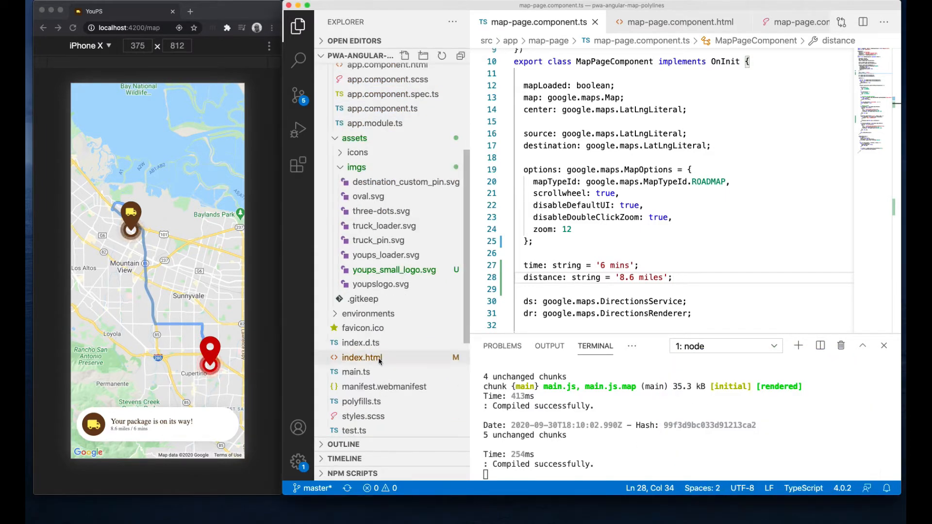
pyautogui.click(362, 357)
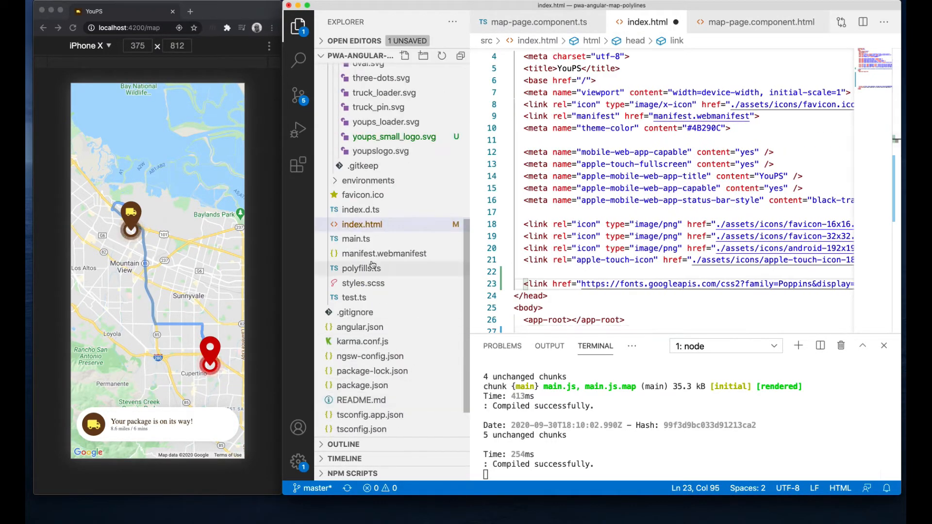
pyautogui.click(365, 284)
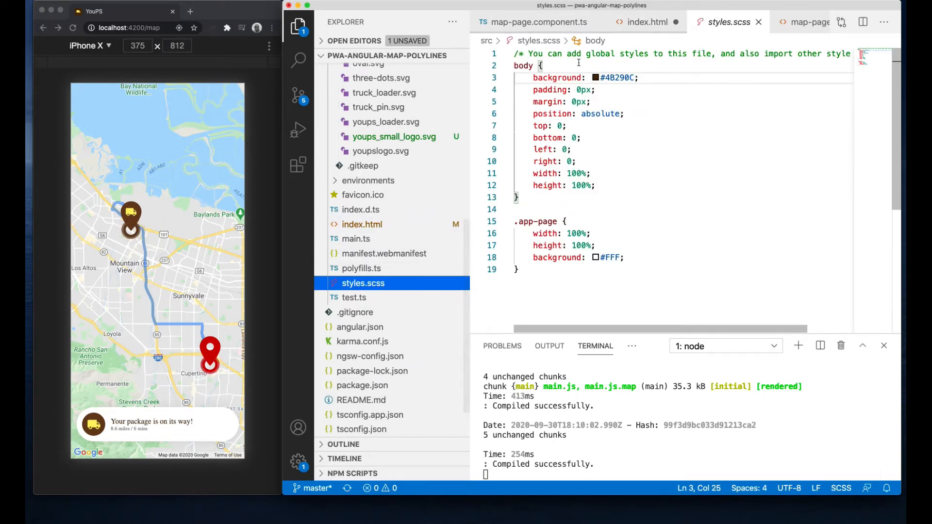
pyautogui.write('fon')
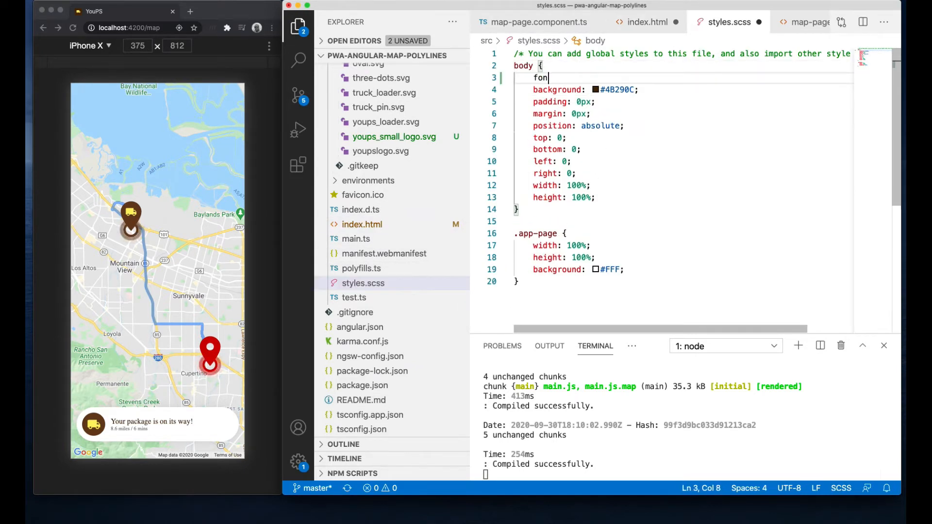
pyautogui.write("t-family: '")
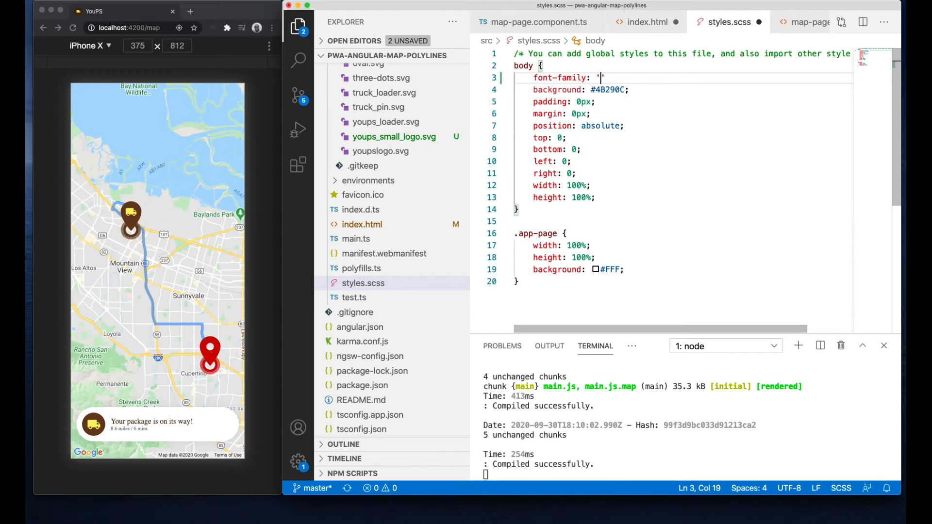
pyautogui.write('Poppins')
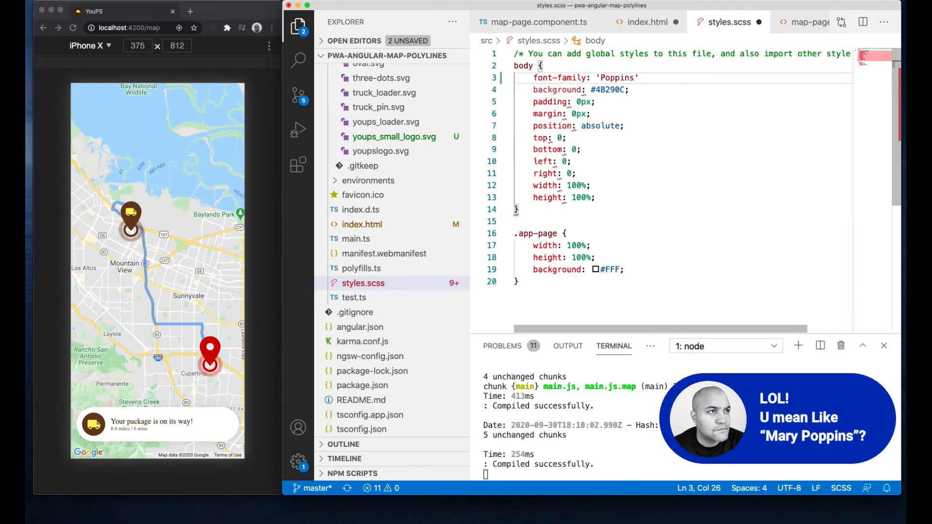
pyautogui.write(', sans-serif')
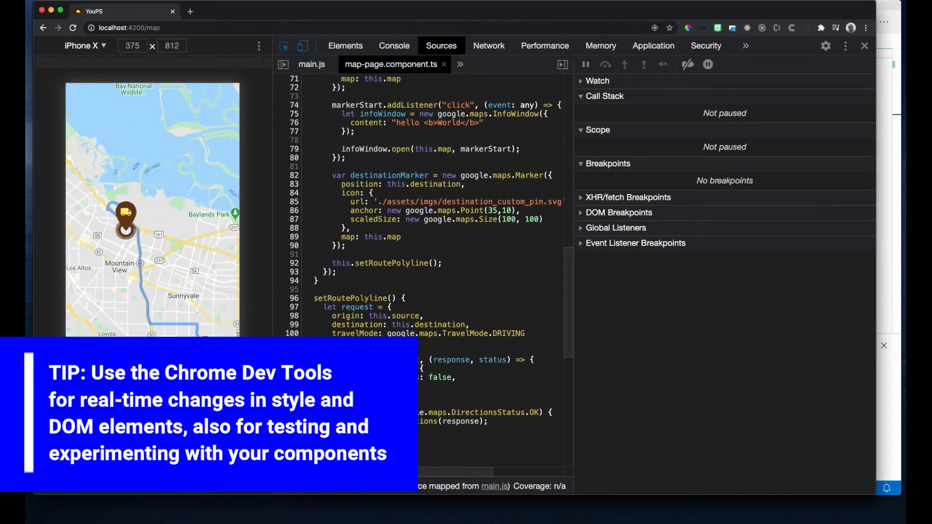
# In DevTools give div.map-pill element.style transition: bottom 0.5s and bottom: -200px.
pyautogui.click(346, 46)
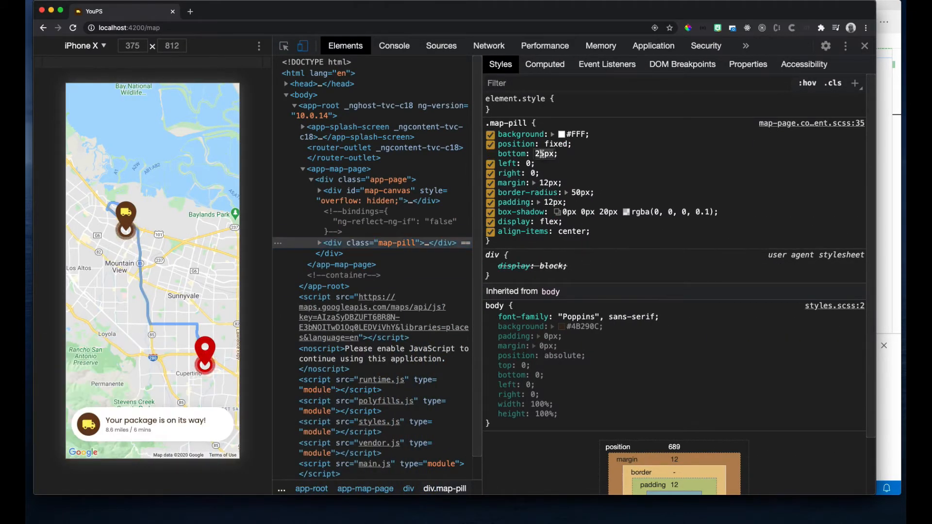
pyautogui.write('-200px')
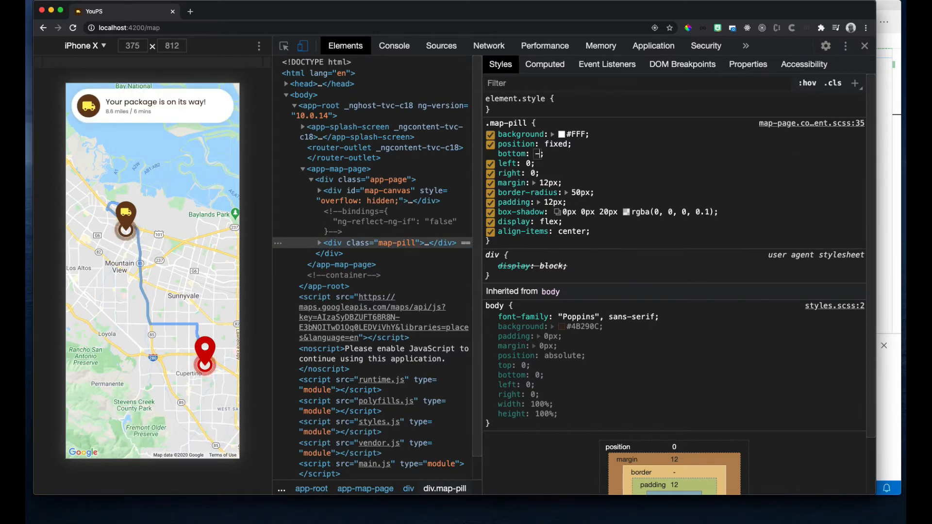
pyautogui.write('25px')
pyautogui.write('transition')
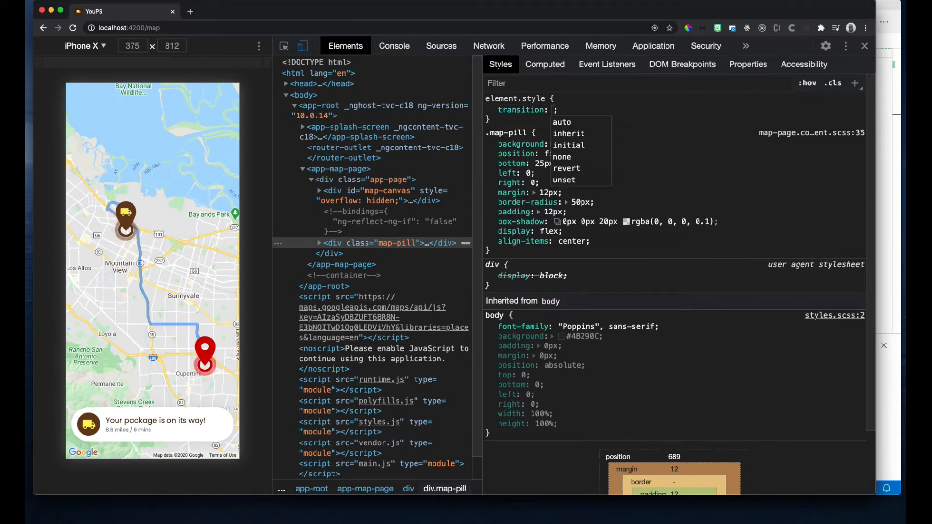
pyautogui.write('bottom 0.5s')
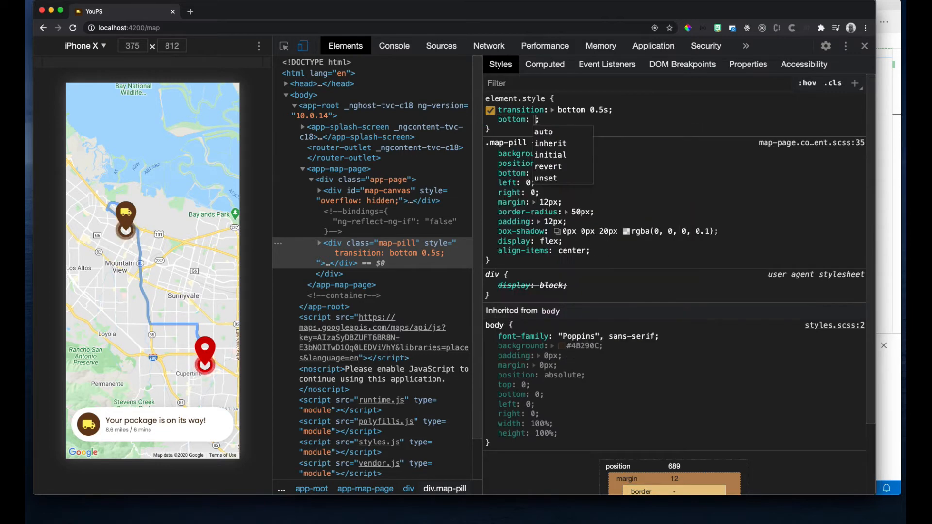
pyautogui.write('-200px')
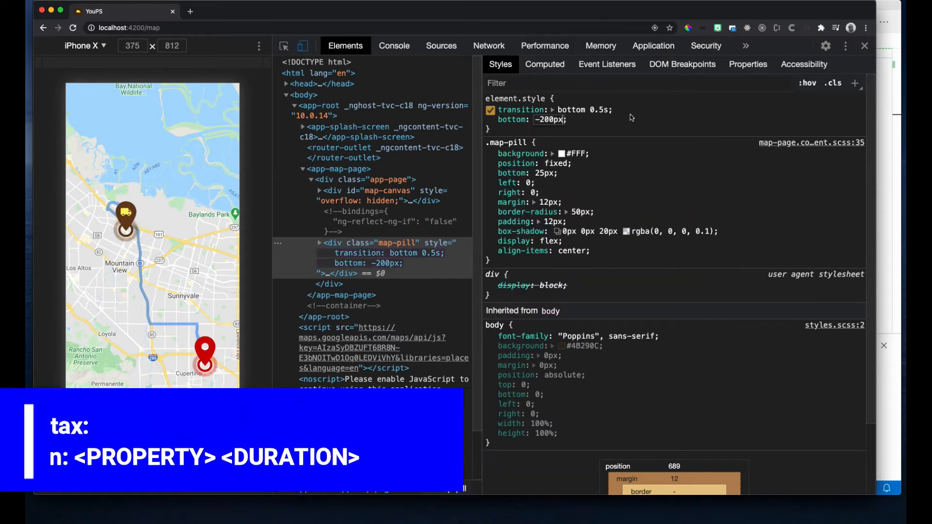
# Toggle the -200px bottom offset on and off to preview the pill sliding.
pyautogui.click(490, 119)
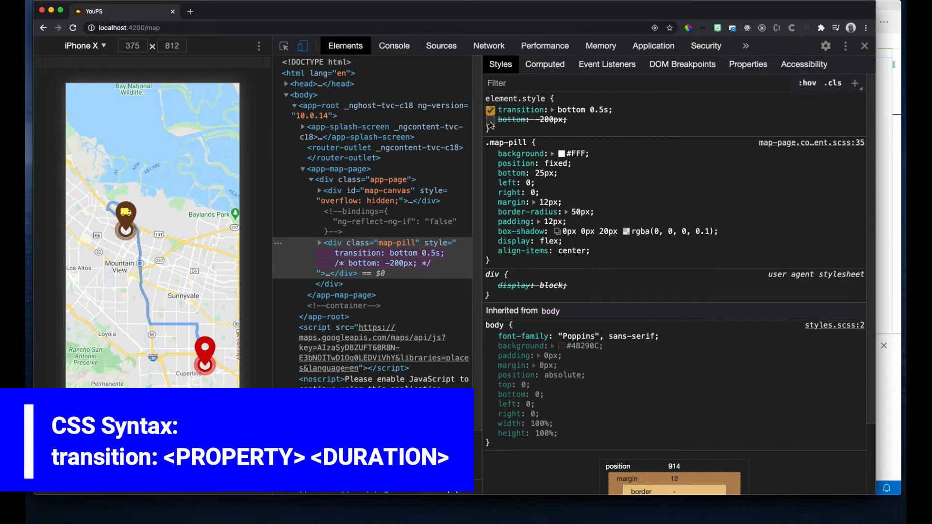
pyautogui.click(490, 121)
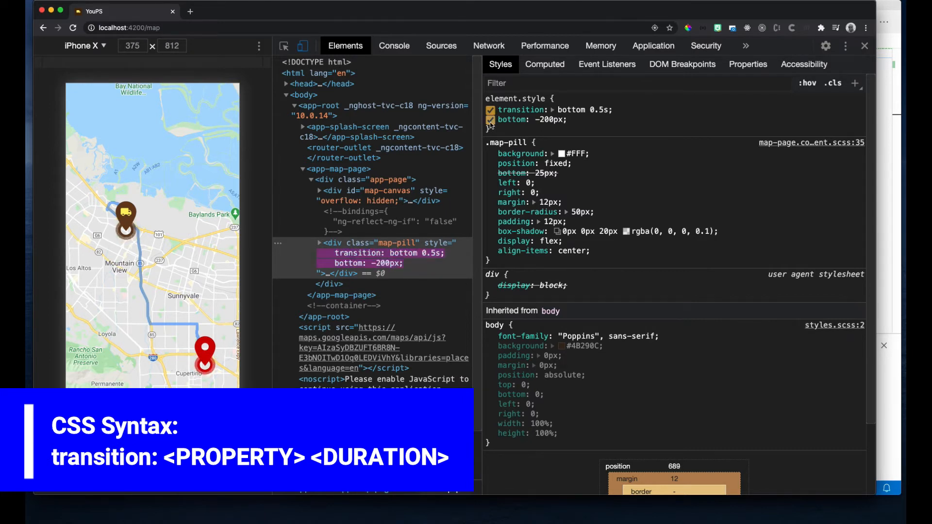
pyautogui.click(491, 121)
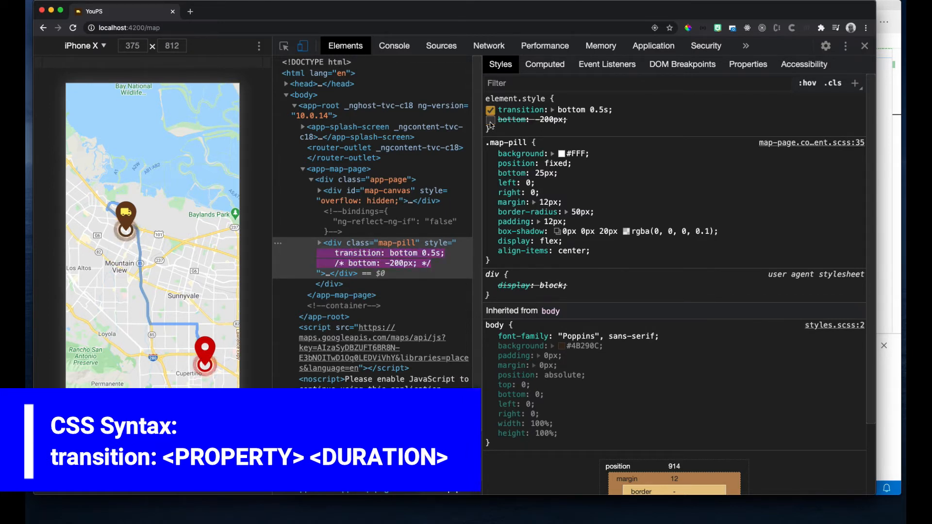
pyautogui.click(490, 119)
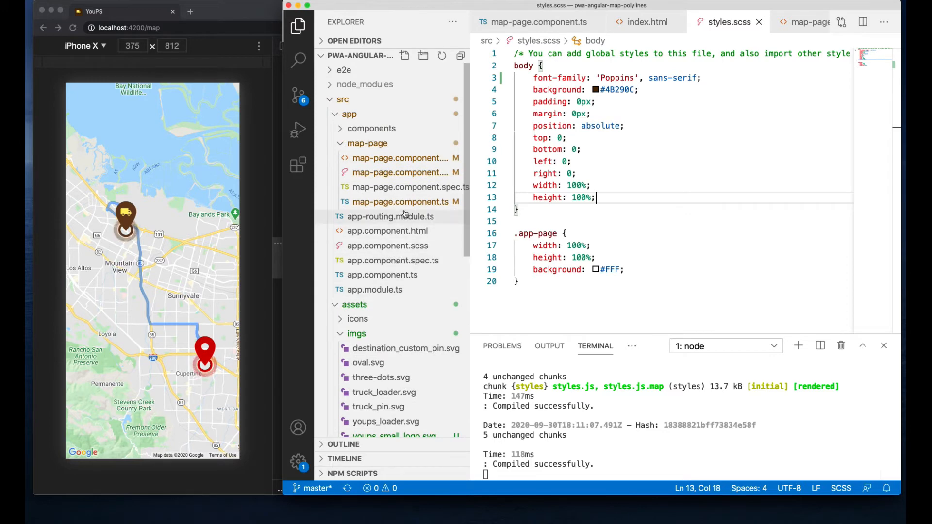
# In map-page.component.scss give .map-pill transition: bottom 0.5s and bottom -200px.
pyautogui.click(400, 173)
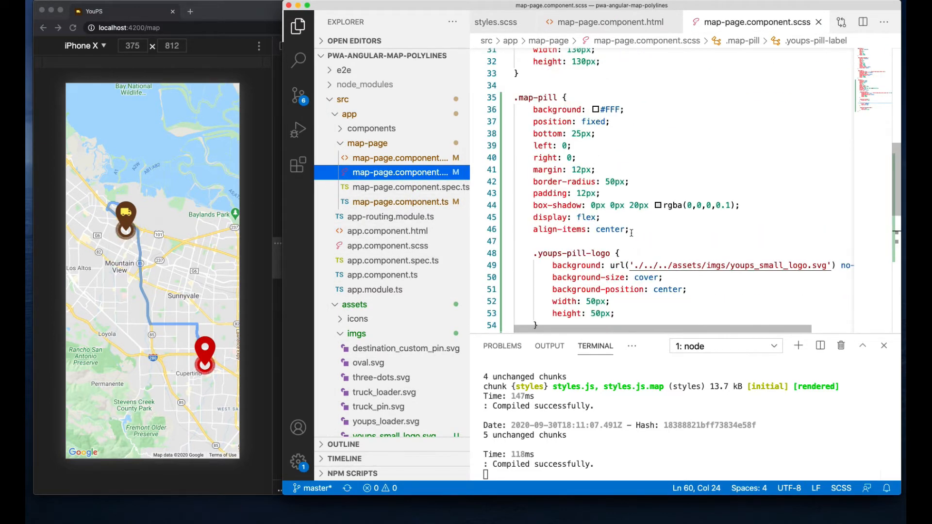
pyautogui.write('t')
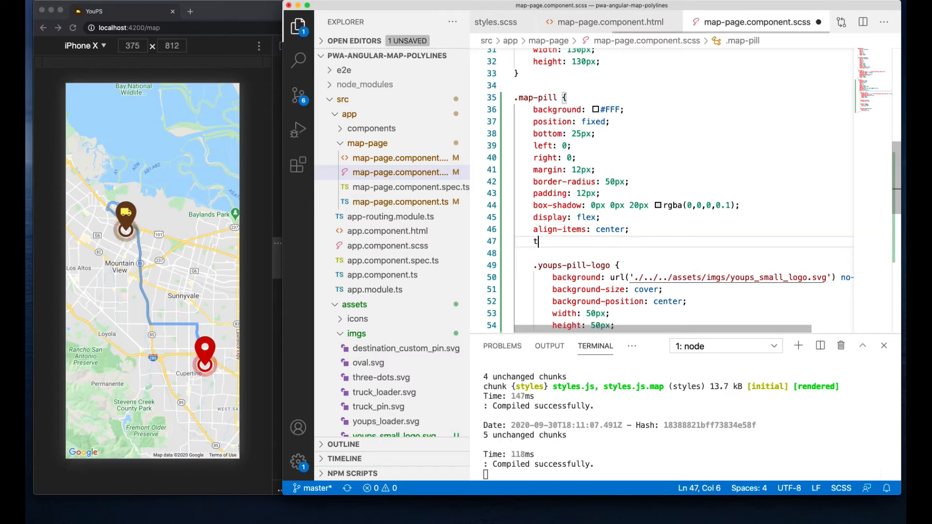
pyautogui.write('ransition:')
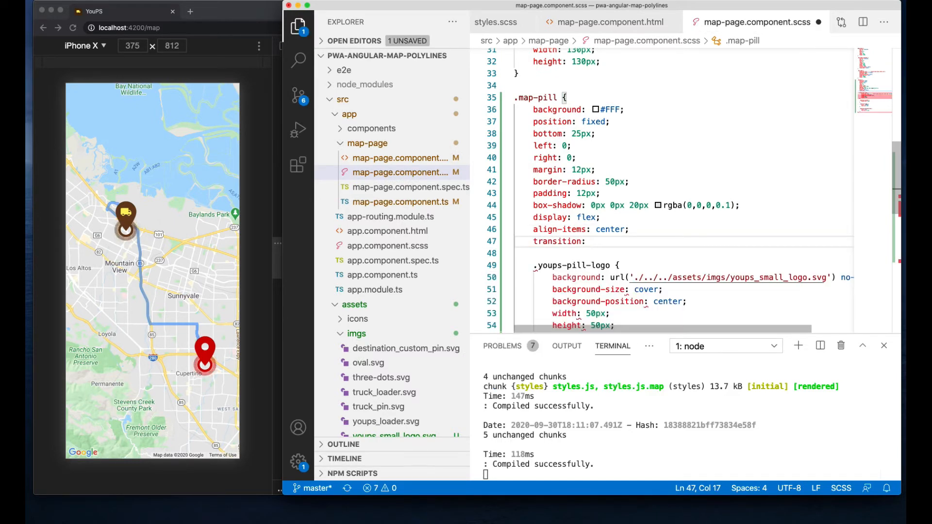
pyautogui.write('bottom')
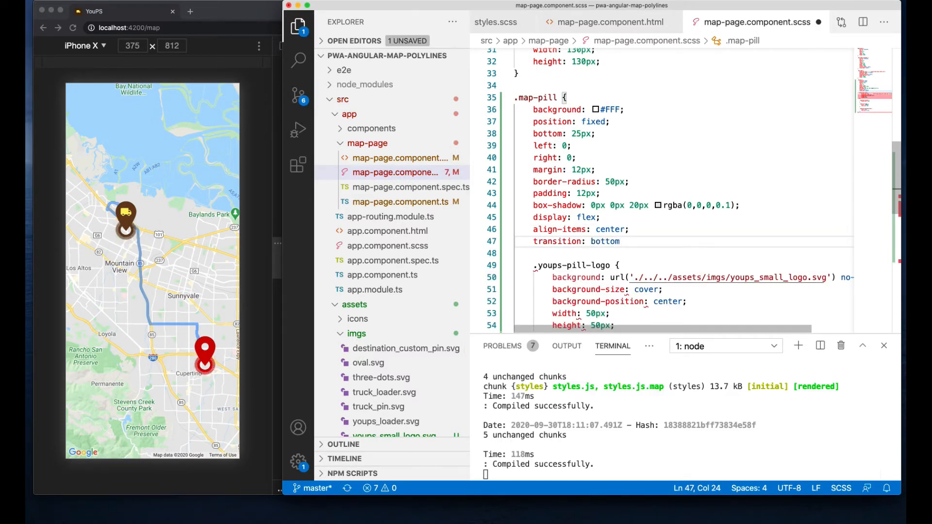
pyautogui.write('0.5s;')
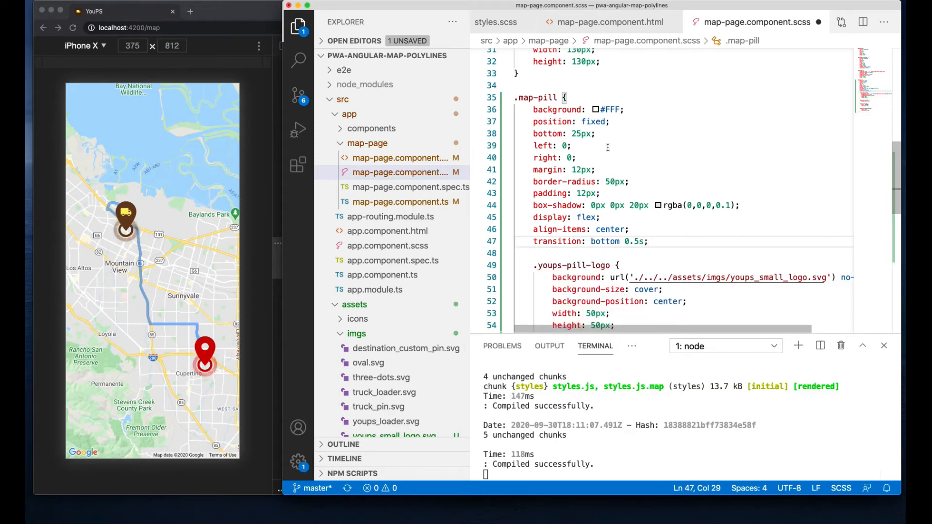
pyautogui.doubleClick(581, 133)
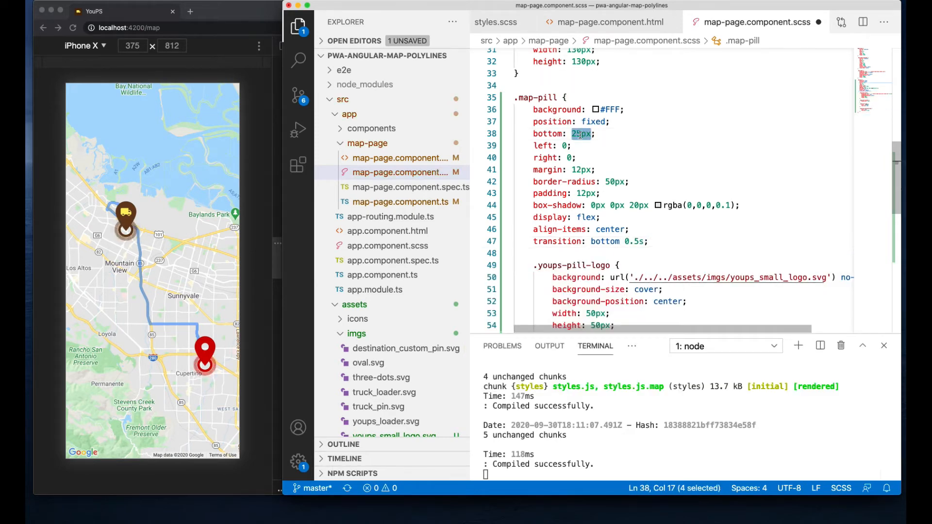
pyautogui.write('-200')
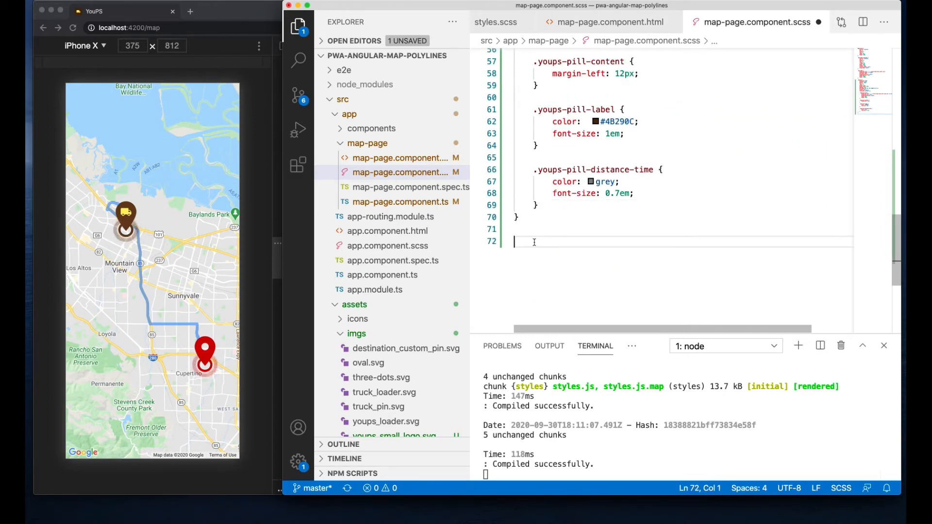
# Add .map-pill-show { bottom: 25px !important; }.
pyautogui.write('.m')
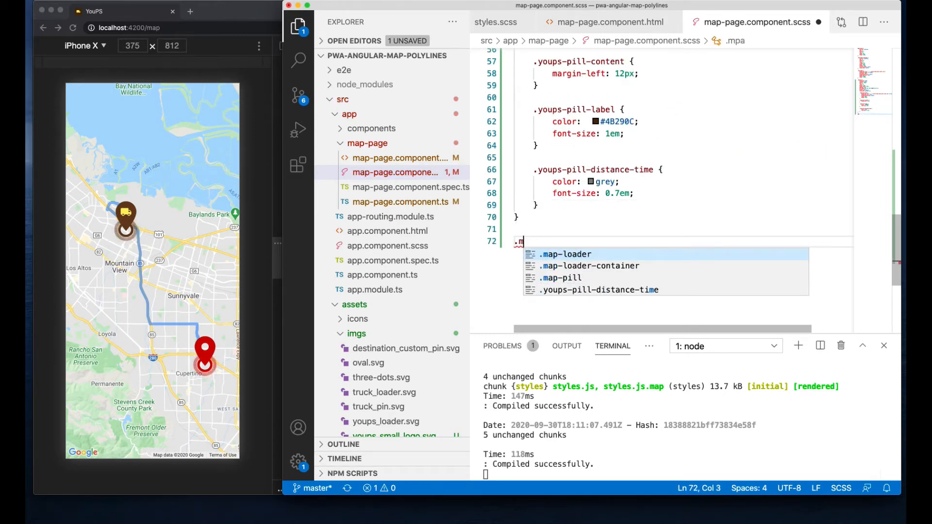
pyautogui.write('map-pill-show')
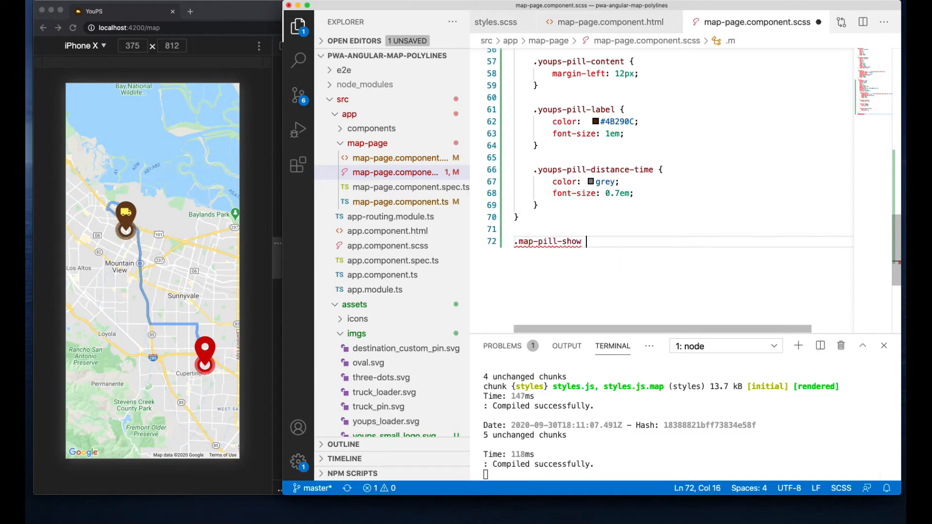
pyautogui.write('{')
pyautogui.write('bottom: 25px !i')
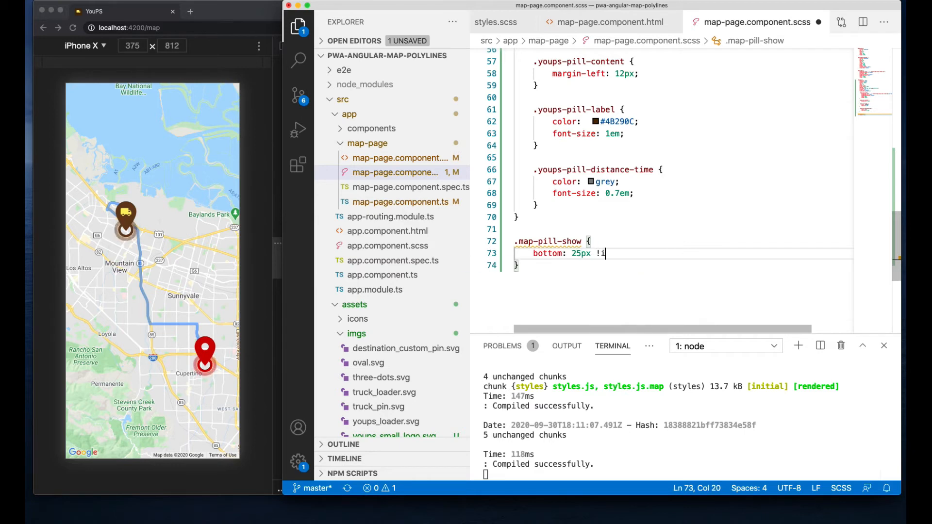
pyautogui.write('mportant;')
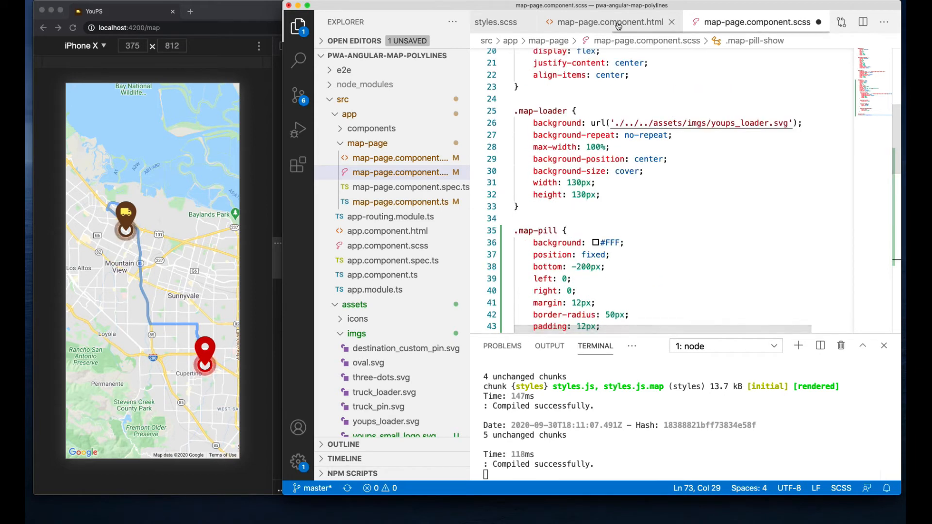
# Bind [ngClass]="{ 'map-pill-show': showMapPill }" on the map-pill div in map-page.component.html.
pyautogui.click(610, 23)
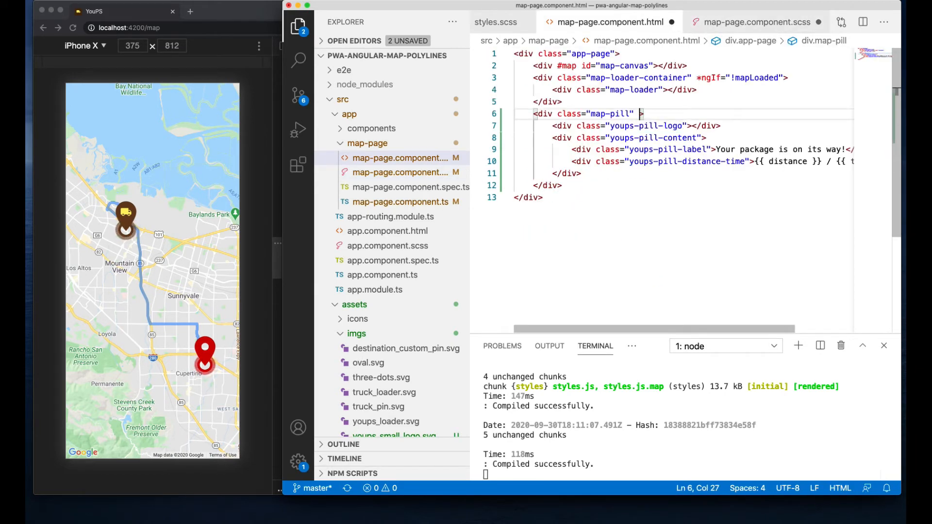
pyautogui.write('[ngClass]')
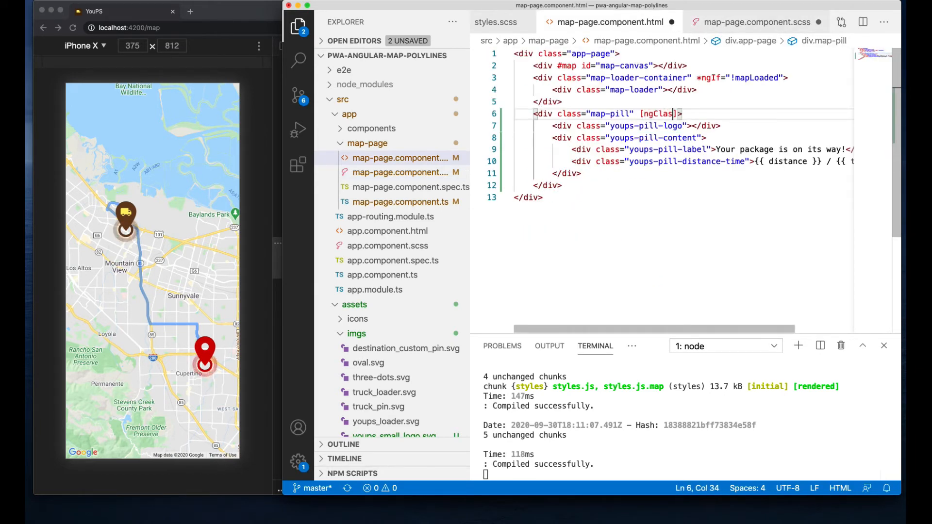
pyautogui.write('s=""')
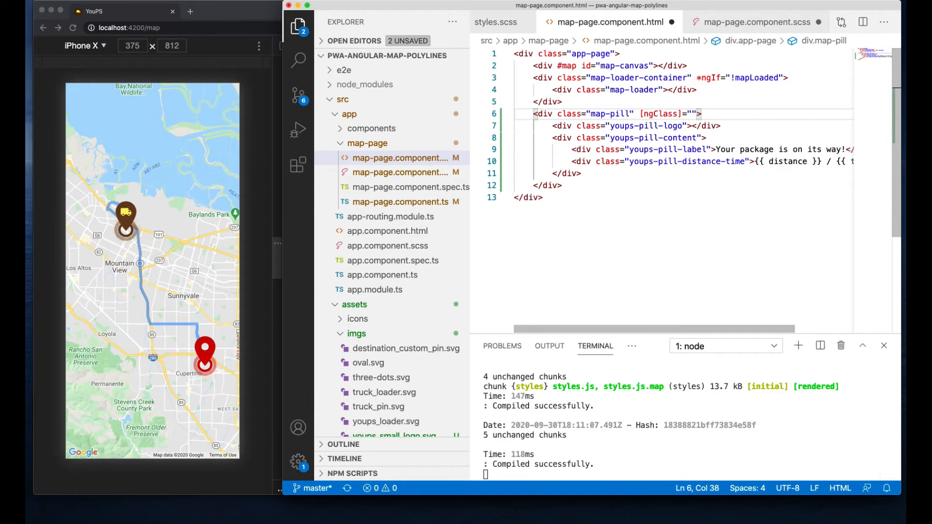
pyautogui.write('{')
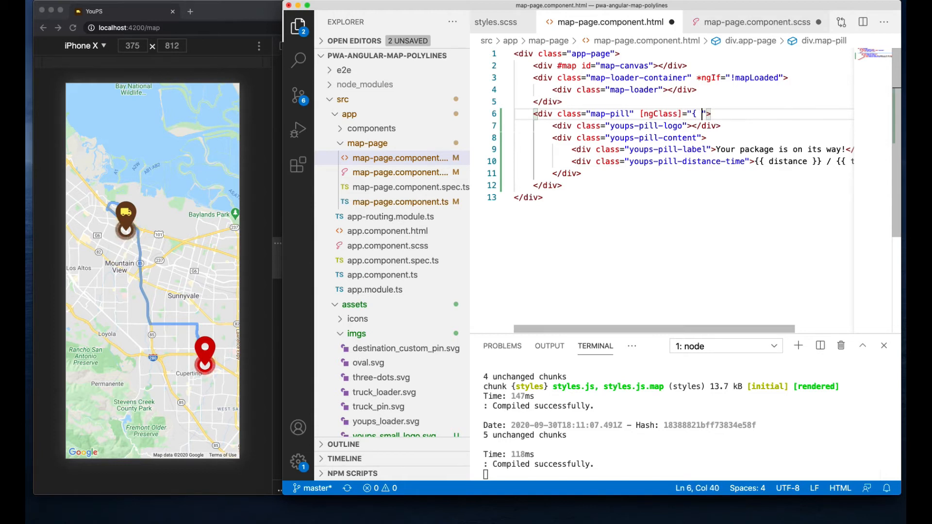
pyautogui.write("map-pill-show':")
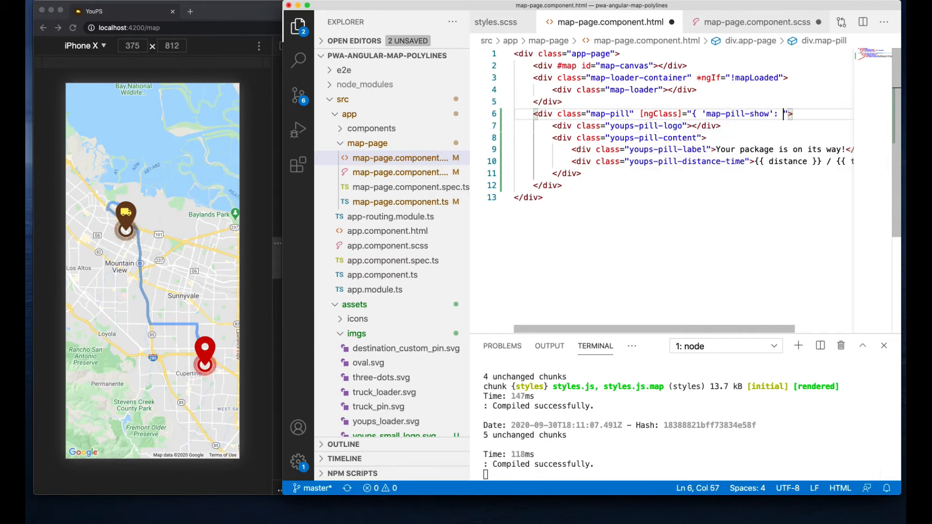
pyautogui.write('showMapPill')
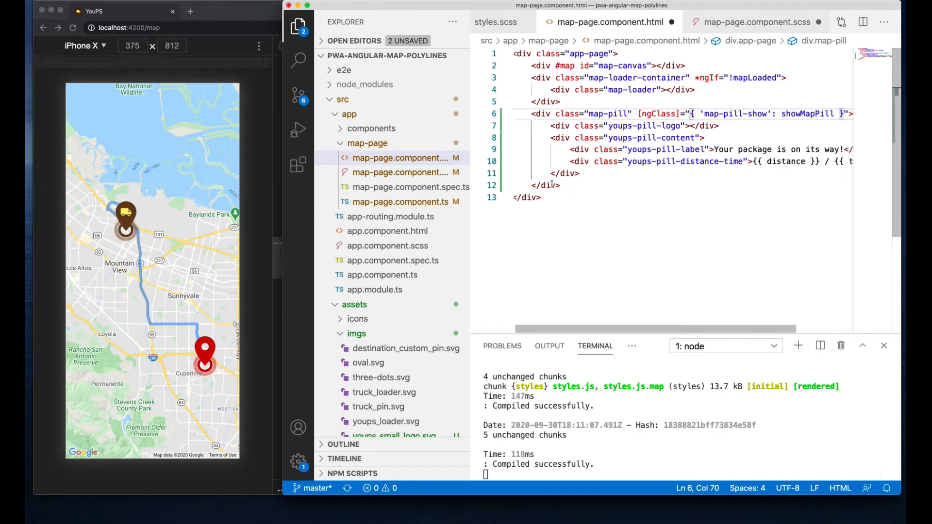
# Declare a showMapPill boolean flag in map-page.component.ts.
pyautogui.click(400, 202)
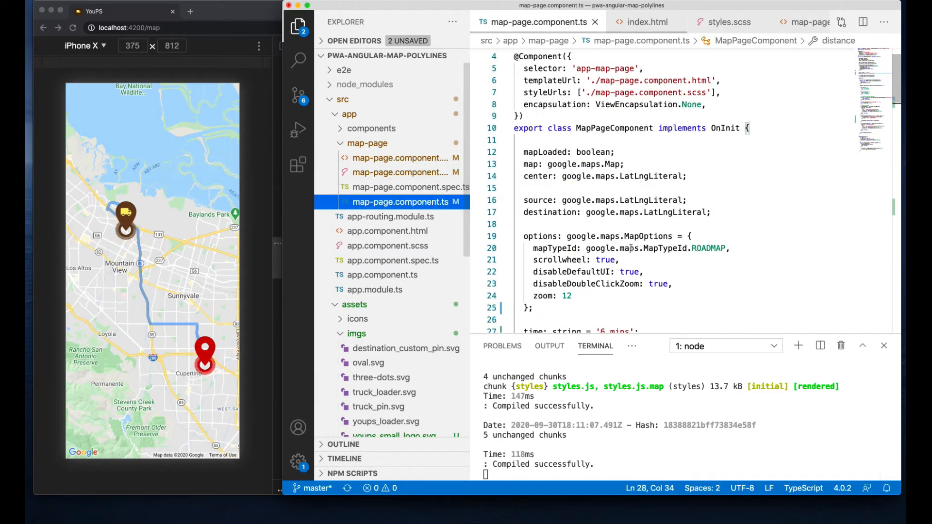
pyautogui.write('showM')
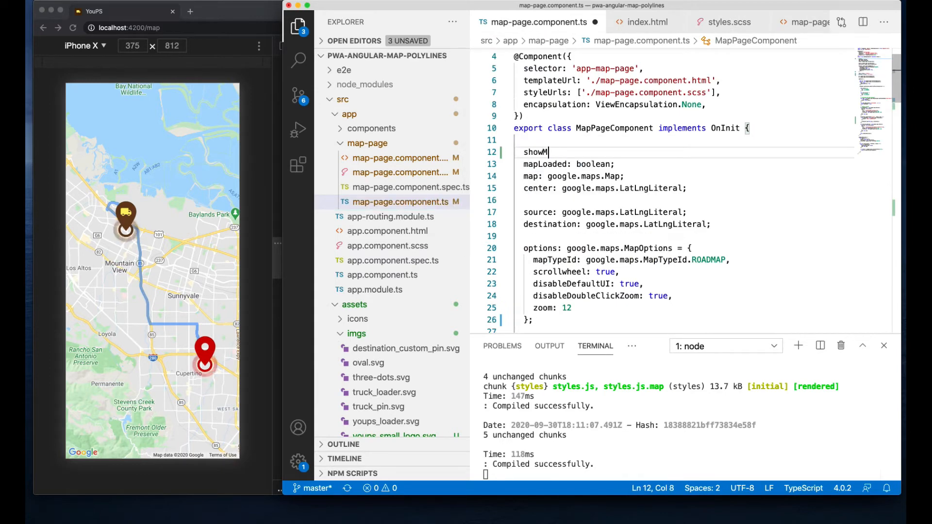
pyautogui.write('apPill: boolean;')
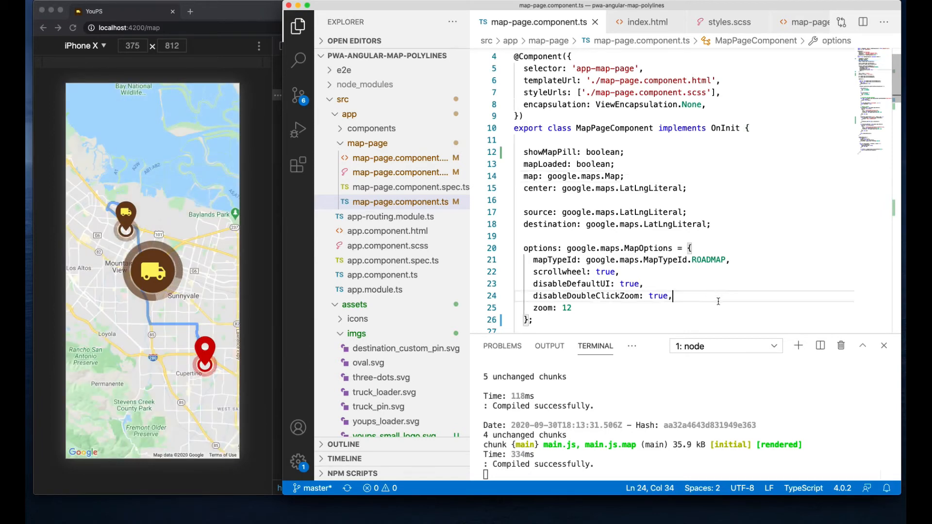
# Replace the marker click listener's InfoWindow code with this.showMapPill = true.
pyautogui.scroll(-3)
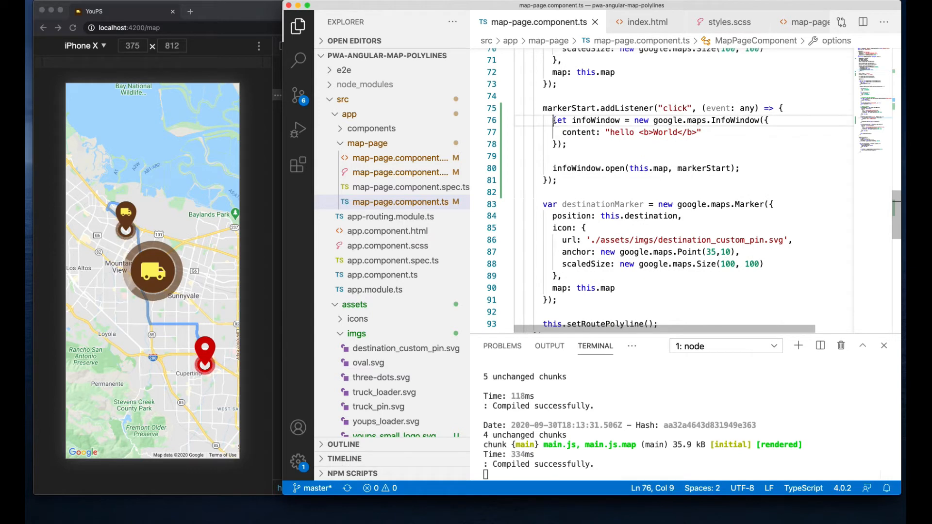
pyautogui.write('\\')
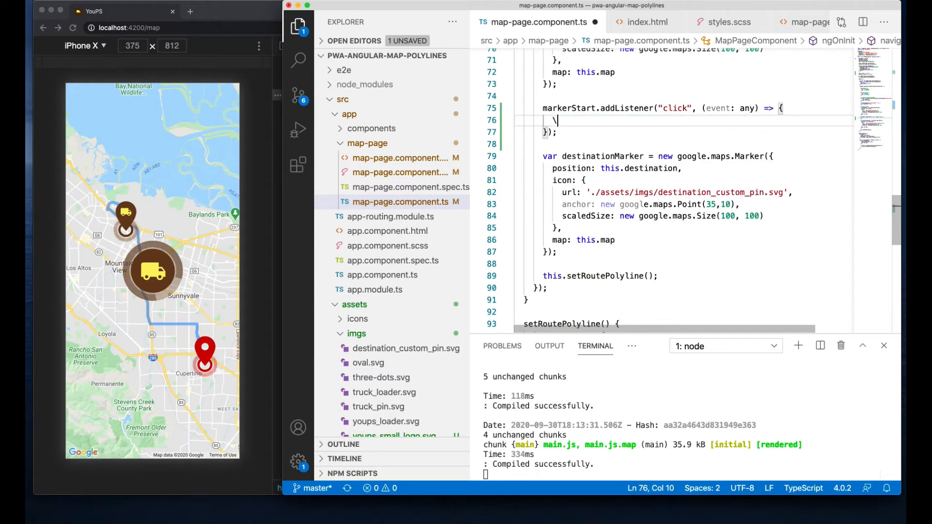
pyautogui.press('Backspace')
pyautogui.write('this.showMapPill = true;')
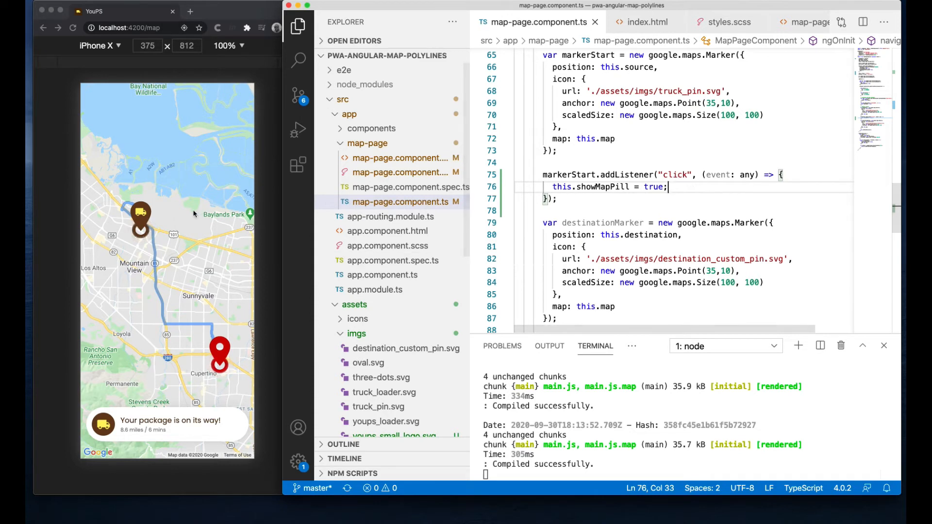
# Add a this.map.addListener("click") handler that sets this.showMapPill = false.
pyautogui.click(73, 27)
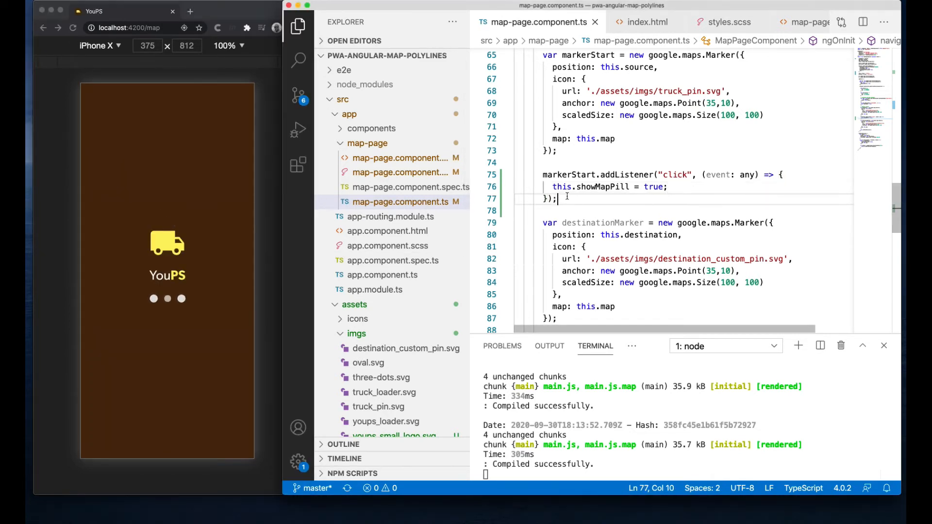
pyautogui.write('m')
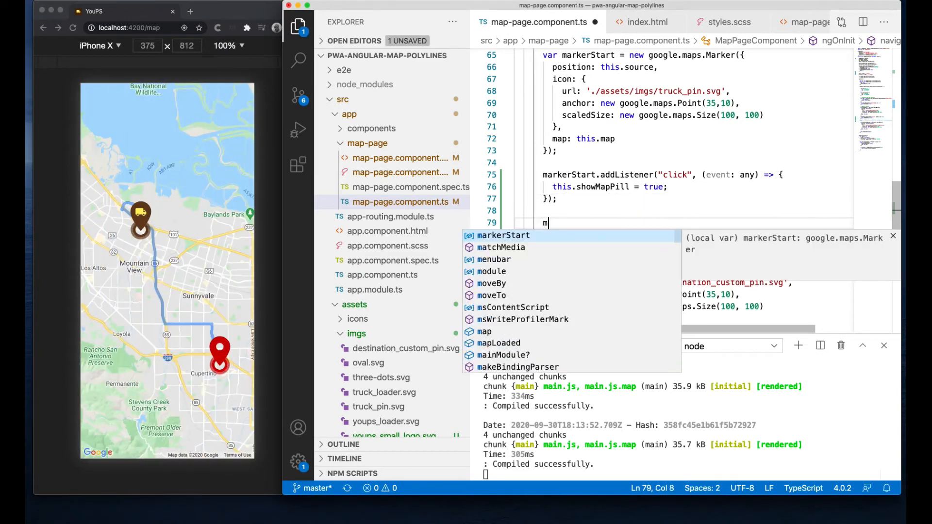
pyautogui.write('this.map')
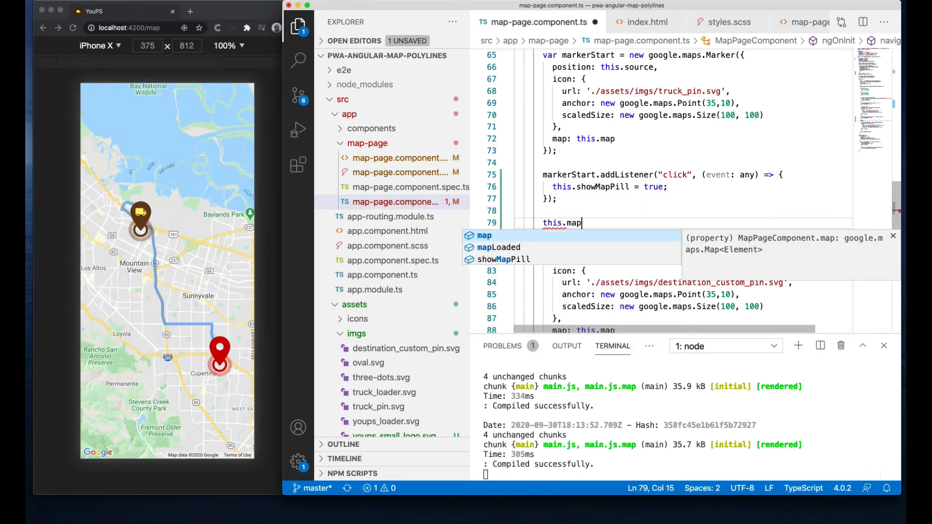
pyautogui.write('.addListener(')
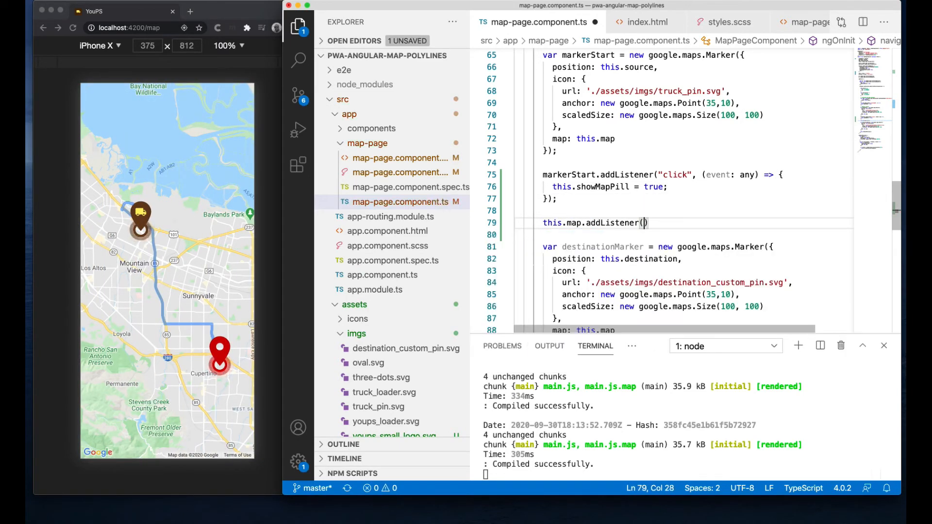
pyautogui.write('"click", (event: any')
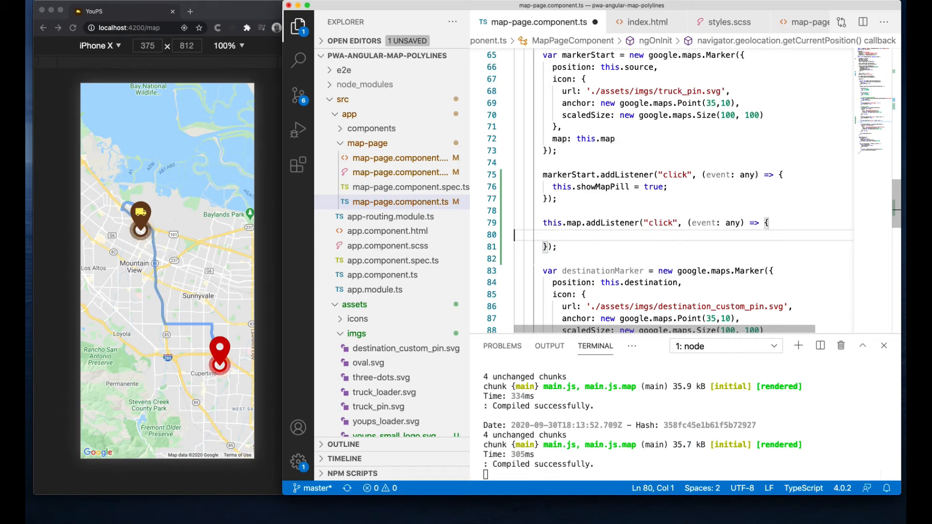
pyautogui.write('this.showMapPill = f')
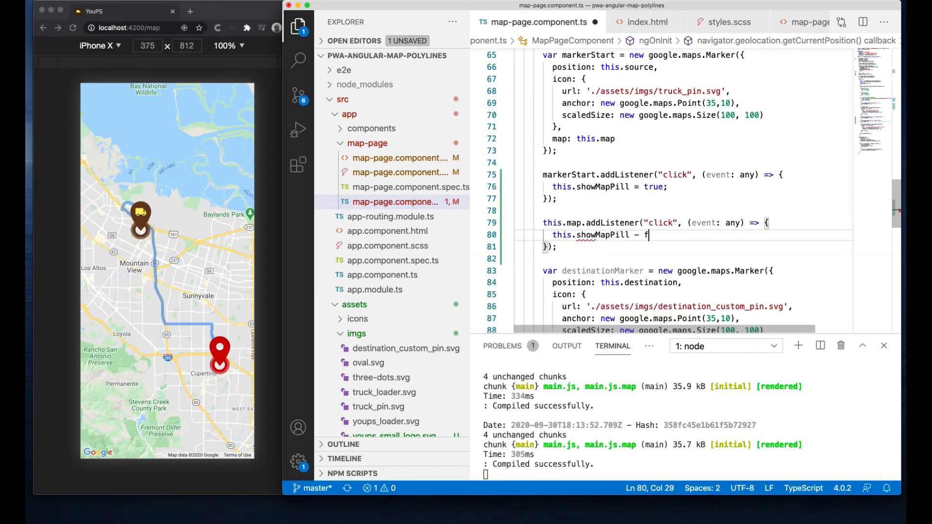
pyautogui.write('alse;')
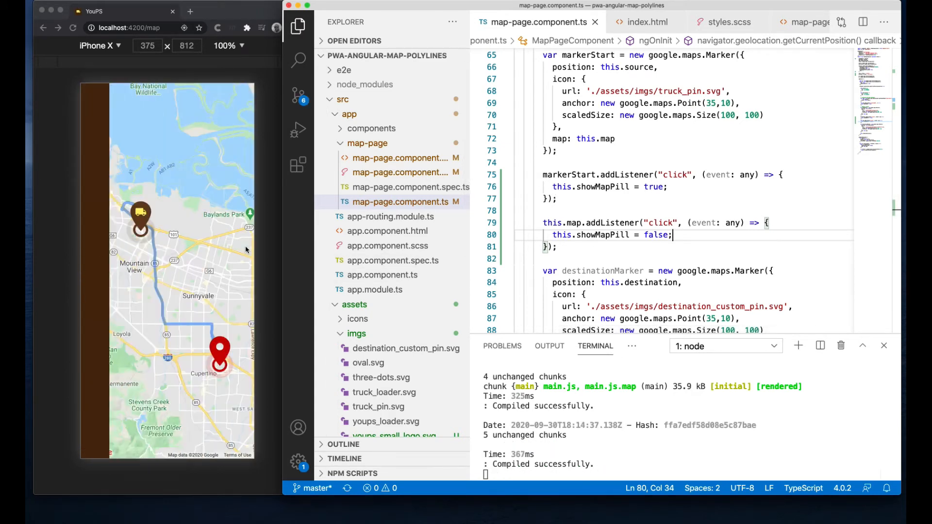
# Verify in the browser that clicking the map hides the pill again.
pyautogui.click(139, 215)
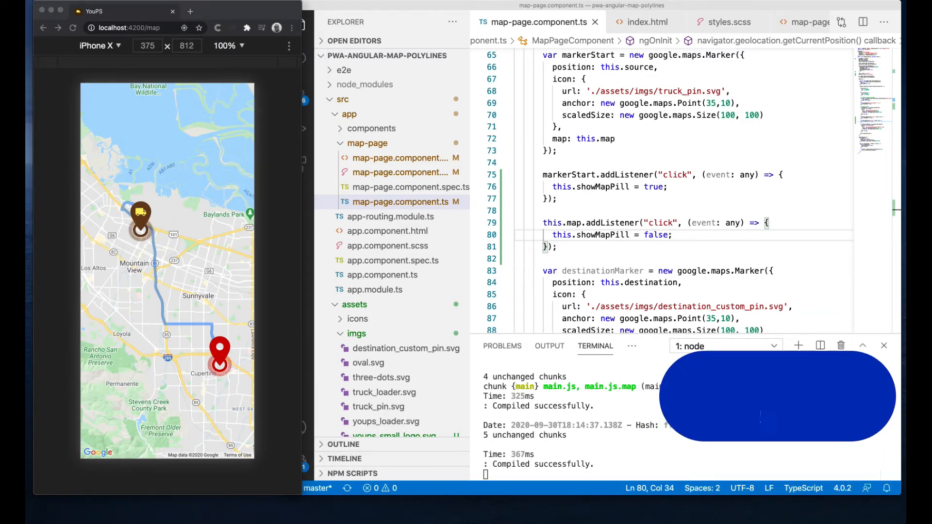
pyautogui.scroll(-3)
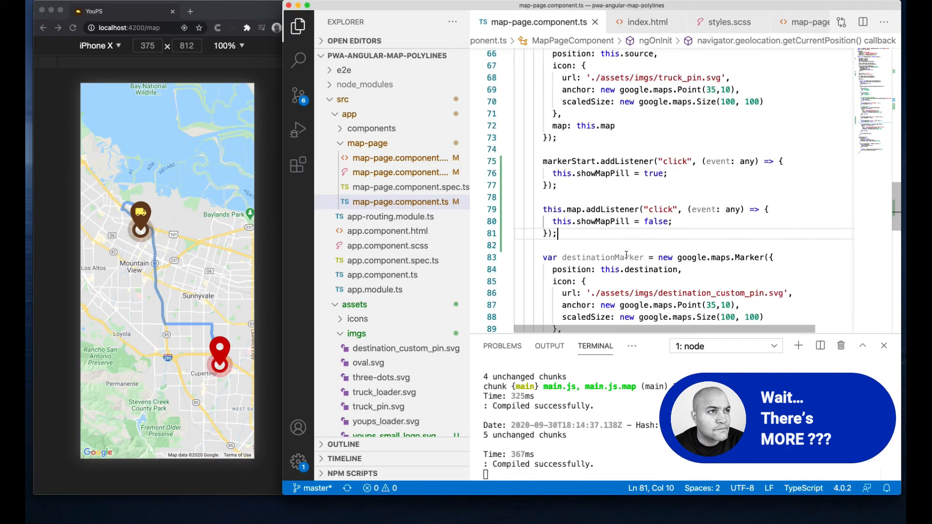
pyautogui.scroll(-3)
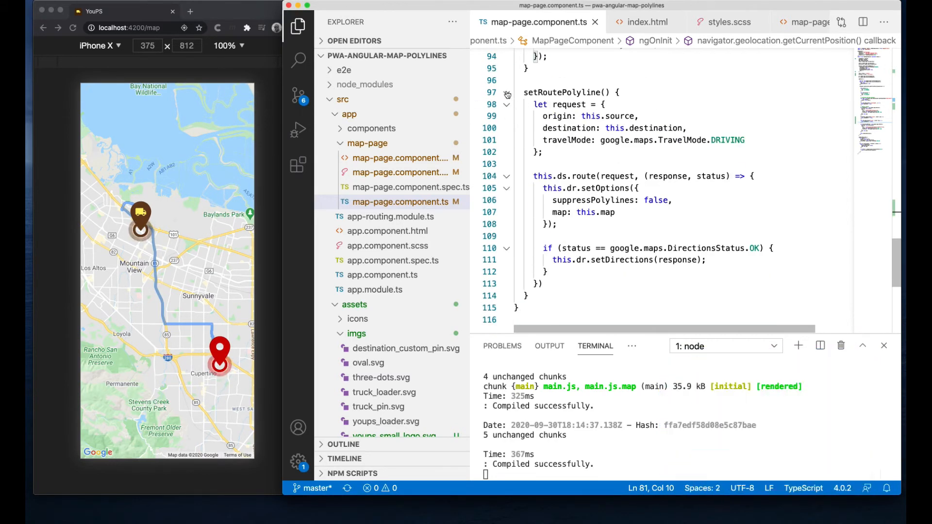
# Add an onCenterMap() method that calls this.map.panTo(this.source).
pyautogui.click(507, 93)
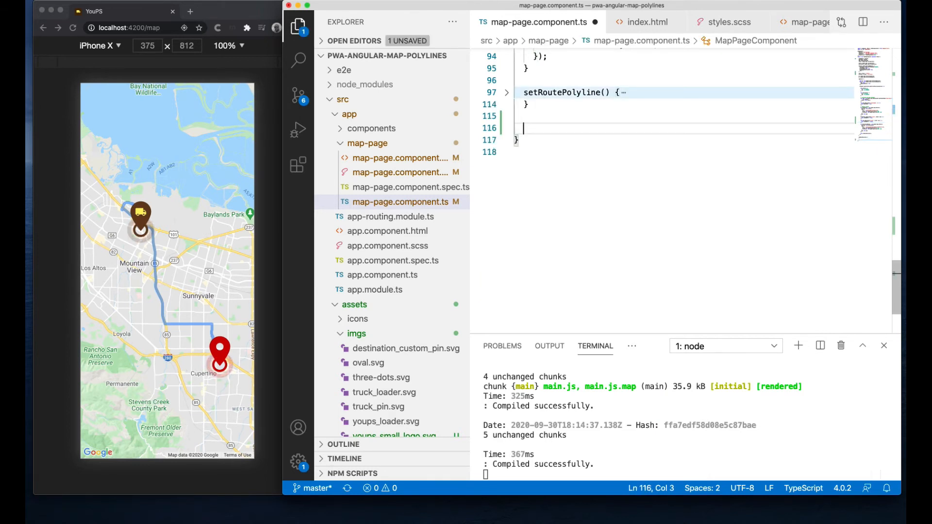
pyautogui.write('onCenter')
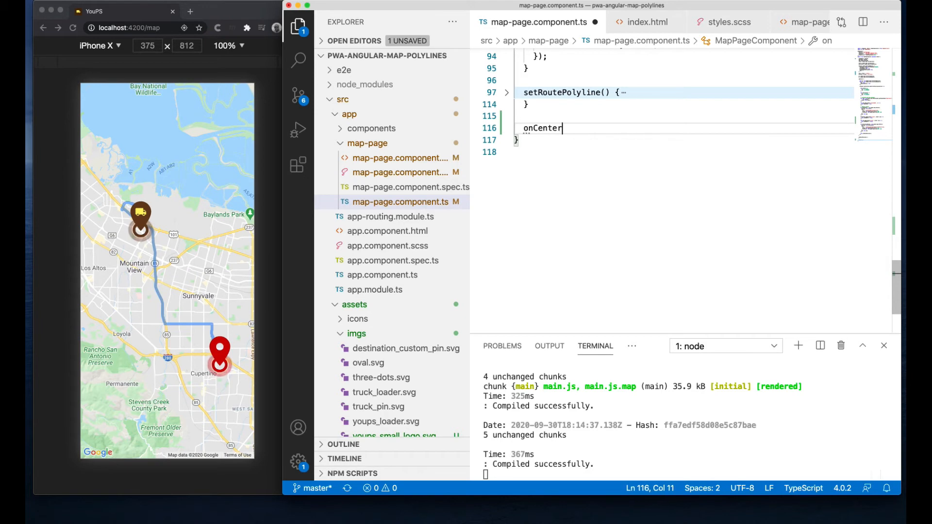
pyautogui.write('Map() {')
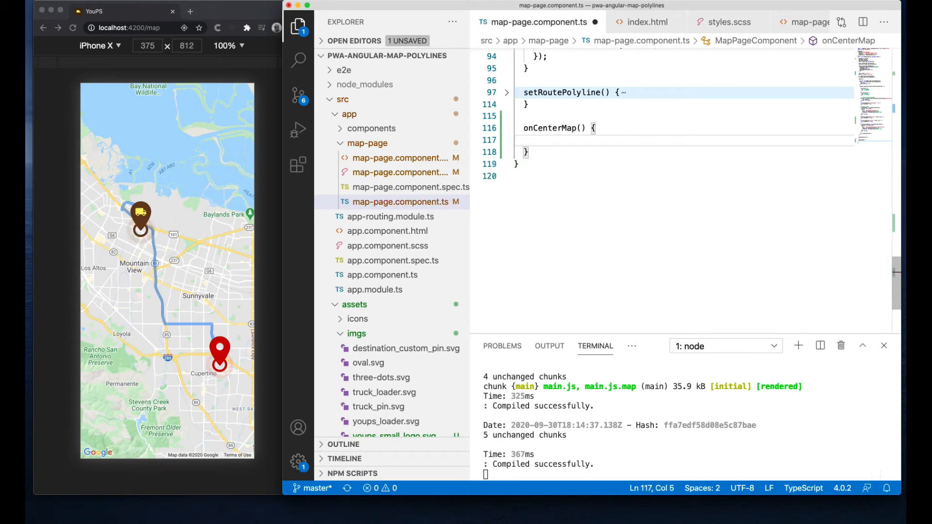
pyautogui.write('this.map')
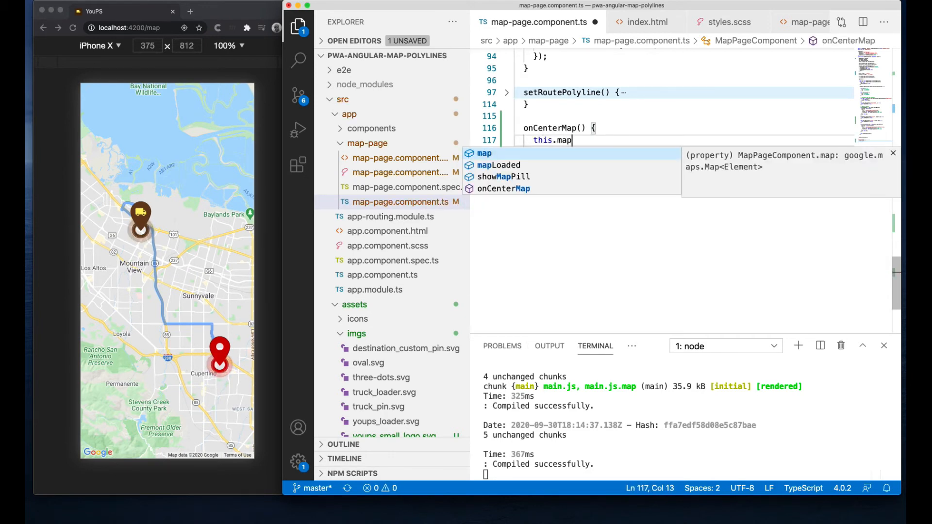
pyautogui.write('.panTo')
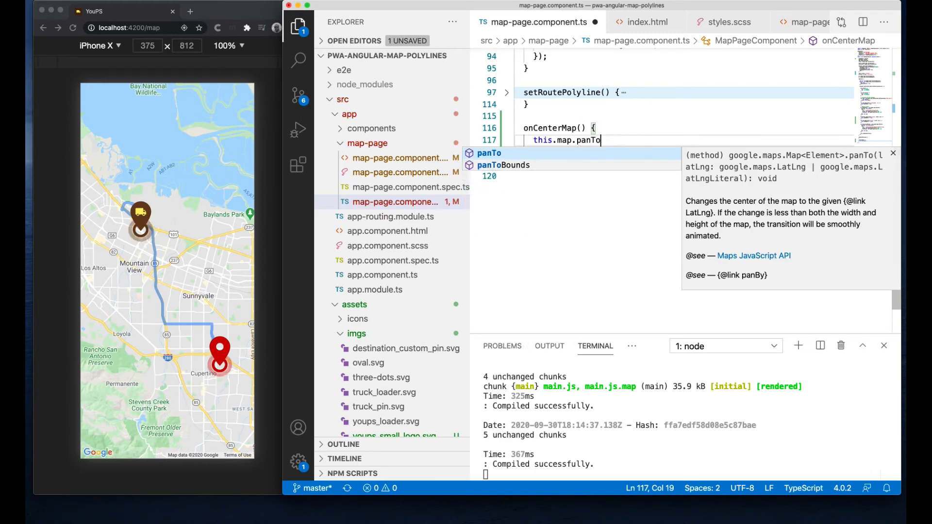
pyautogui.write('(this.s')
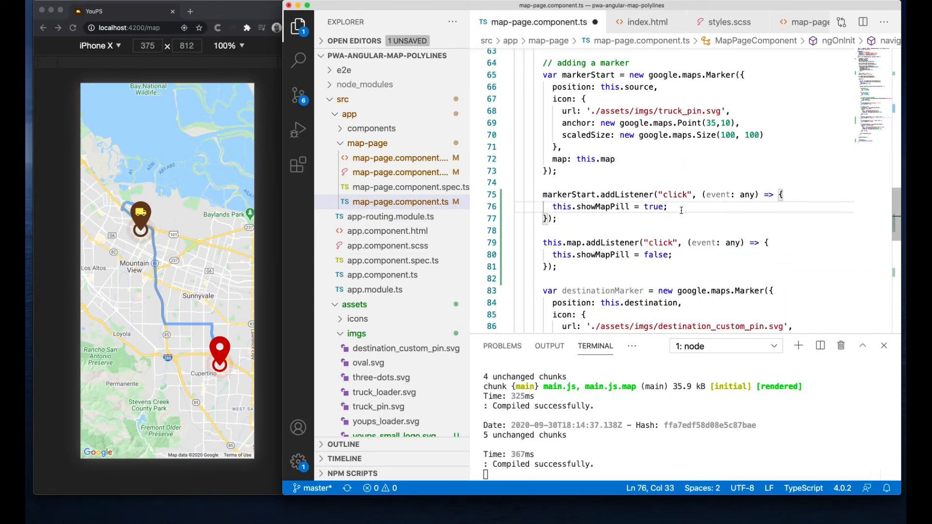
# Call this.onCenterMap() in the marker click listener and test that the truck click centers the map.
pyautogui.write('this.onCenterMap')
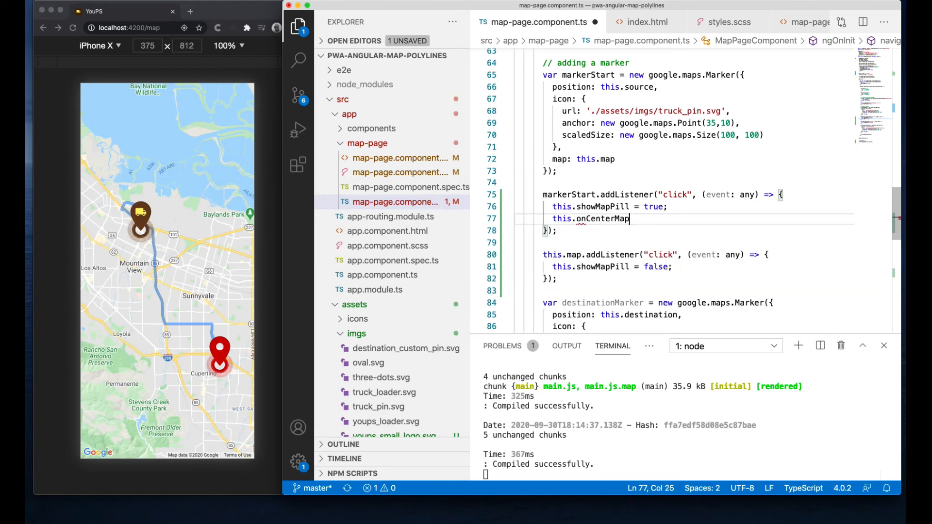
pyautogui.write('();')
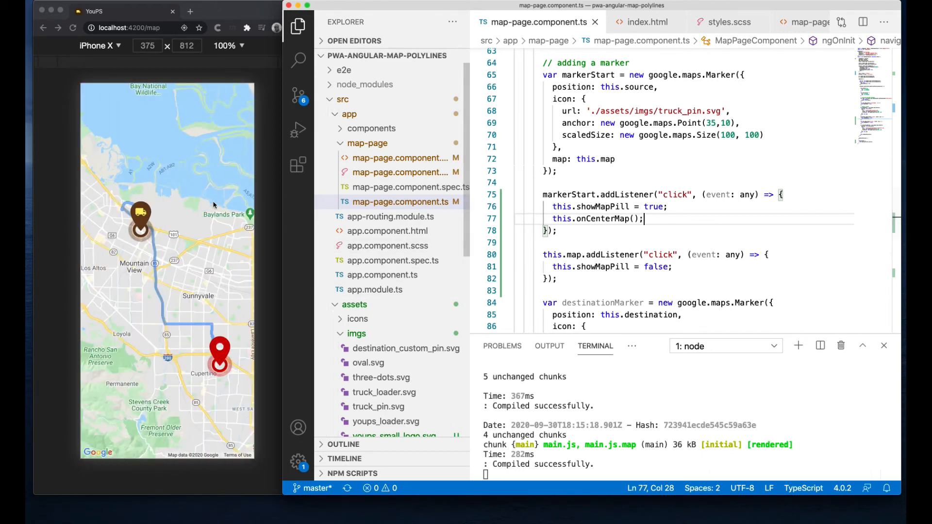
pyautogui.click(140, 217)
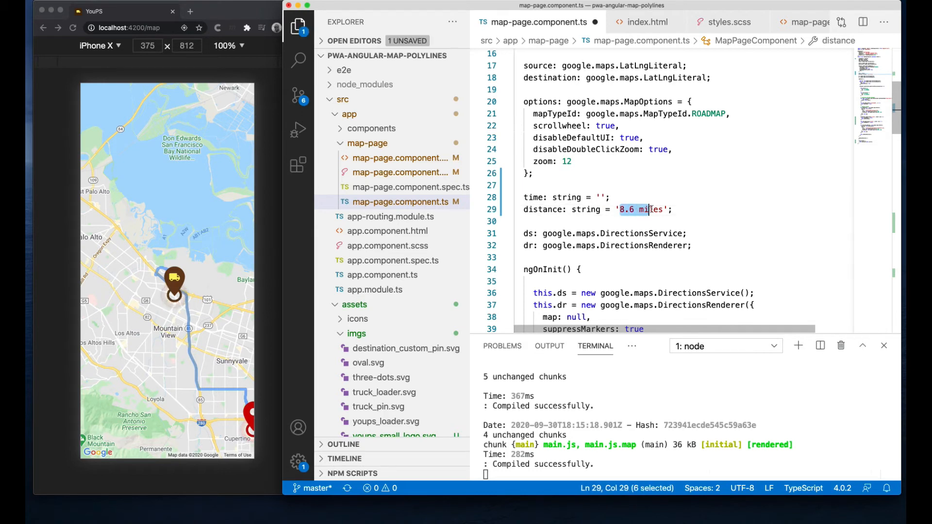
# Delete the hard-coded '8.6 miles' distance placeholder from the component.
pyautogui.press('Delete')
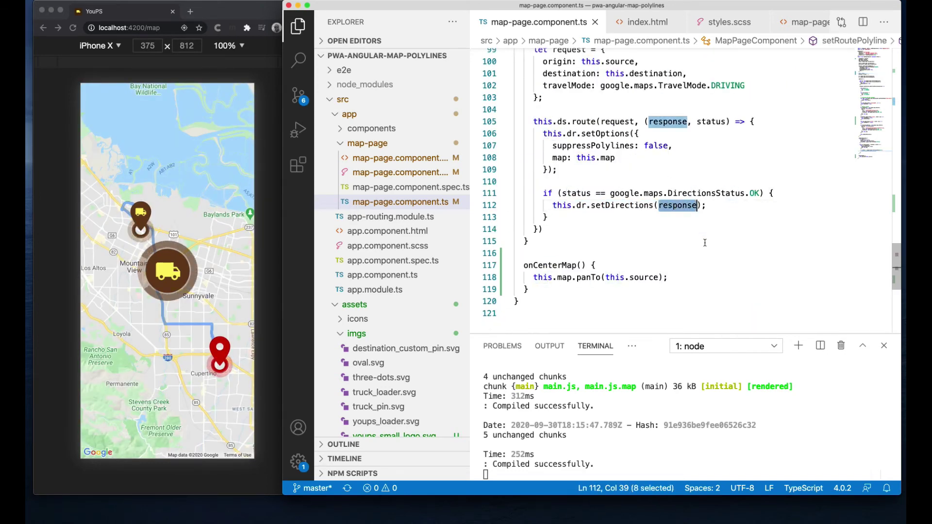
pyautogui.moveTo(151, 131)
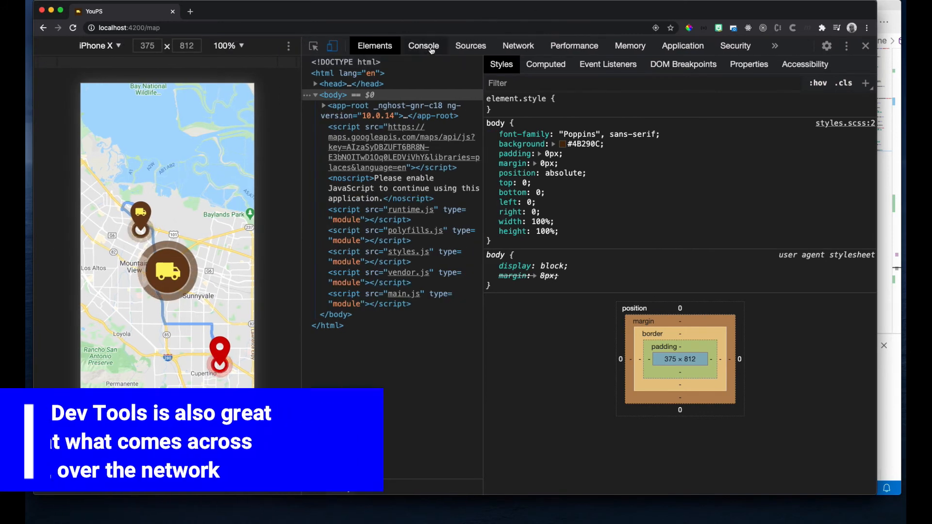
# In DevTools Sources, set a breakpoint on line 112 of map-page.component.ts at setDirections.
pyautogui.click(471, 46)
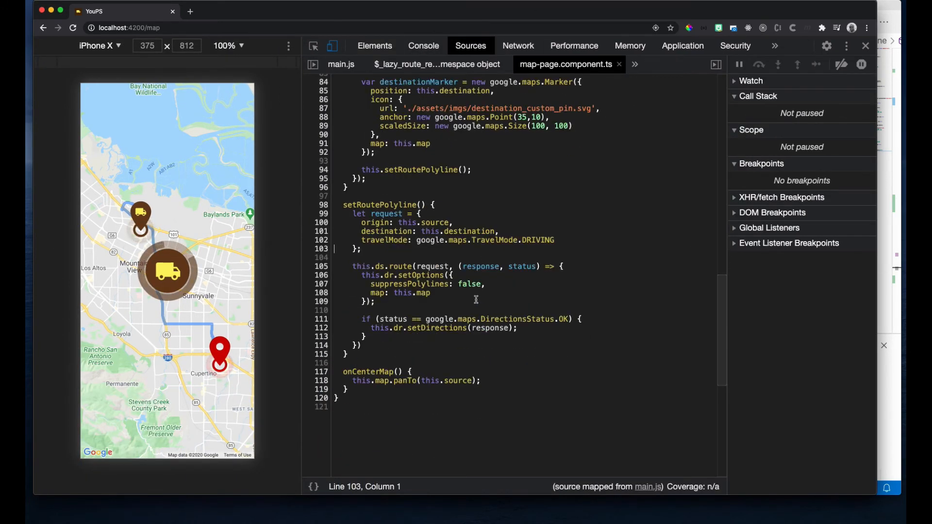
pyautogui.click(321, 329)
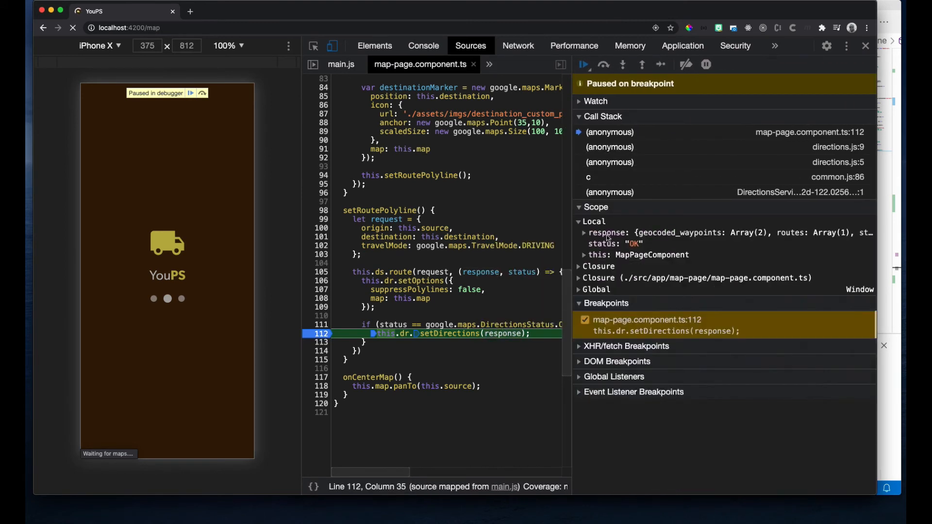
# Expand response > routes[0] > legs[0] in the Scope panel to find the leg's distance and duration.
pyautogui.click(583, 233)
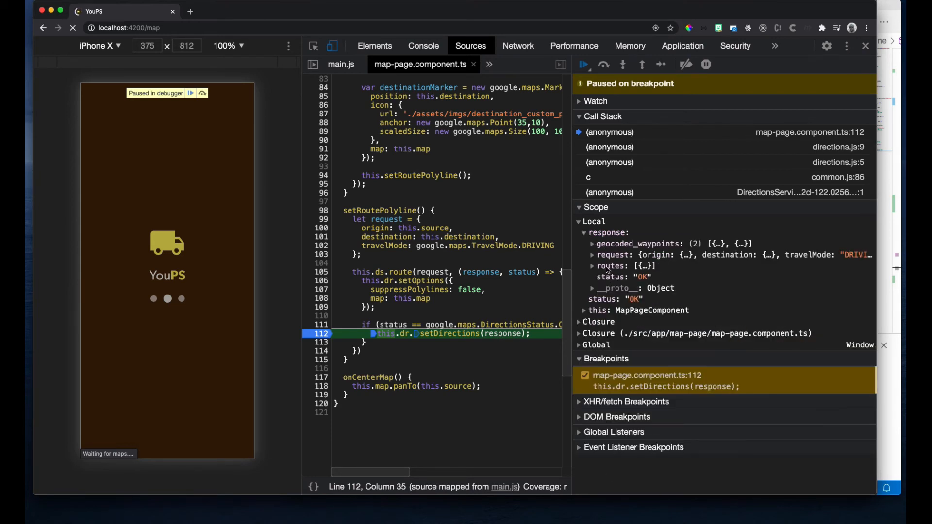
pyautogui.click(592, 266)
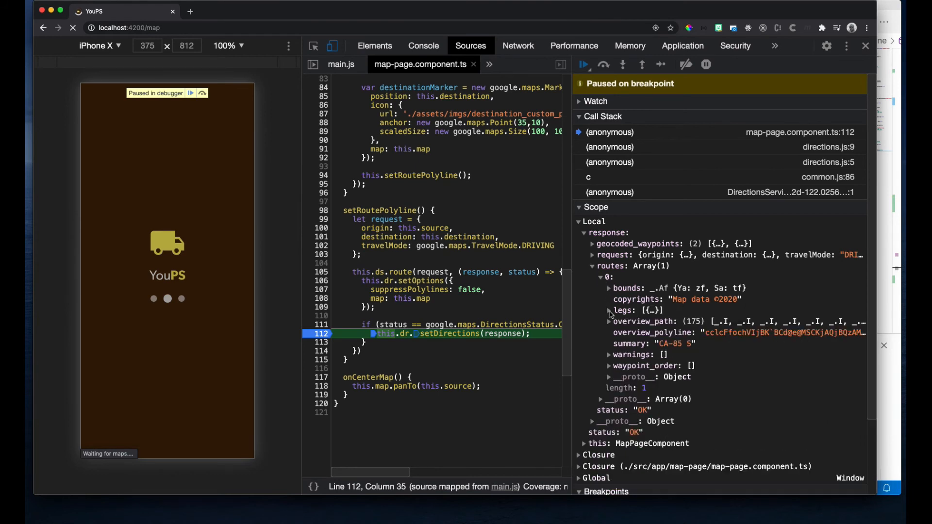
pyautogui.click(608, 311)
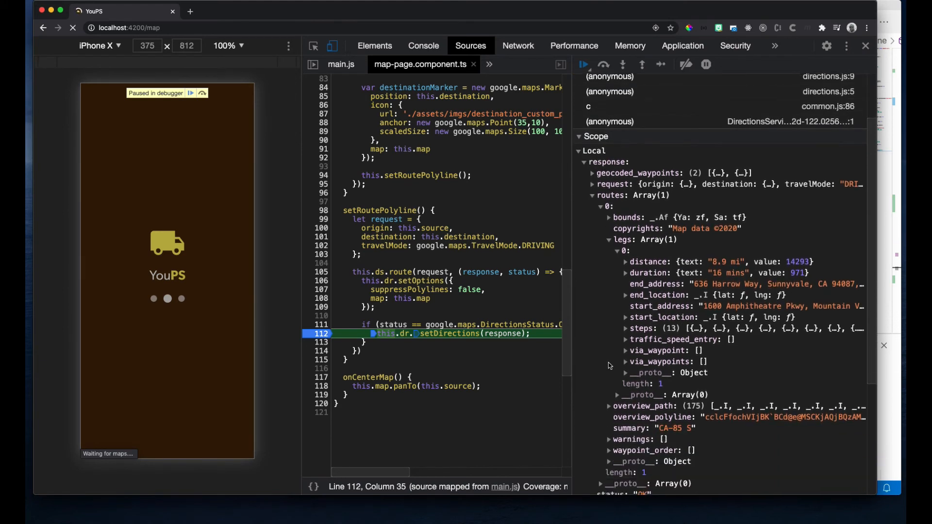
pyautogui.click(625, 328)
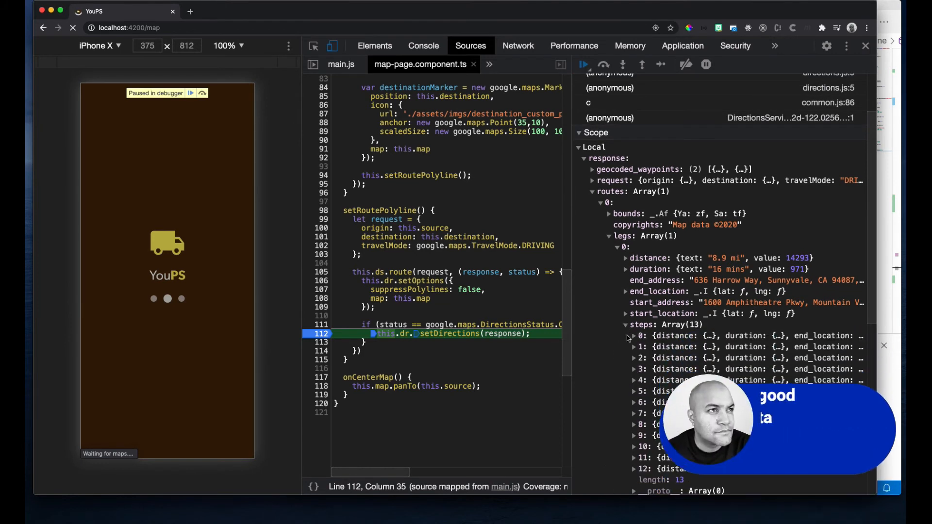
pyautogui.click(633, 336)
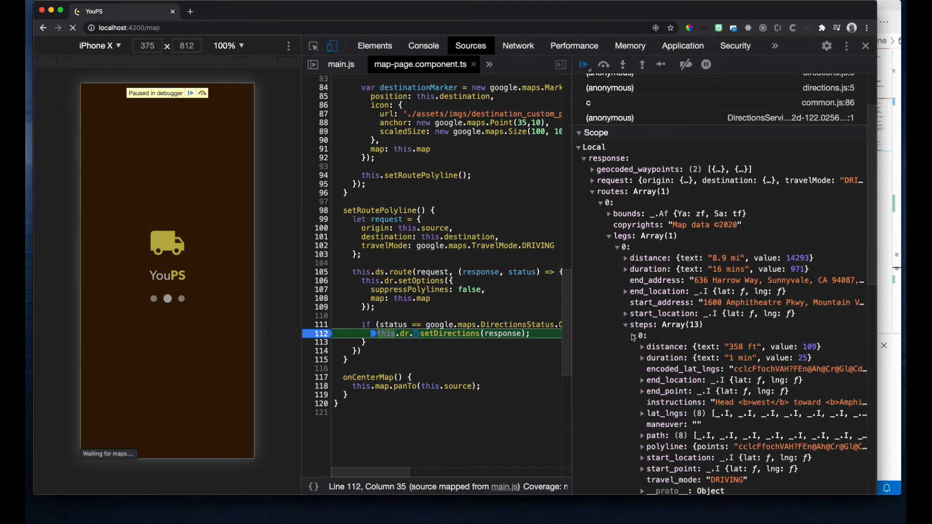
pyautogui.click(633, 335)
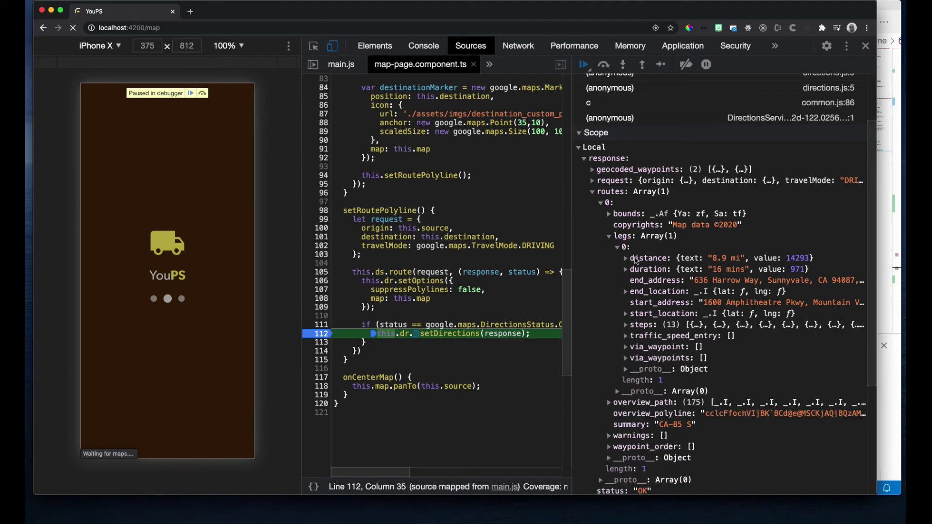
pyautogui.moveTo(649, 269)
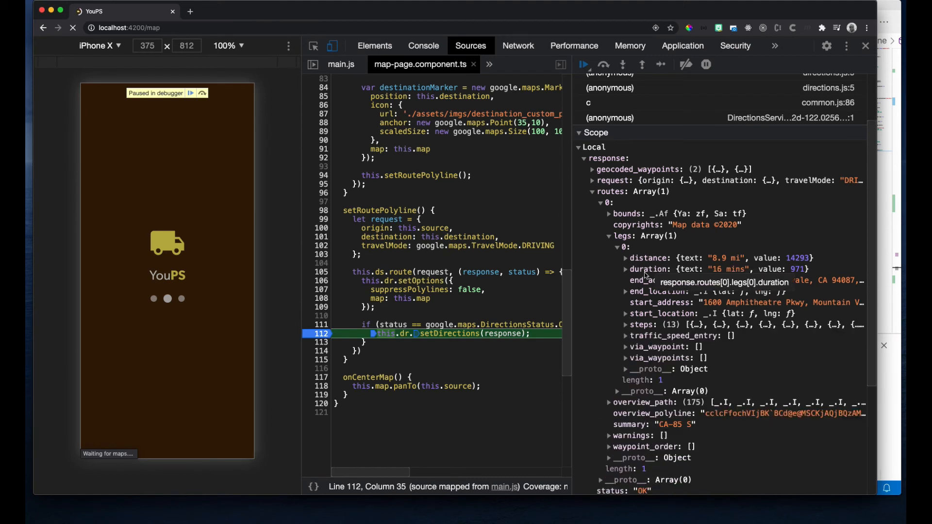
pyautogui.click(848, 46)
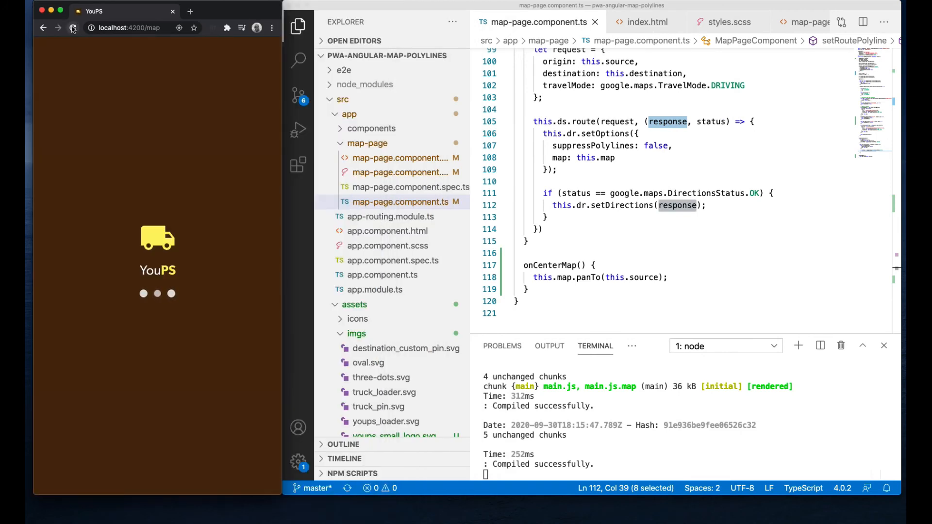
# After setDirections, declare let distanceInfo = response.routes[0].legs[0];.
pyautogui.click(75, 27)
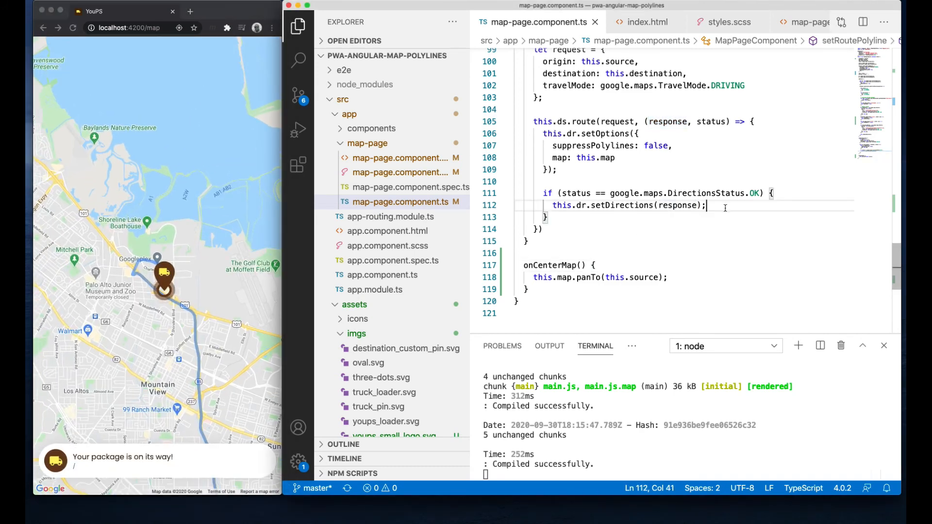
pyautogui.press('Enter')
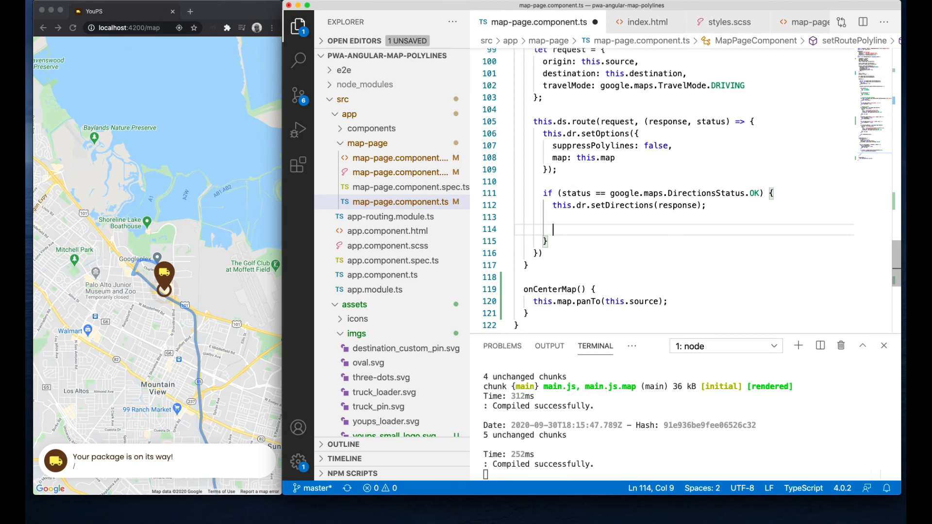
pyautogui.write('this.distance')
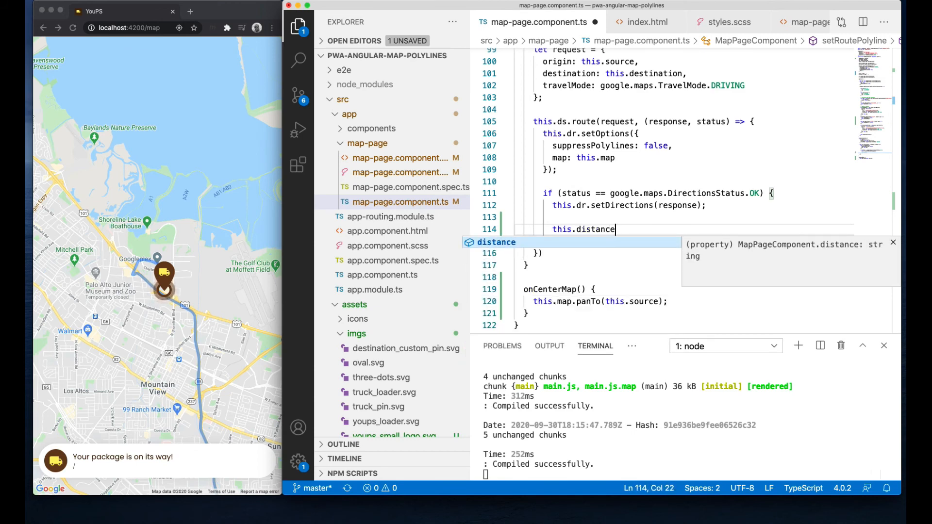
pyautogui.write('= response.routes')
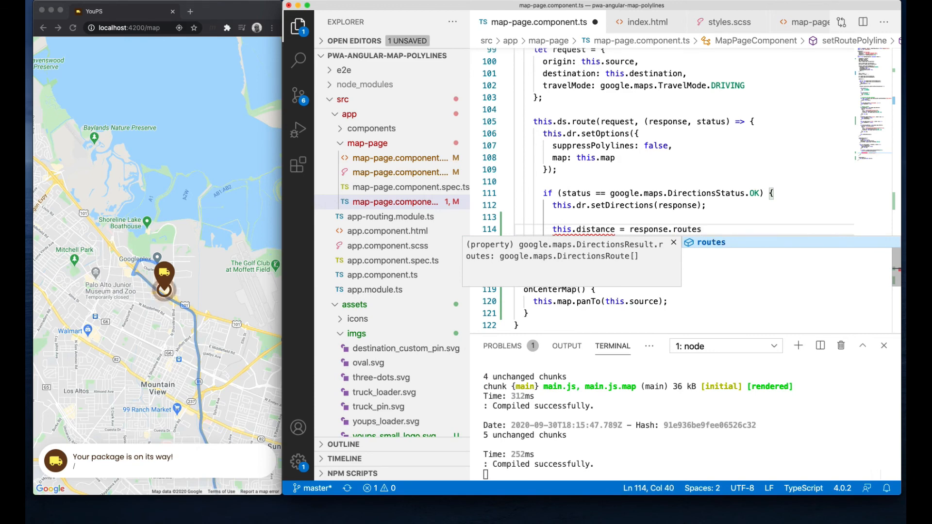
pyautogui.write('[0].legs')
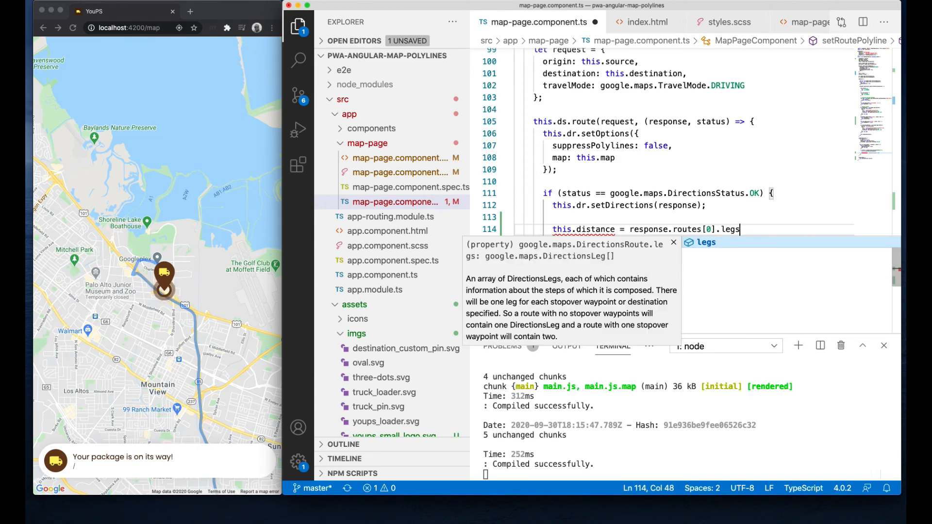
pyautogui.write('[0]')
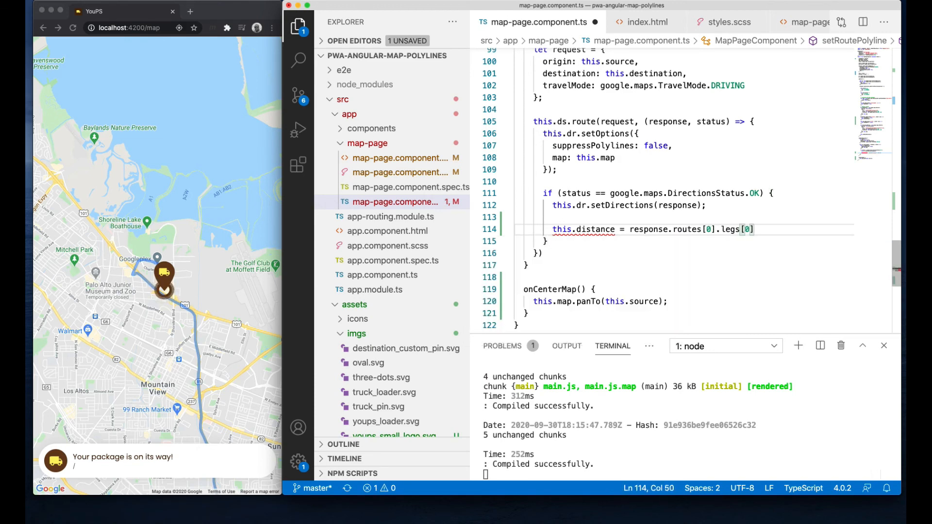
pyautogui.moveTo(629, 229); pyautogui.dragTo(753, 229)
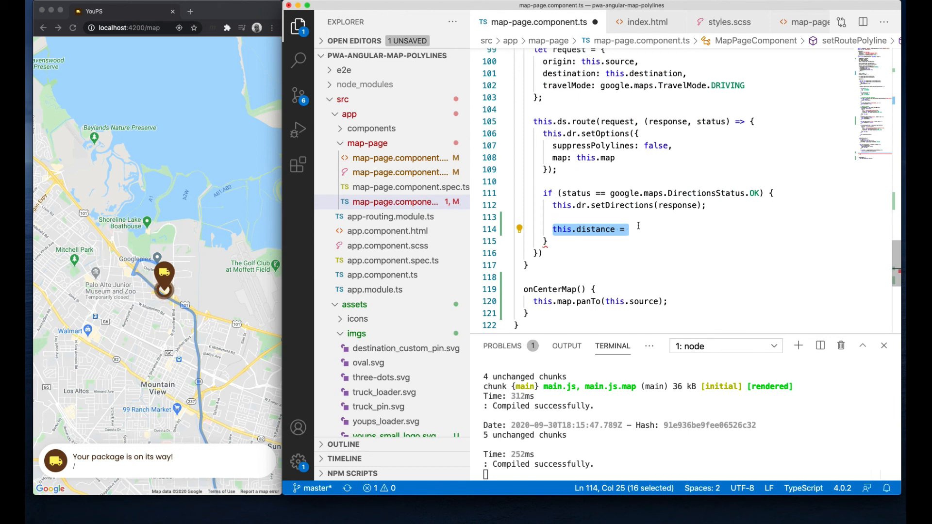
pyautogui.write('let distao')
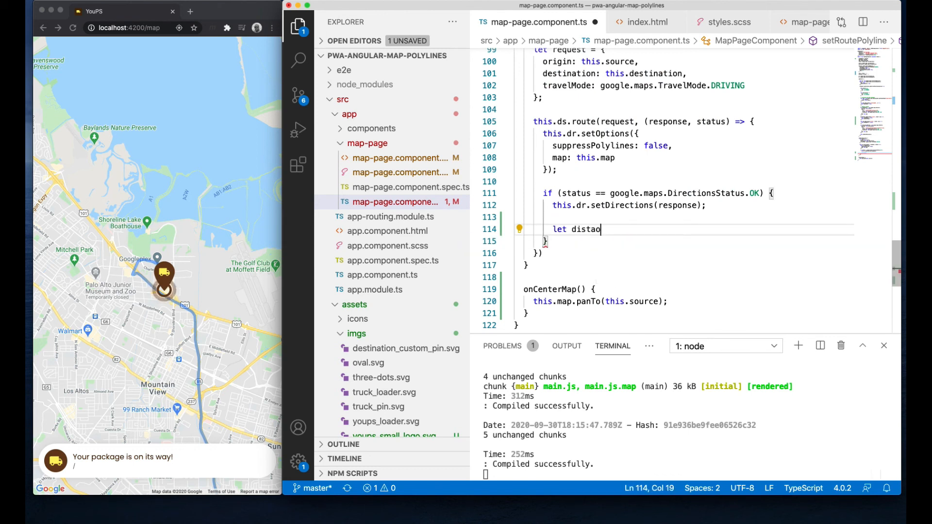
pyautogui.write('nceInfo =')
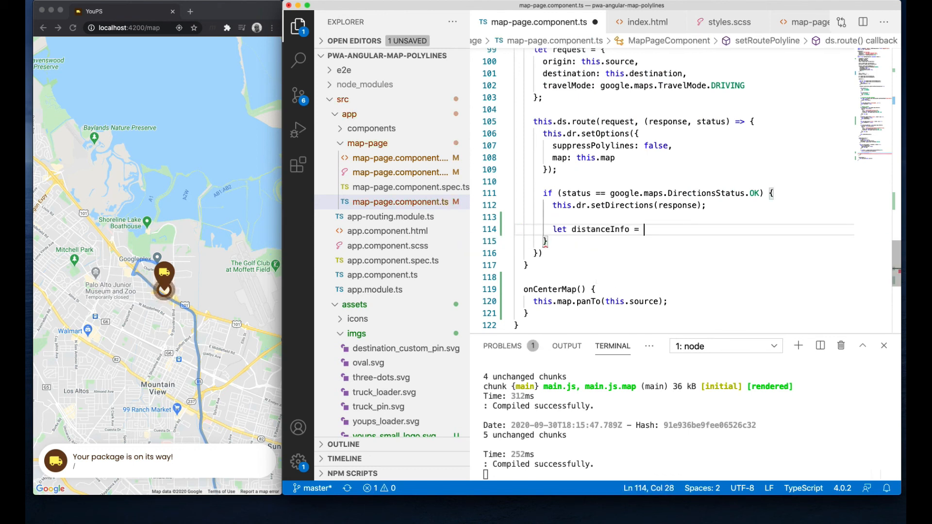
pyautogui.write('response.routes[0].legs[0];')
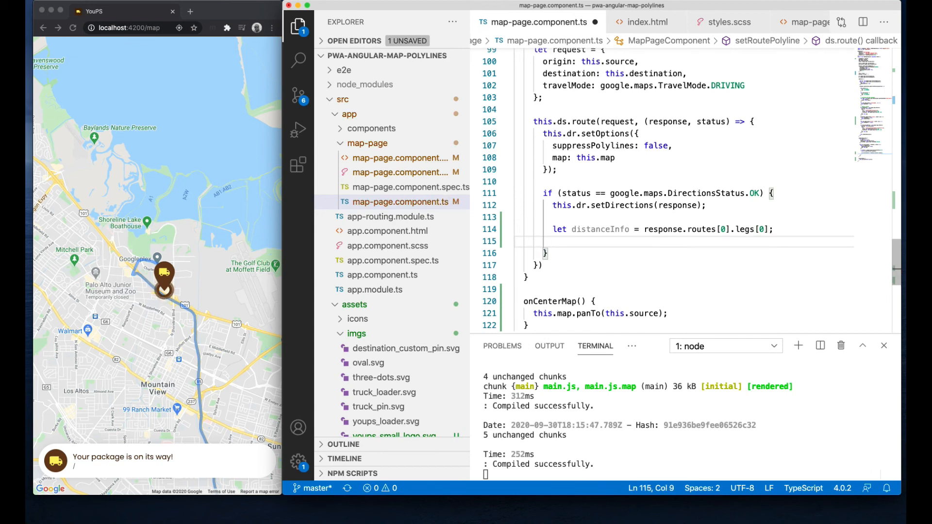
# Set this.distance = distanceInfo.distance.text and begin this.time = distanceInfo.duration.
pyautogui.write('this.distance = d')
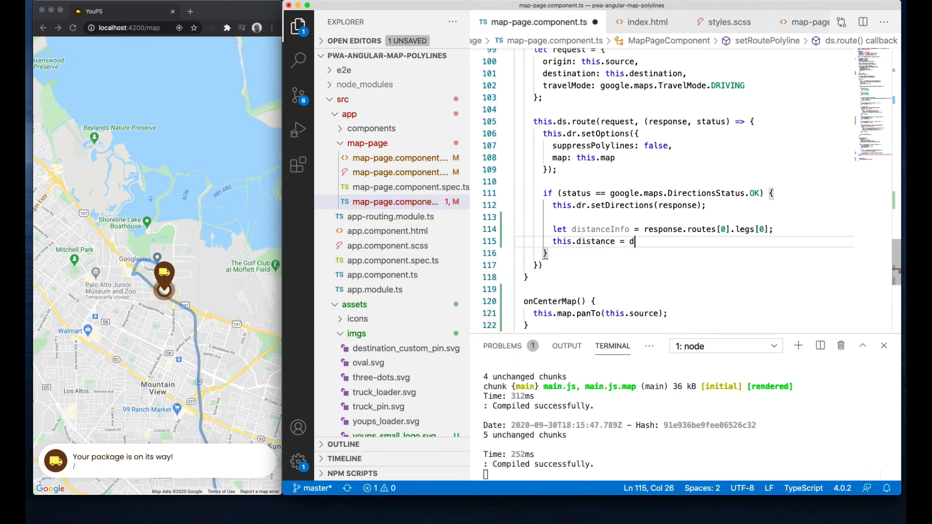
pyautogui.write('istanceInfo.')
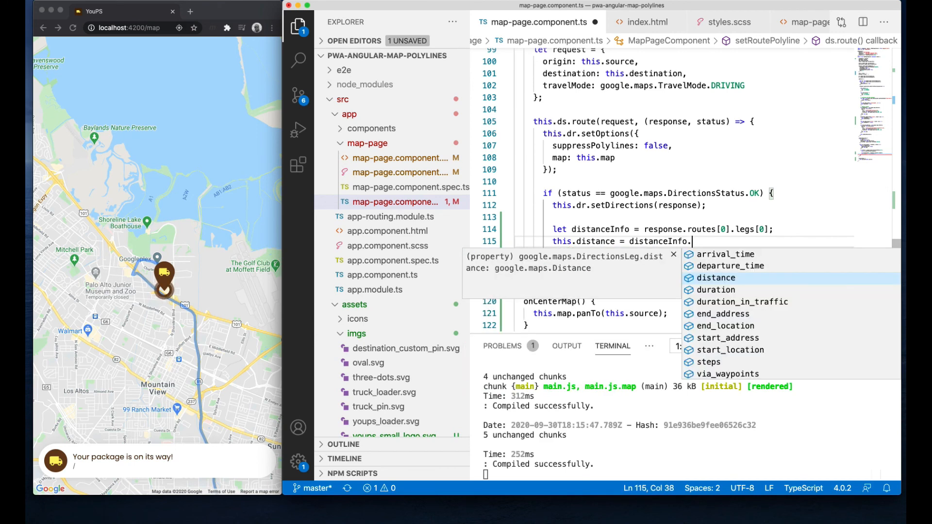
pyautogui.write('distance')
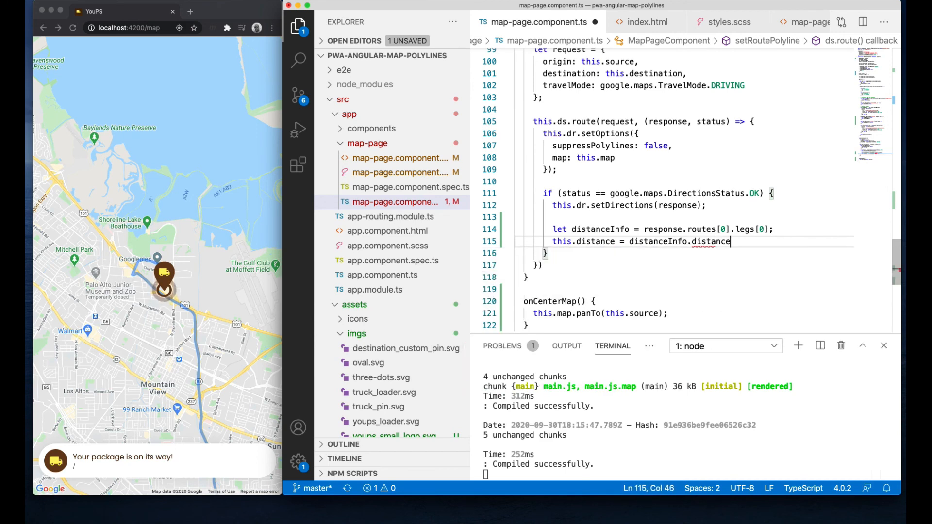
pyautogui.write('.text;')
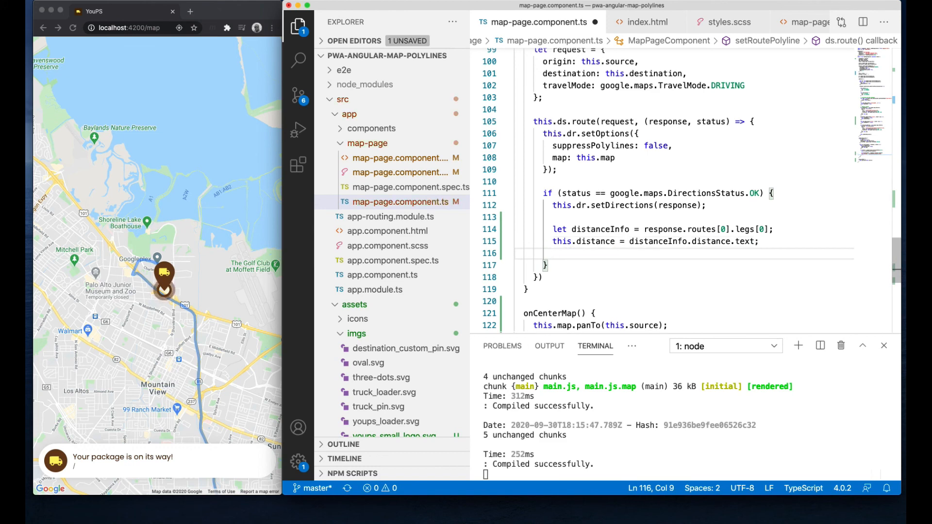
pyautogui.write('this.time = distanceInfo.')
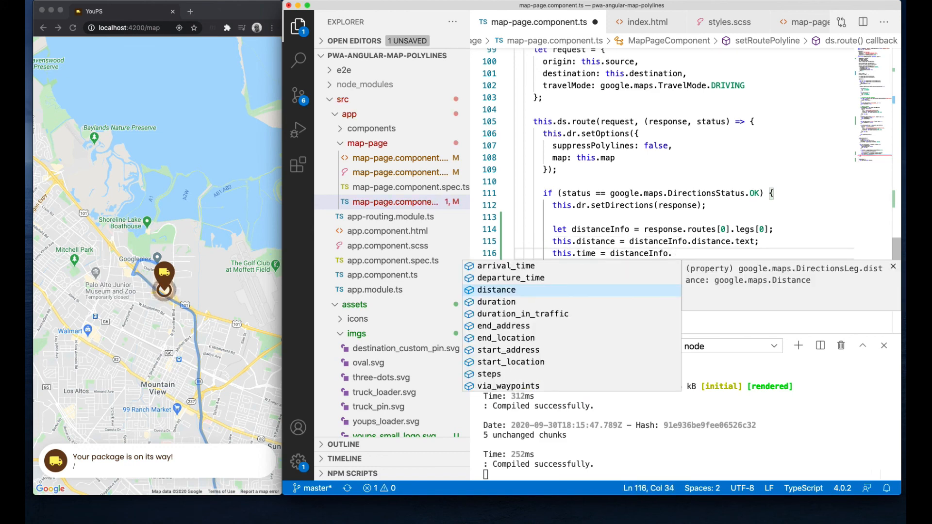
pyautogui.write('duration.text;')
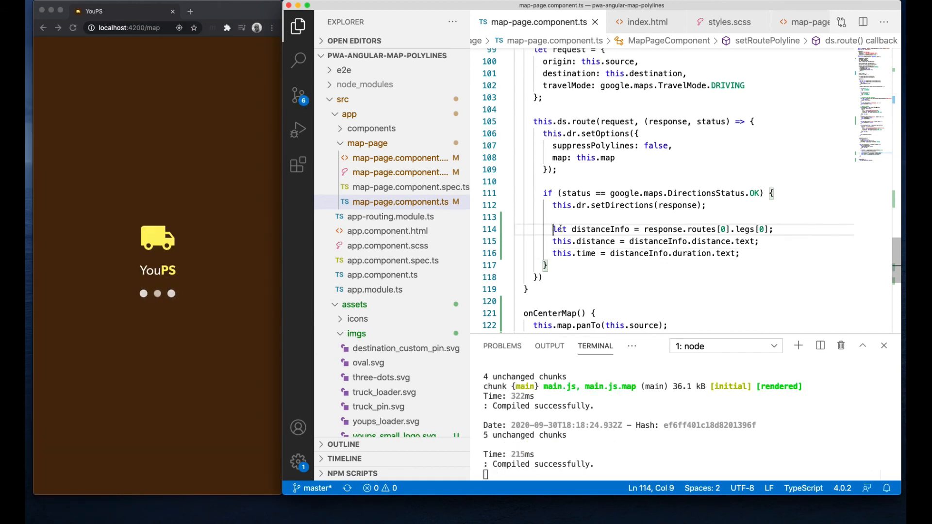
# Finish this.time = distanceInfo.duration.text, save, and reload the YouPS map page.
pyautogui.moveTo(553, 241); pyautogui.dragTo(740, 253)
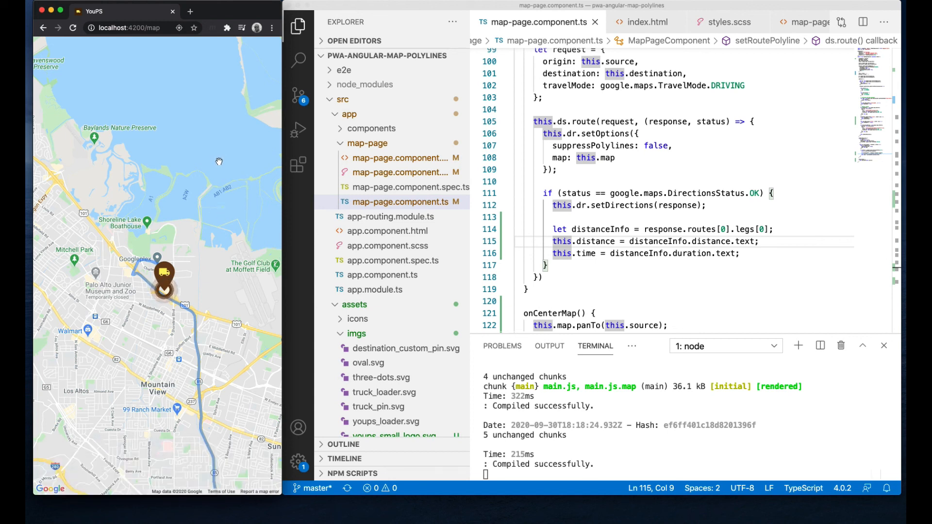
pyautogui.click(72, 27)
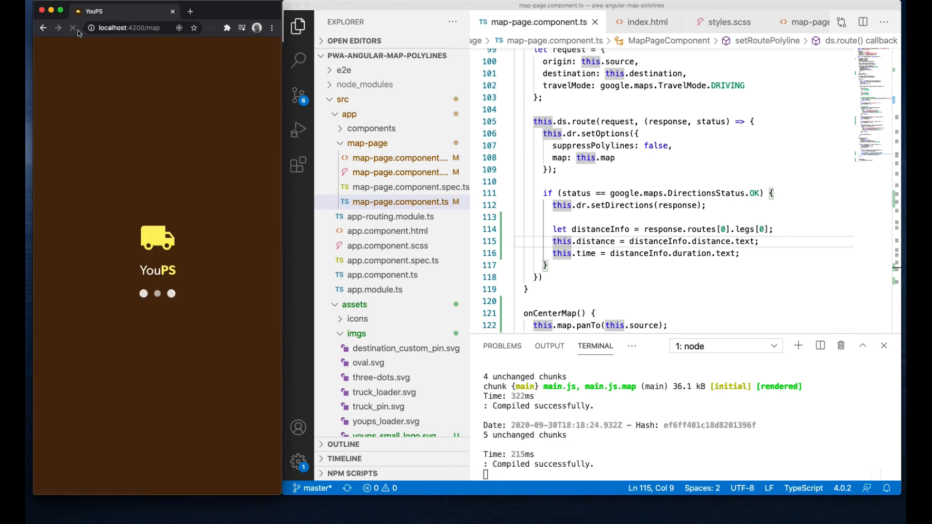